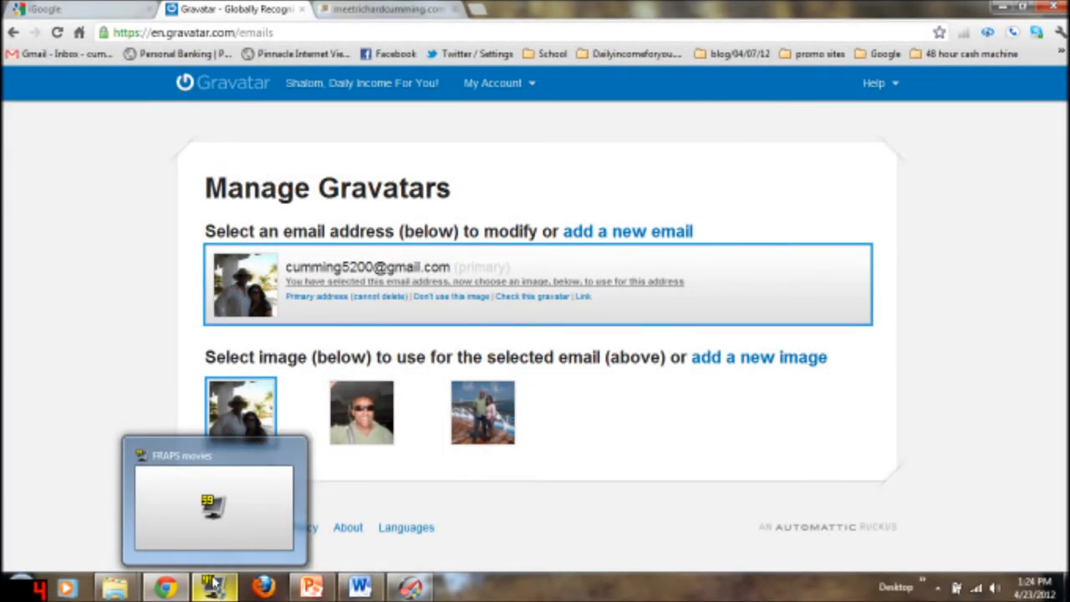
mouse_move(63, 514)
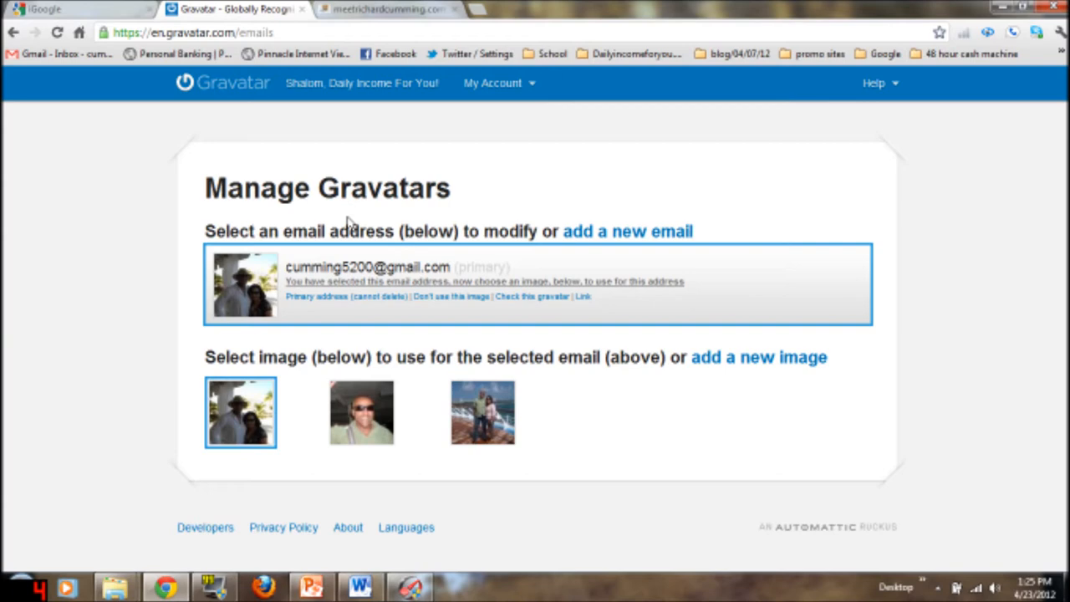
mouse_move(347, 221)
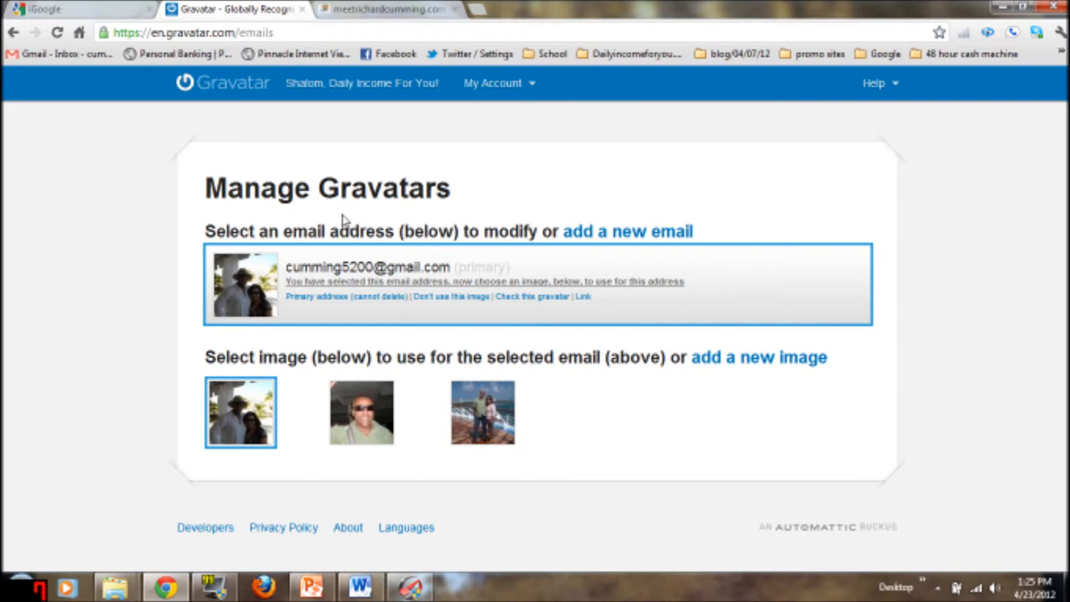
mouse_move(325, 131)
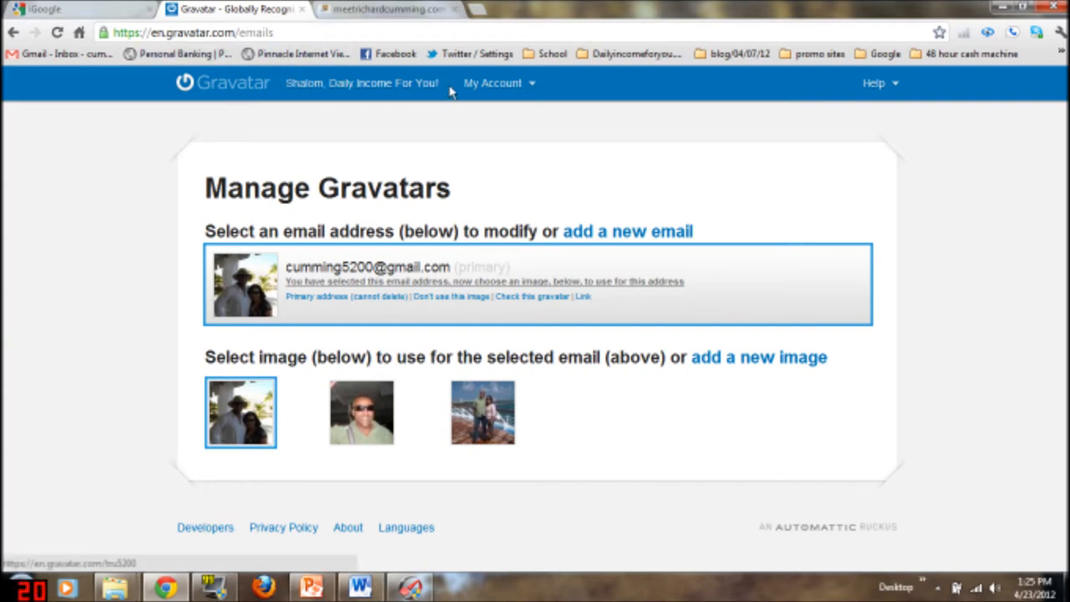
Start adding a new avatar image, uploaded from the computer's hard drive
left_click(492, 84)
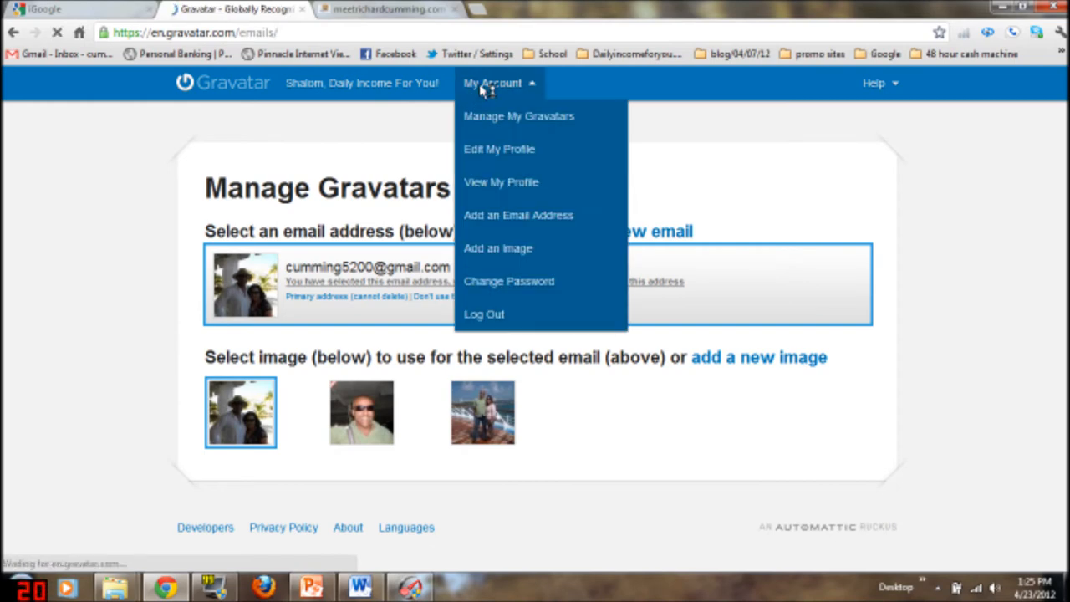
left_click(491, 83)
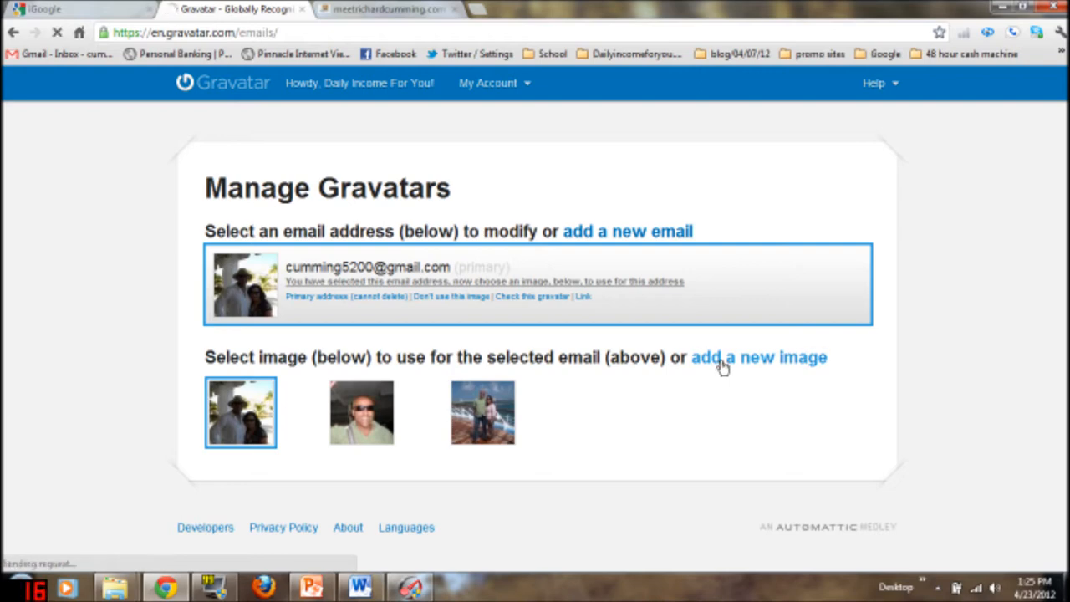
left_click(758, 358)
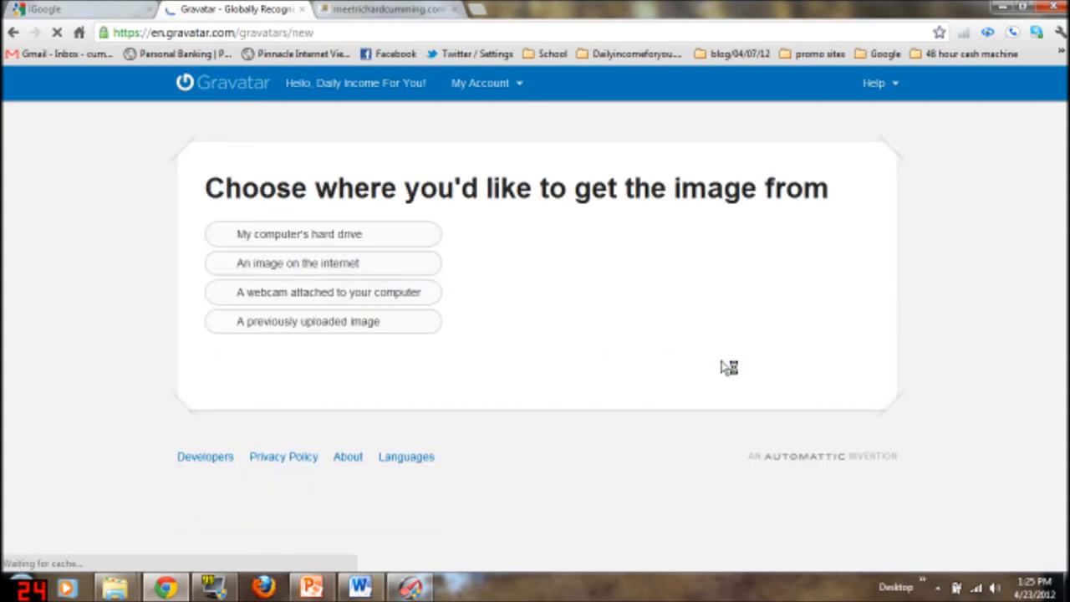
mouse_move(297, 241)
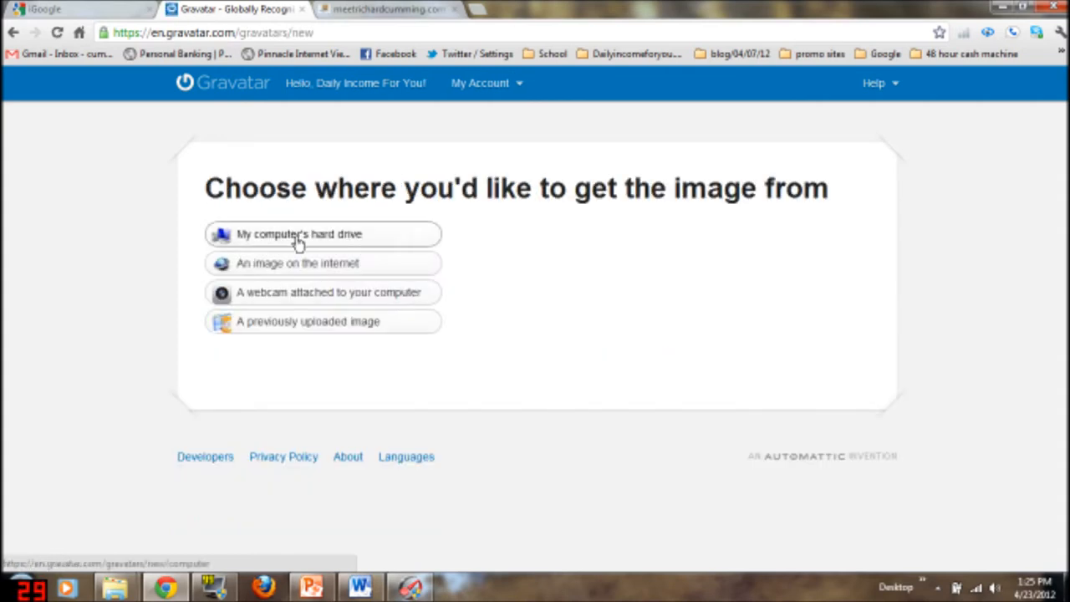
left_click(297, 234)
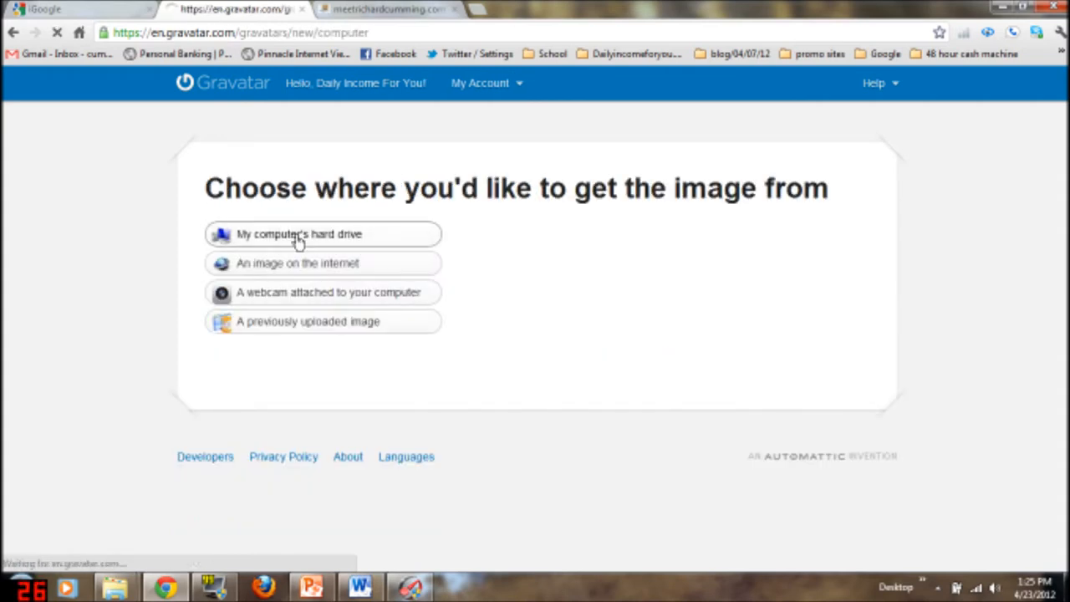
left_click(300, 234)
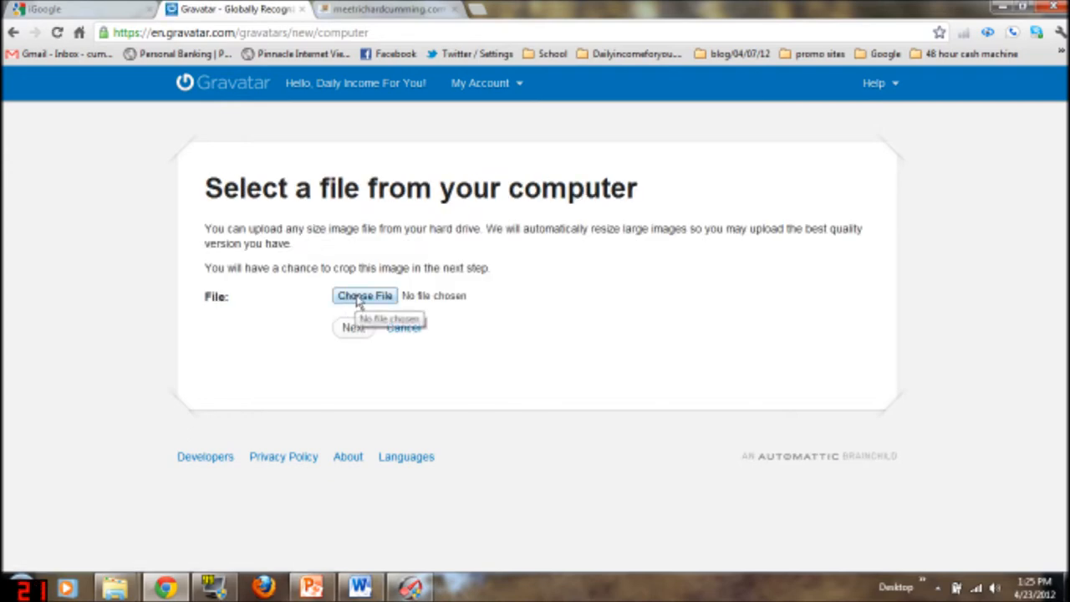
Choose e mail.jpg from the computer and submit it for upload
left_click(364, 296)
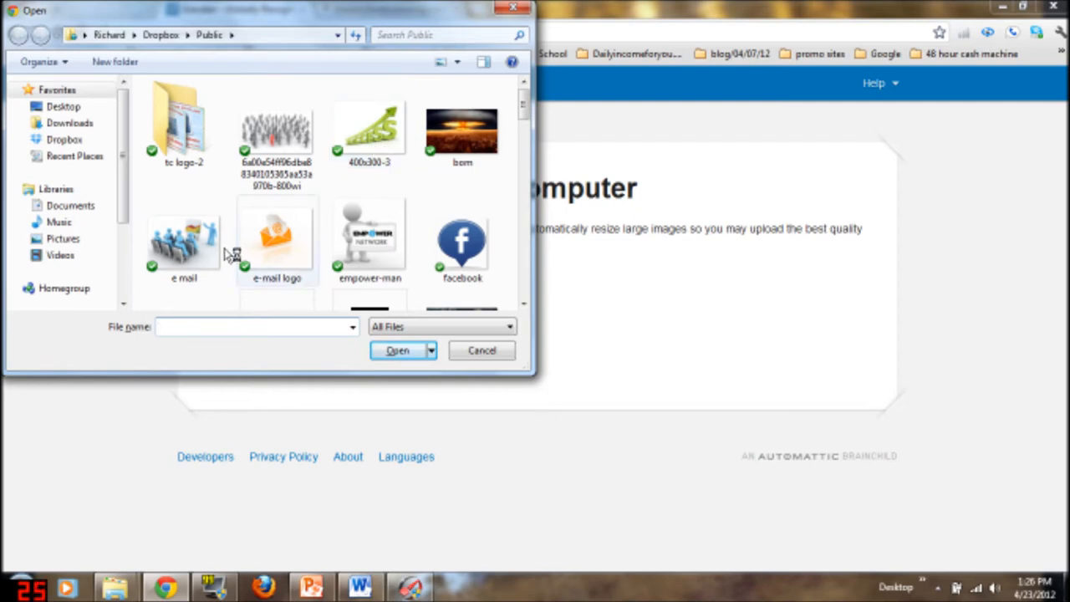
mouse_move(184, 242)
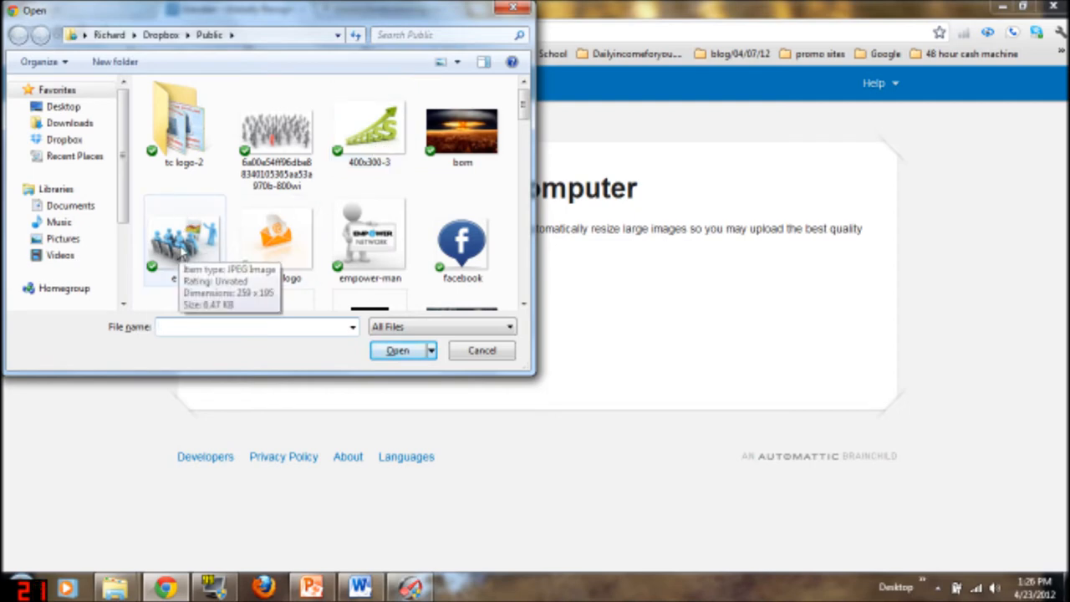
left_click(184, 233)
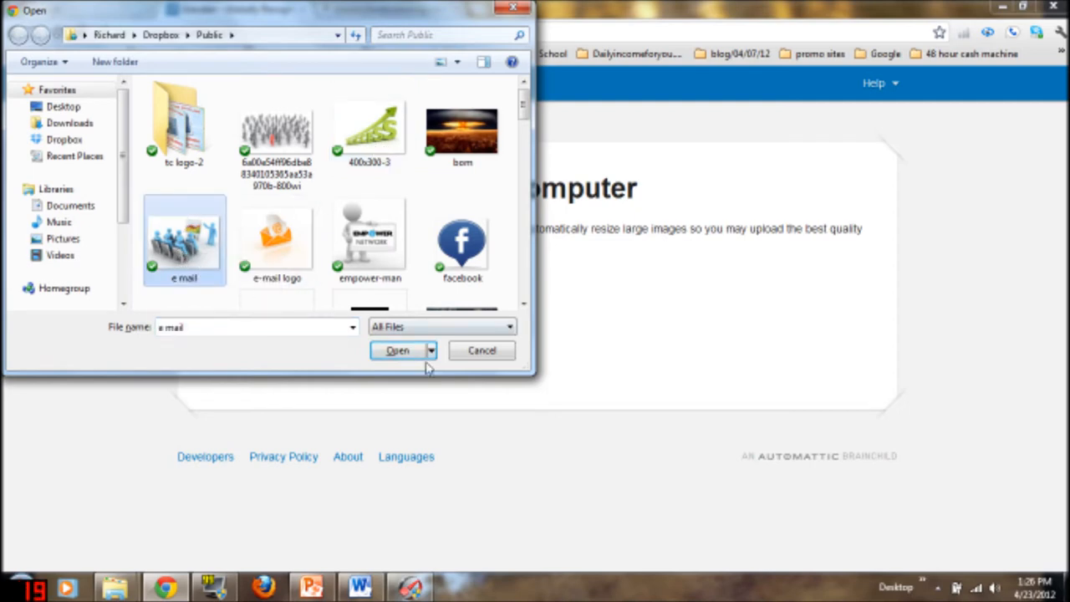
left_click(397, 351)
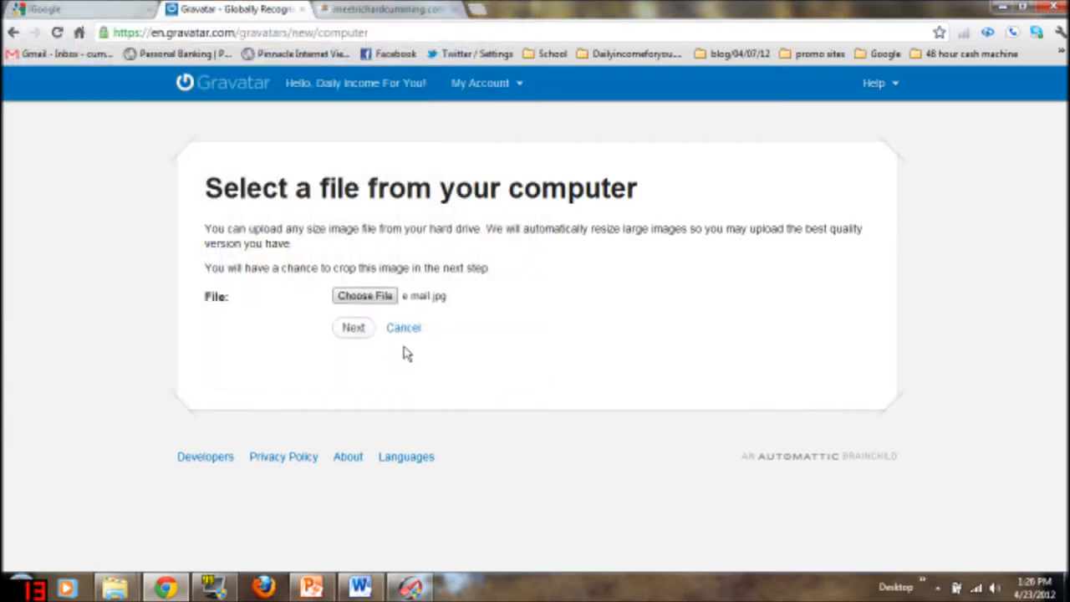
left_click(353, 326)
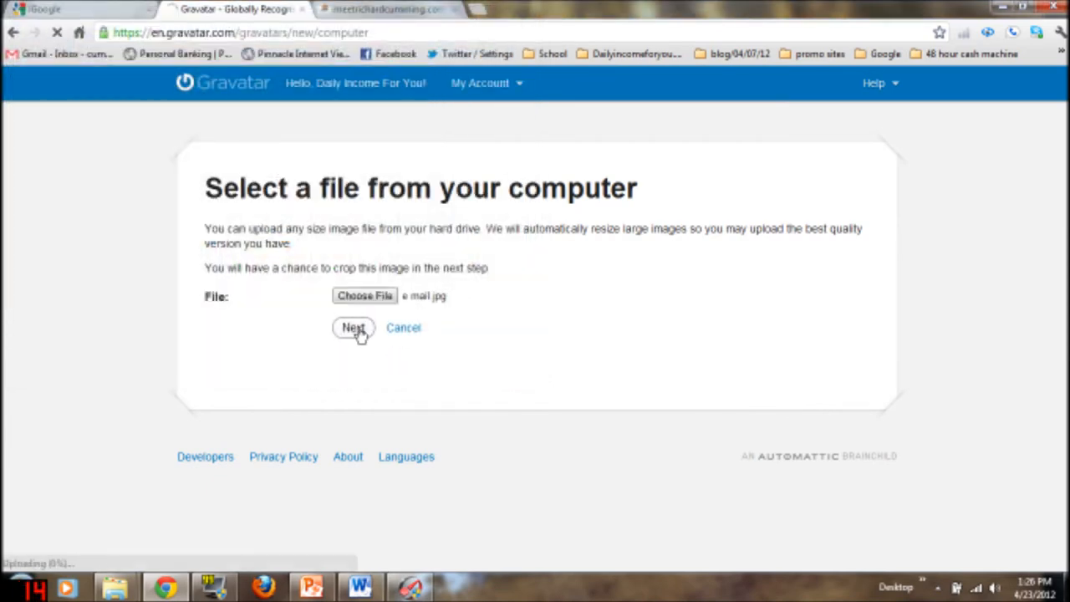
left_click(353, 326)
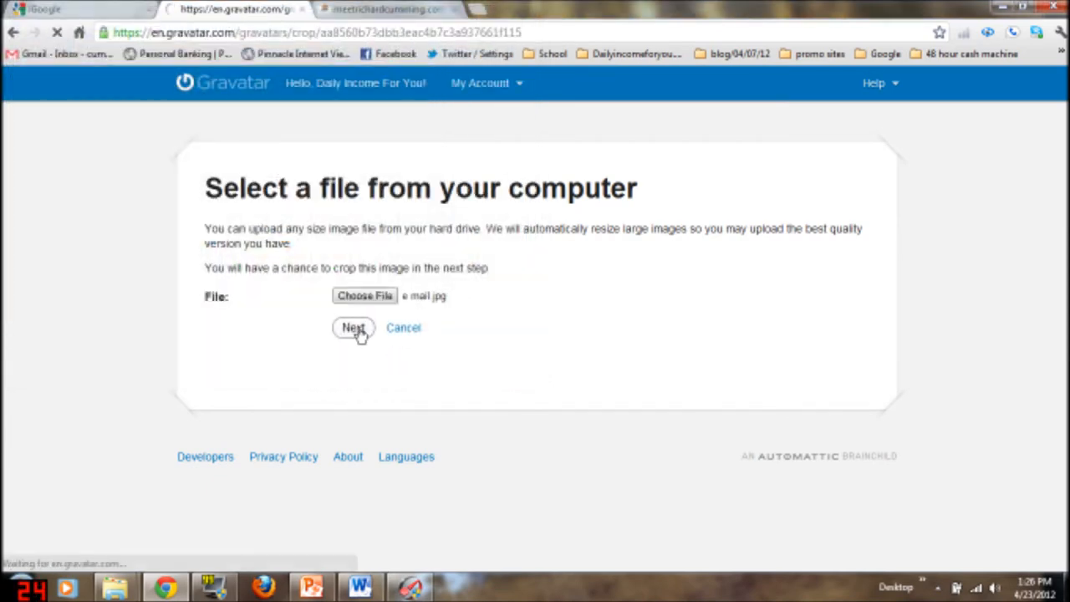
left_click(352, 326)
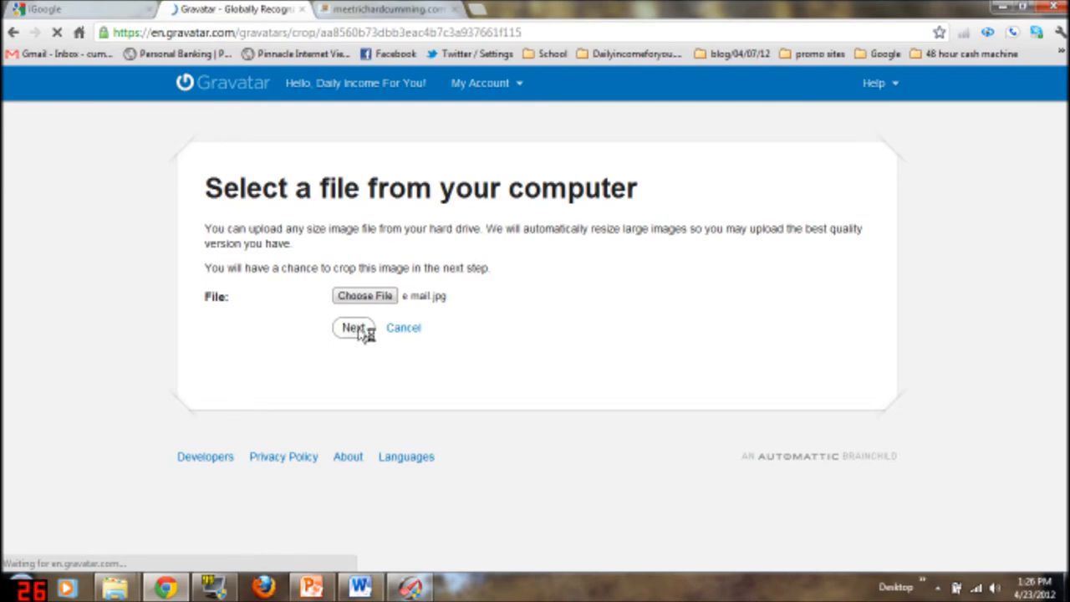
Adjust the crop box on the uploaded picture and apply Crop and Finish
left_click(351, 326)
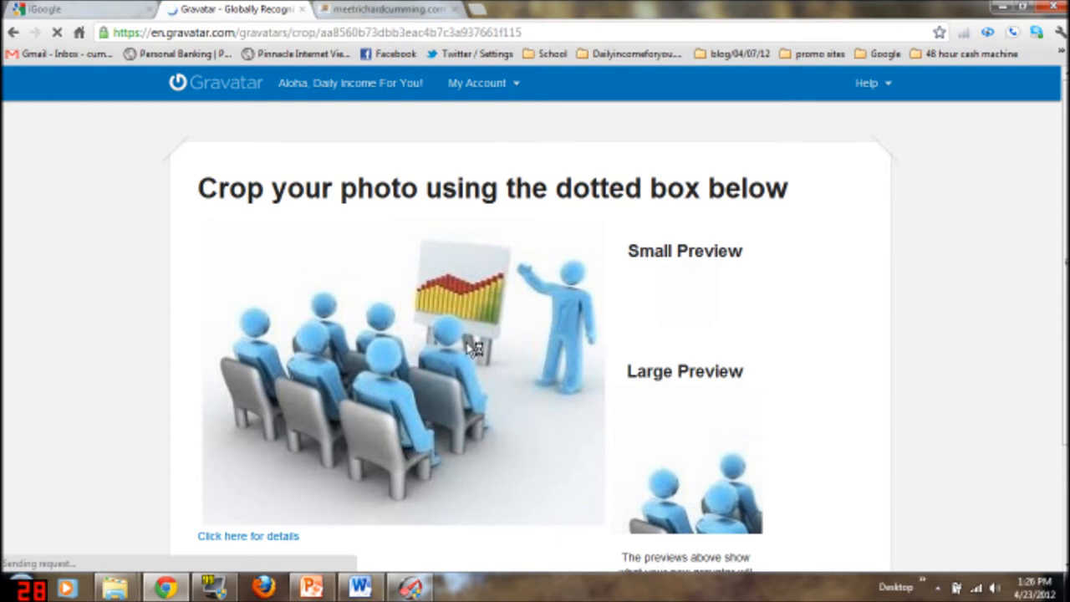
mouse_move(467, 357)
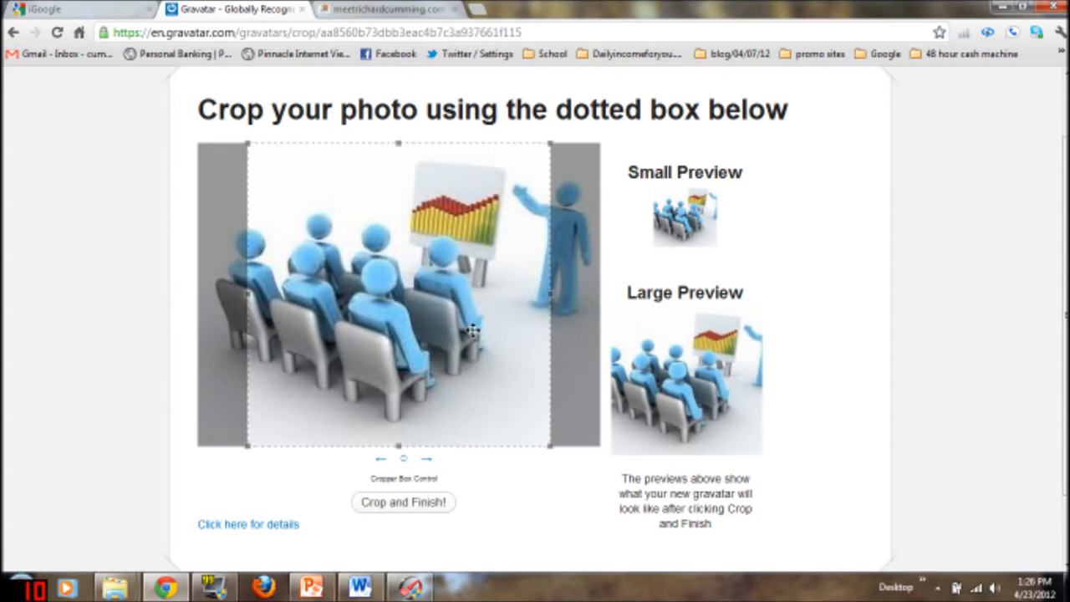
mouse_move(699, 371)
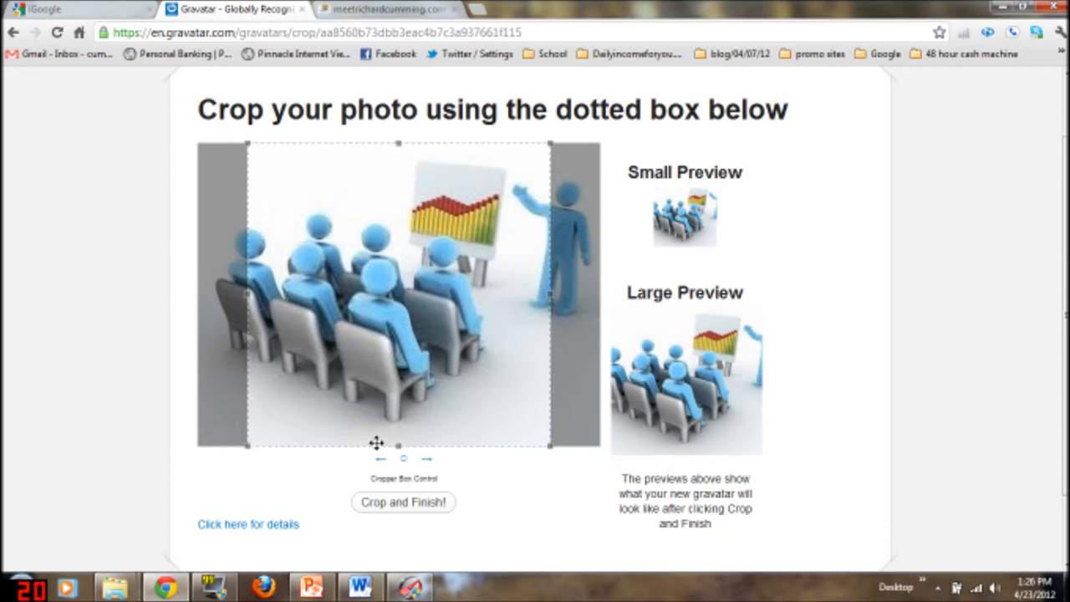
left_click(402, 501)
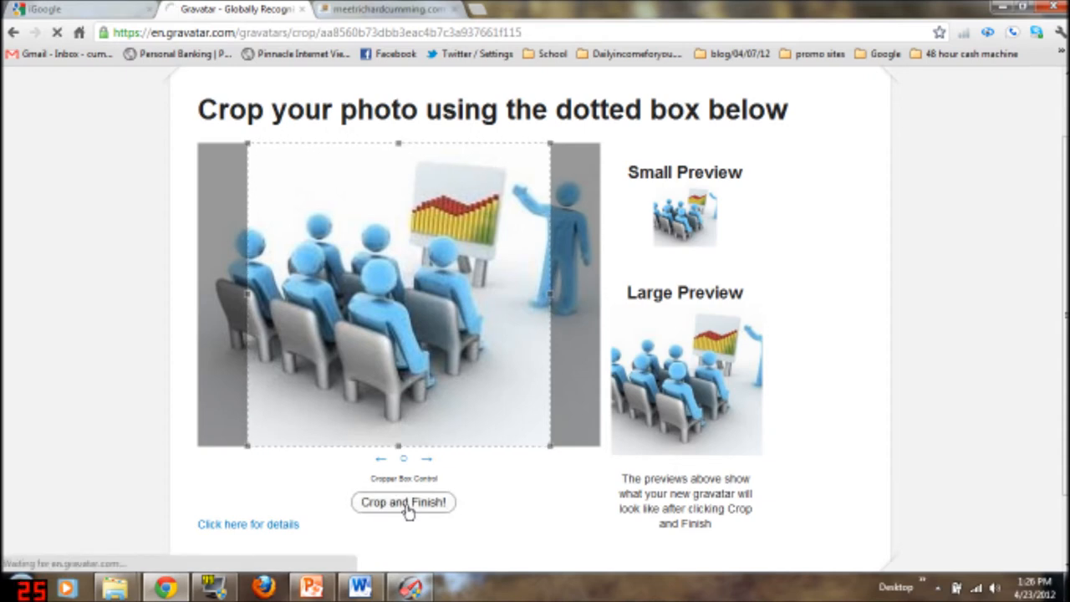
left_click(403, 502)
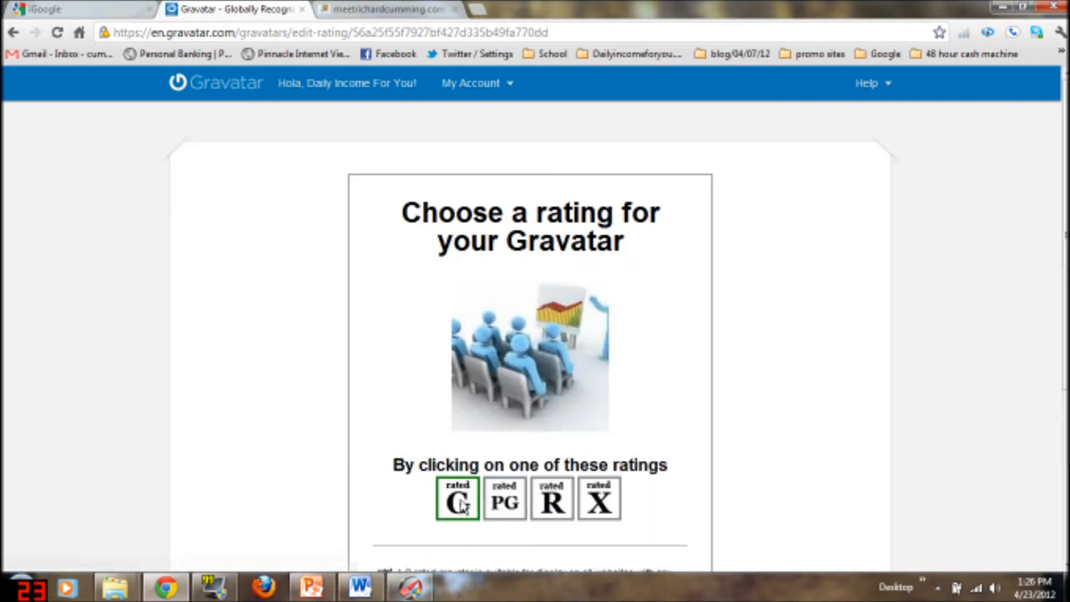
Rate the new image G and return to Manage Gravatars with it on the primary email
left_click(598, 498)
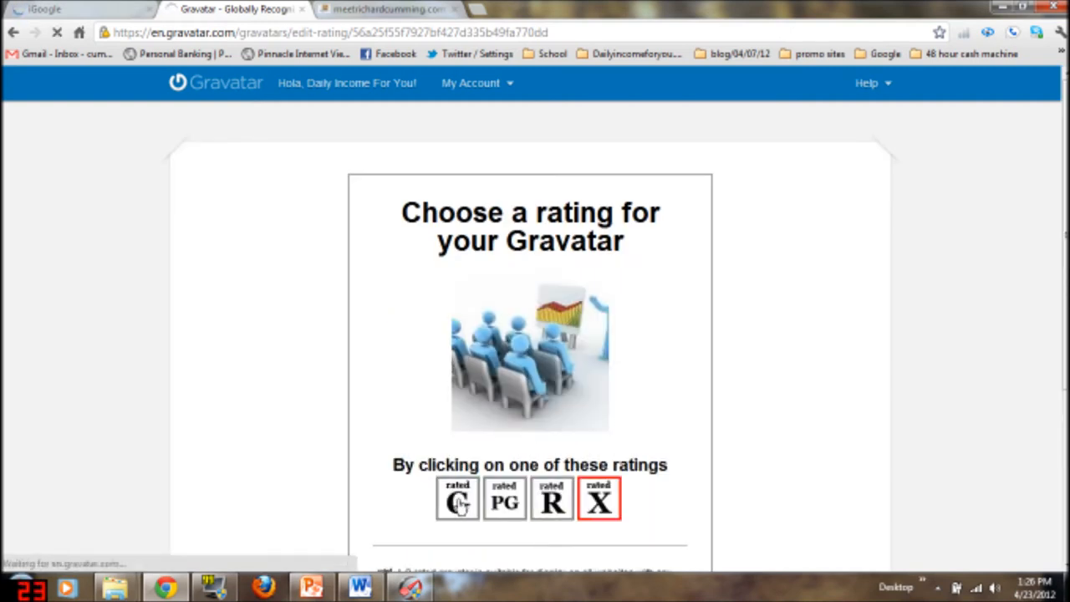
scroll("down", 3)
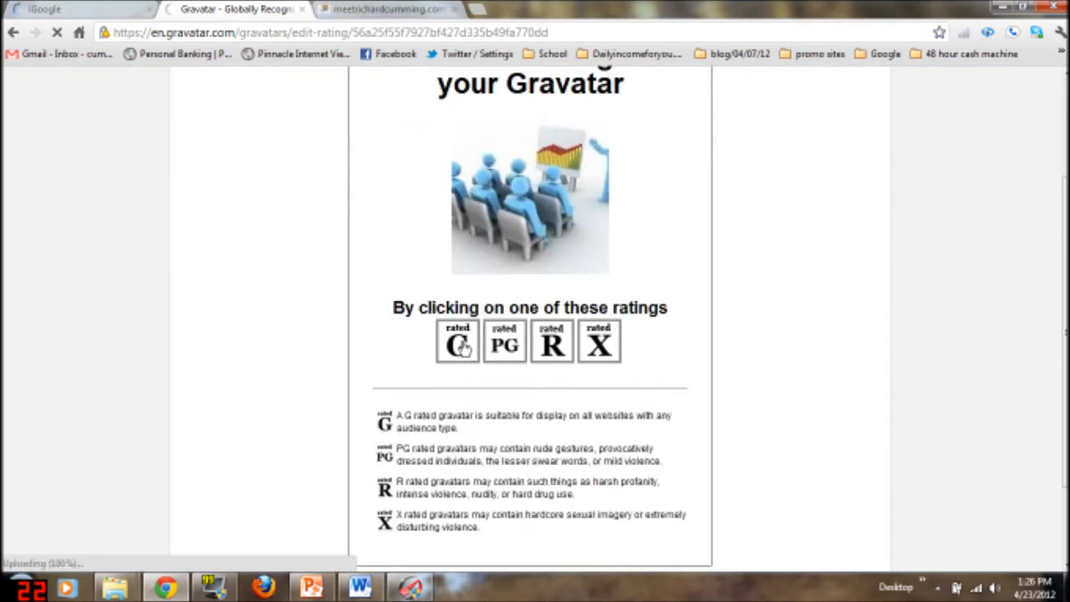
left_click(458, 342)
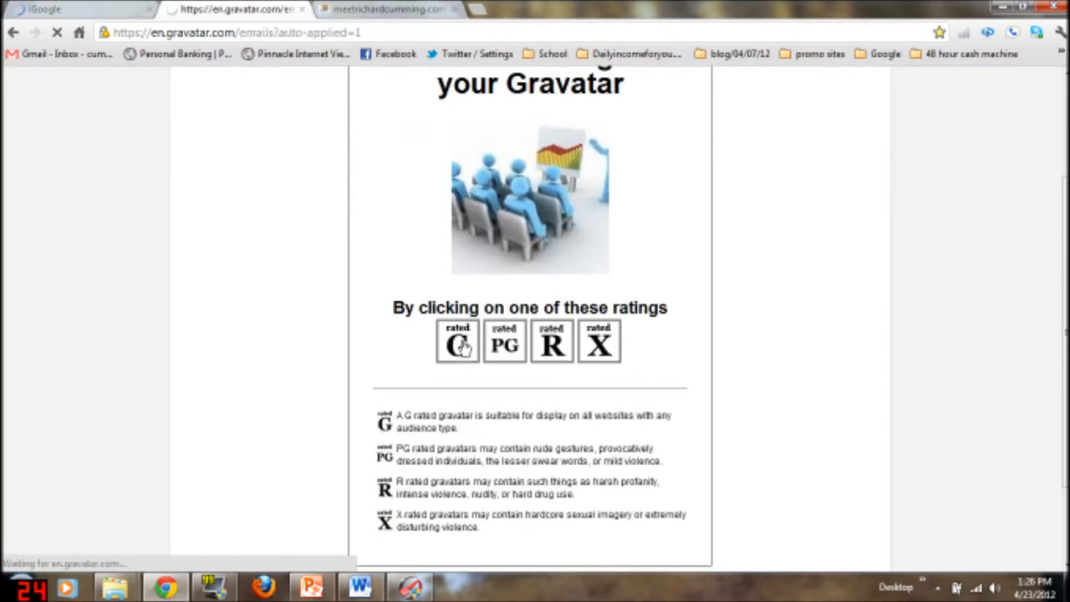
left_click(458, 342)
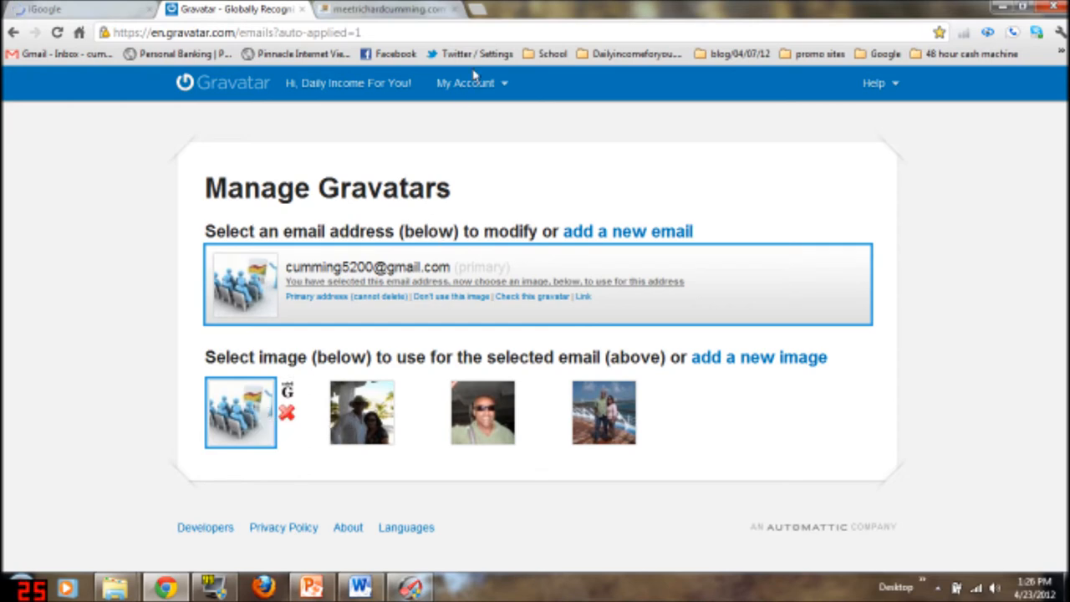
left_click(465, 83)
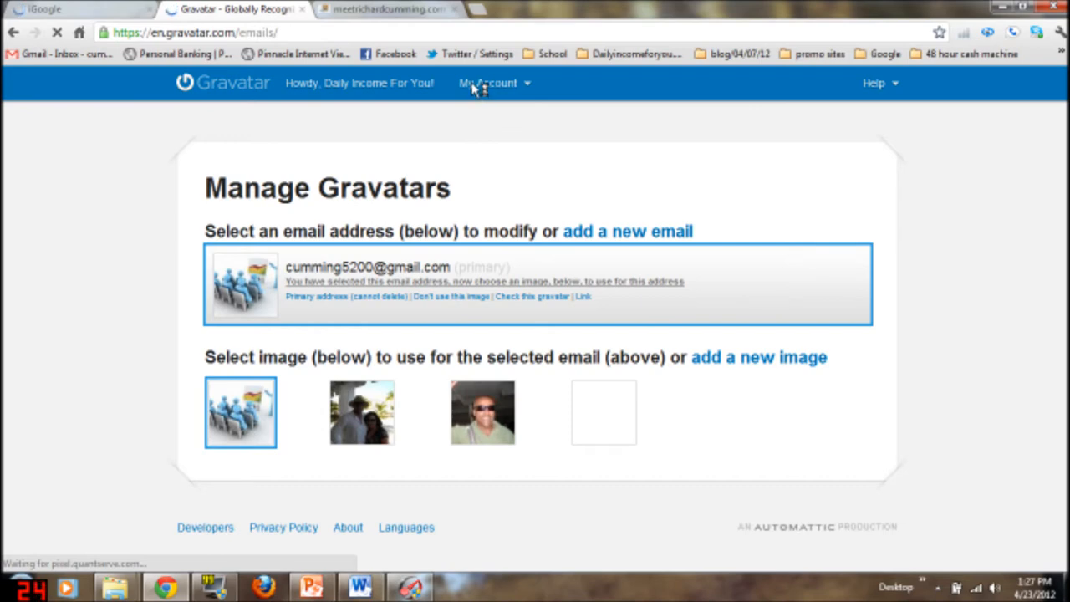
Choose Edit My Profile from the My Account menu
left_click(488, 83)
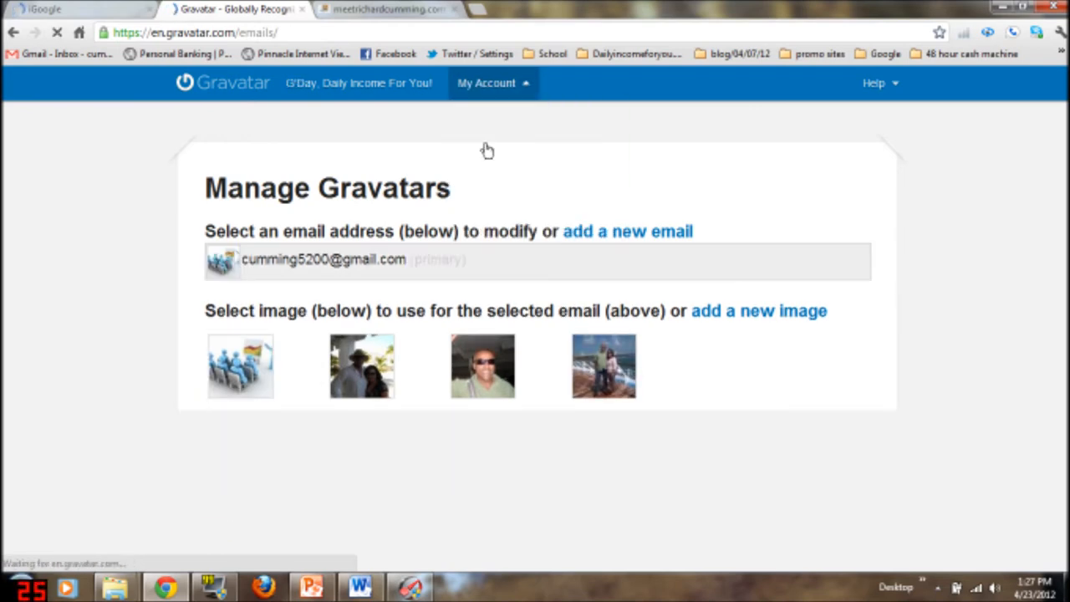
mouse_move(526, 90)
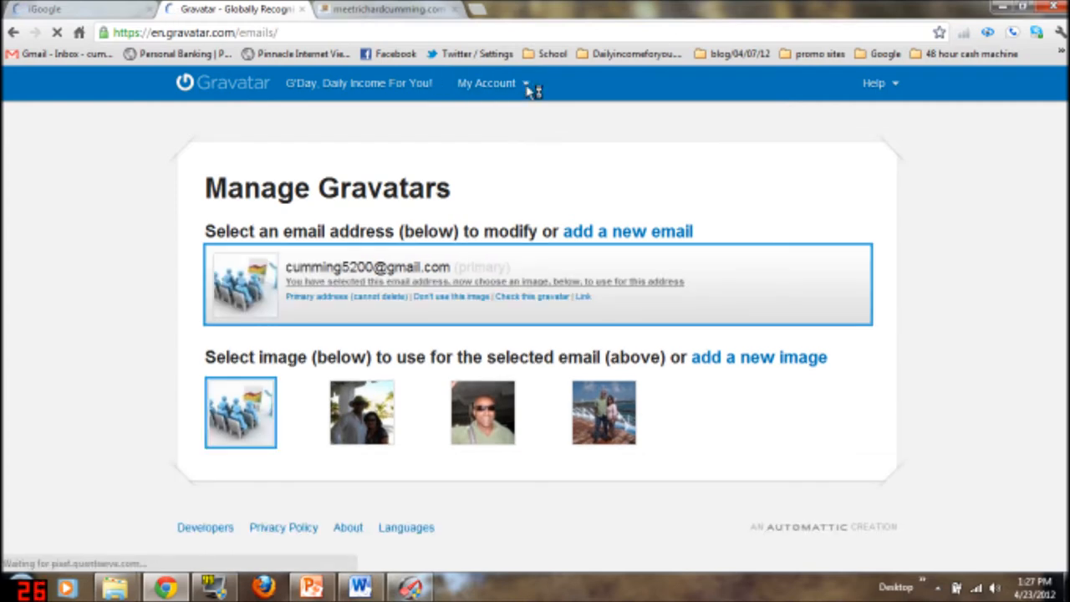
left_click(488, 83)
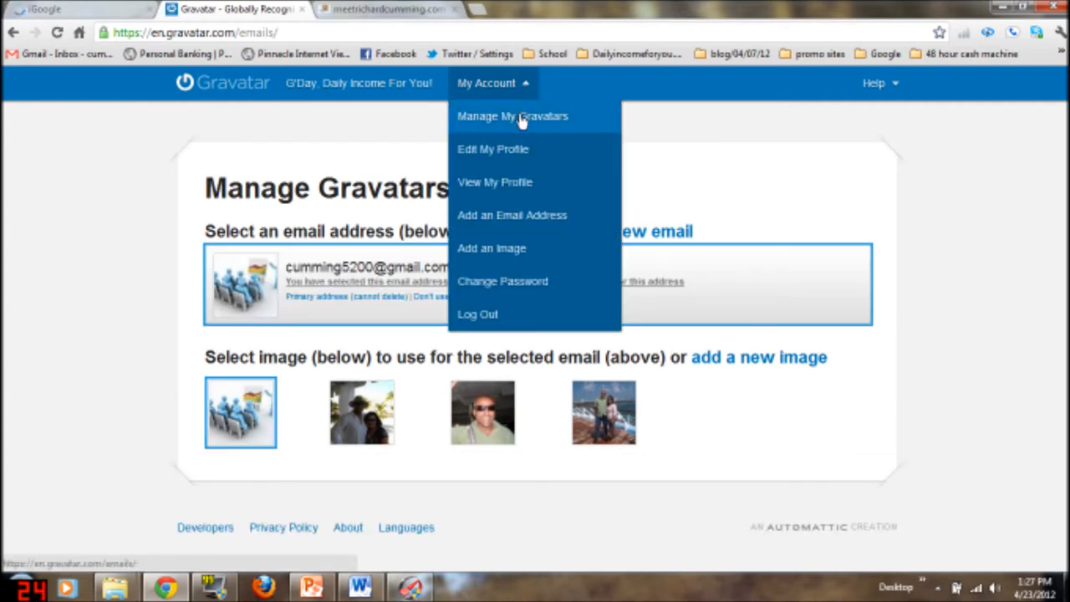
left_click(491, 149)
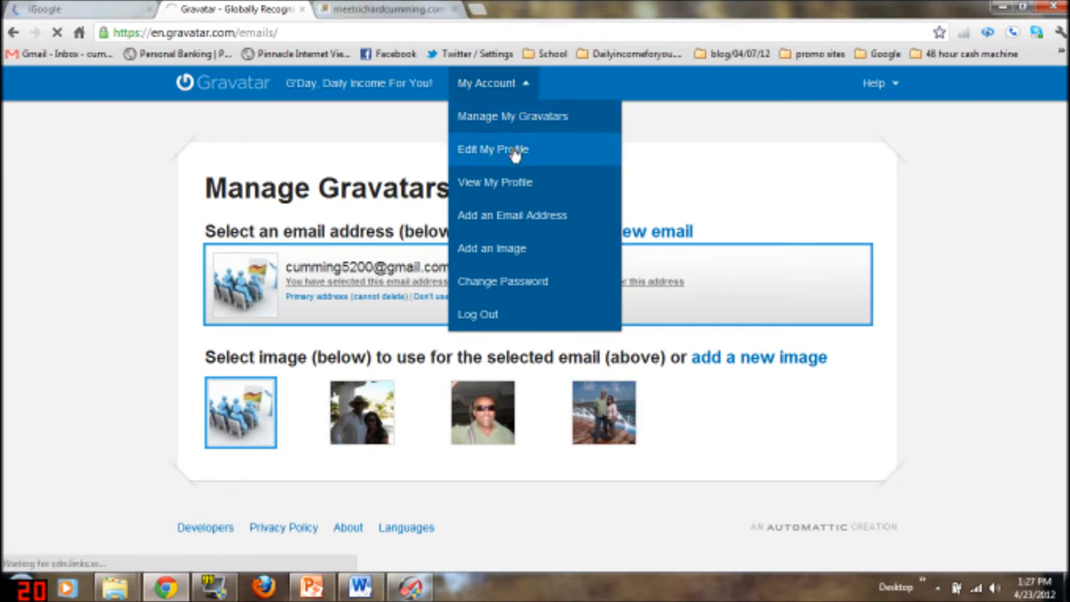
left_click(492, 149)
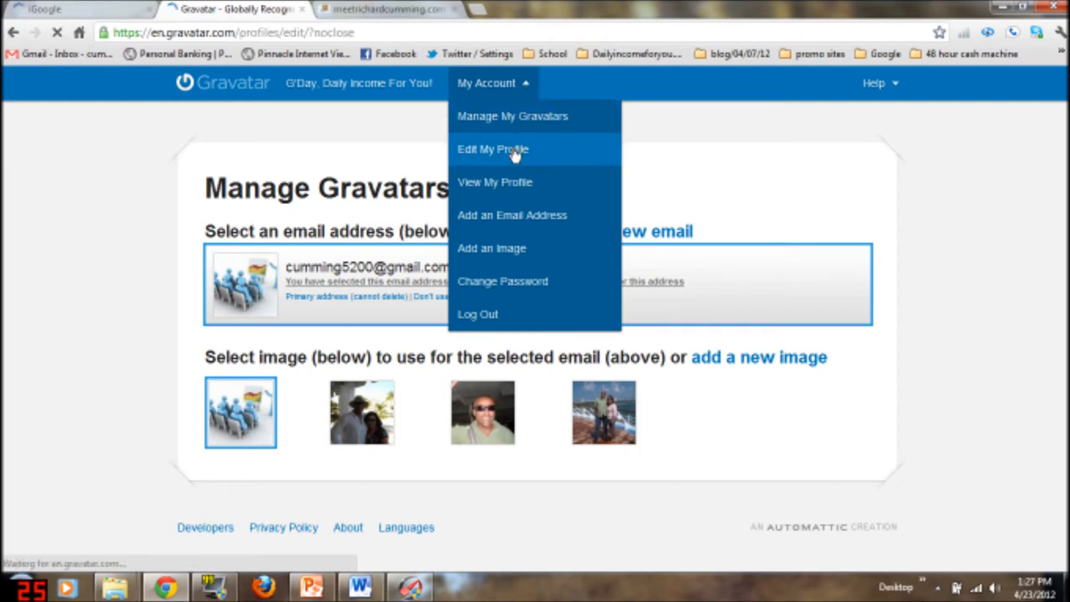
left_click(491, 149)
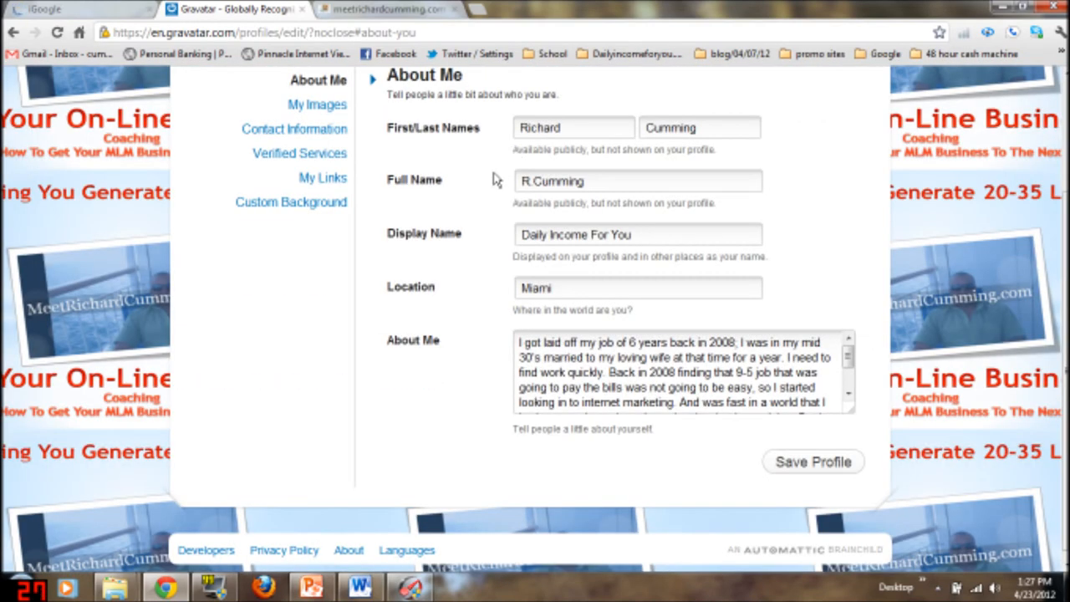
Review the About Me details: name, display name, location and bio
scroll("up", 3)
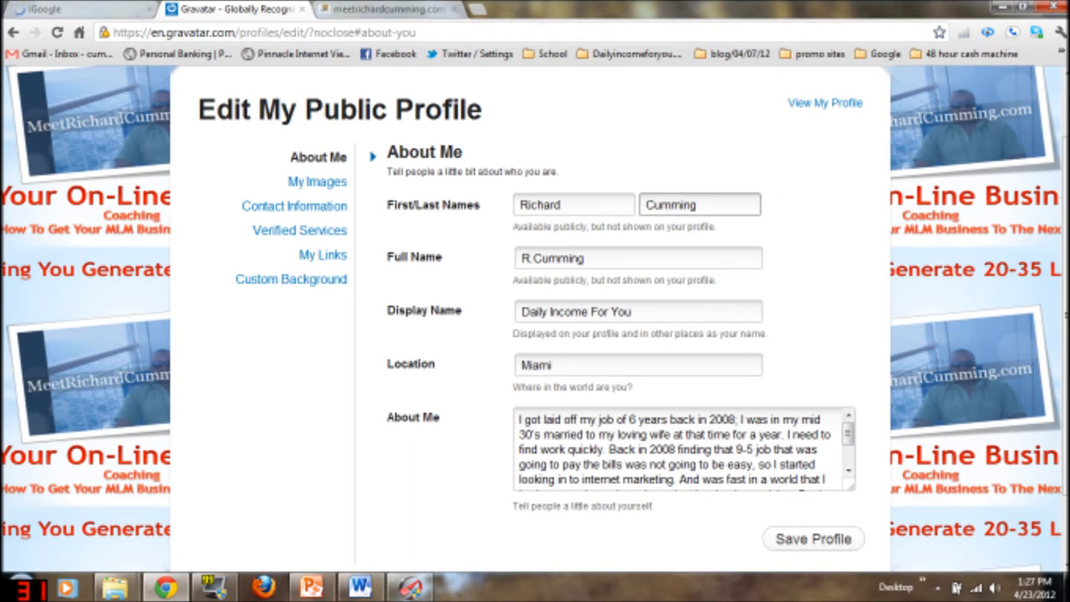
left_click(638, 364)
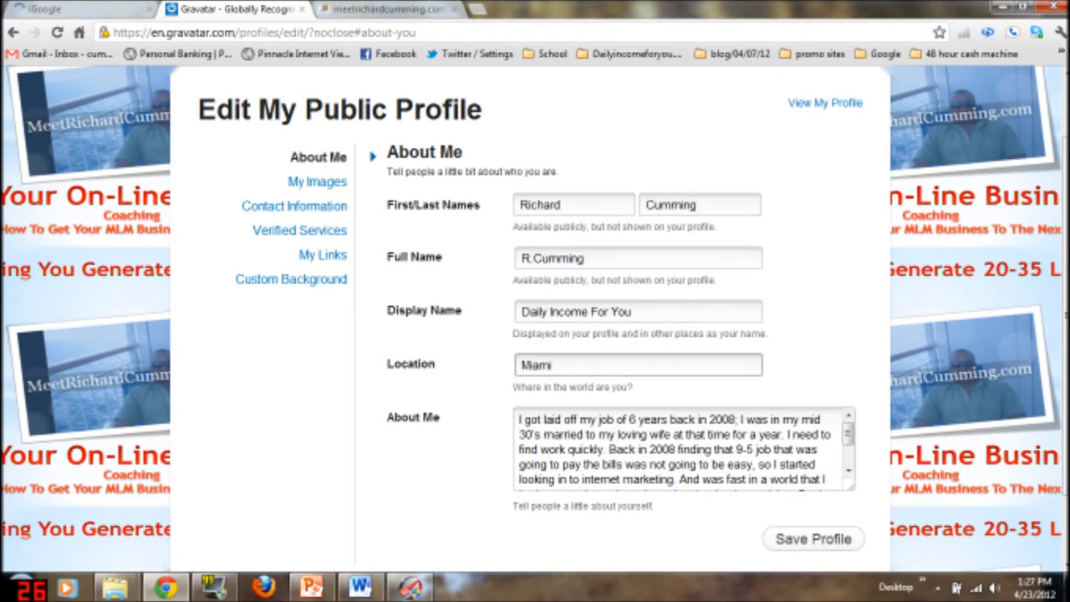
scroll("down", 3)
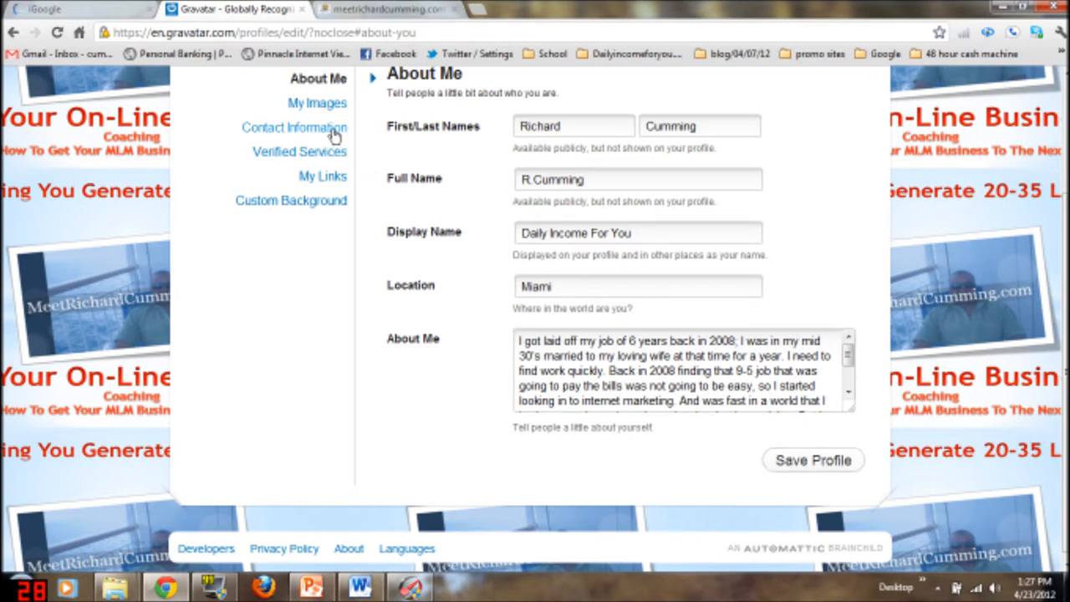
Show the profile's Contact Information section with its contact handle and phone number
left_click(295, 127)
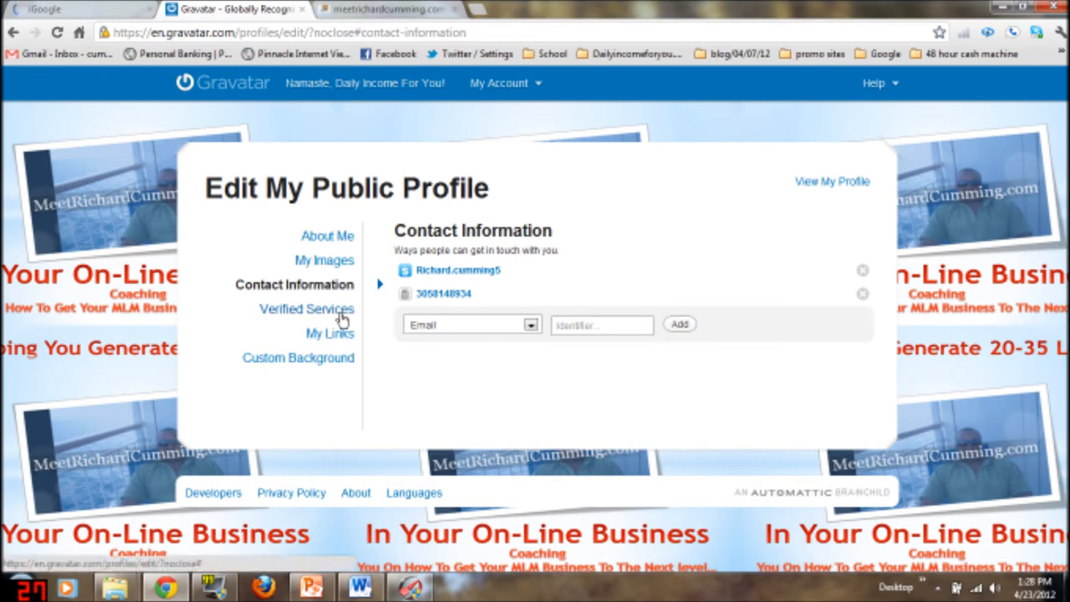
In Verified Services, remove the Facebook account and pick Facebook from the add list
left_click(306, 307)
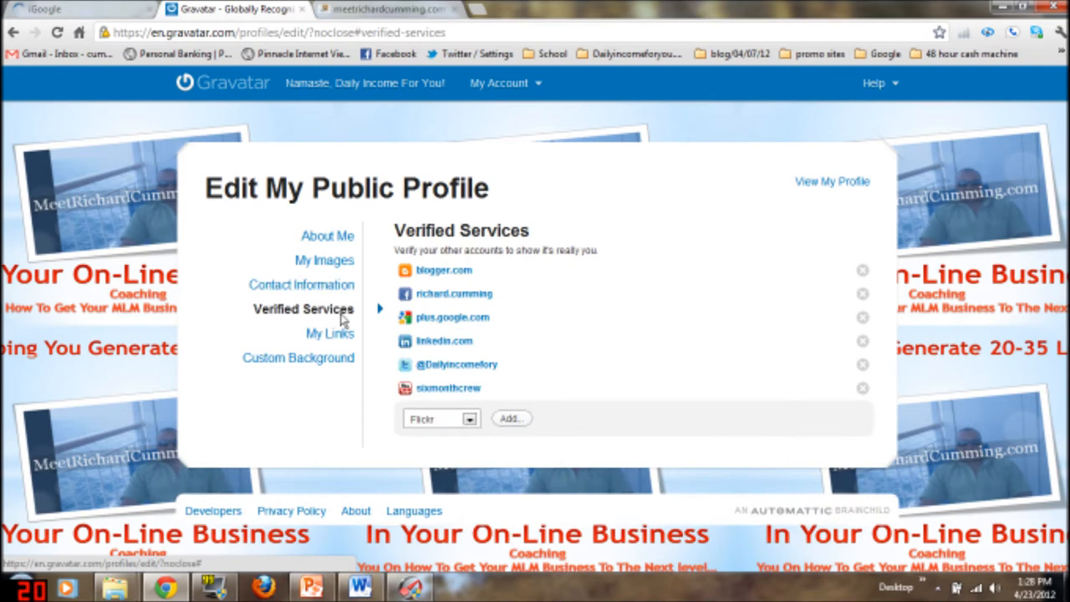
mouse_move(364, 311)
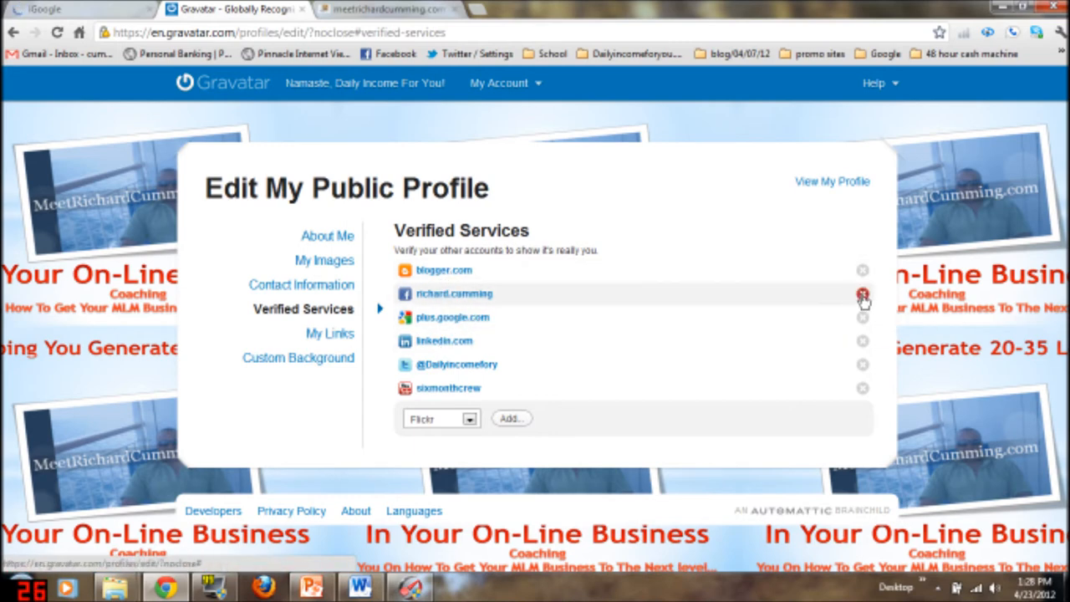
left_click(862, 294)
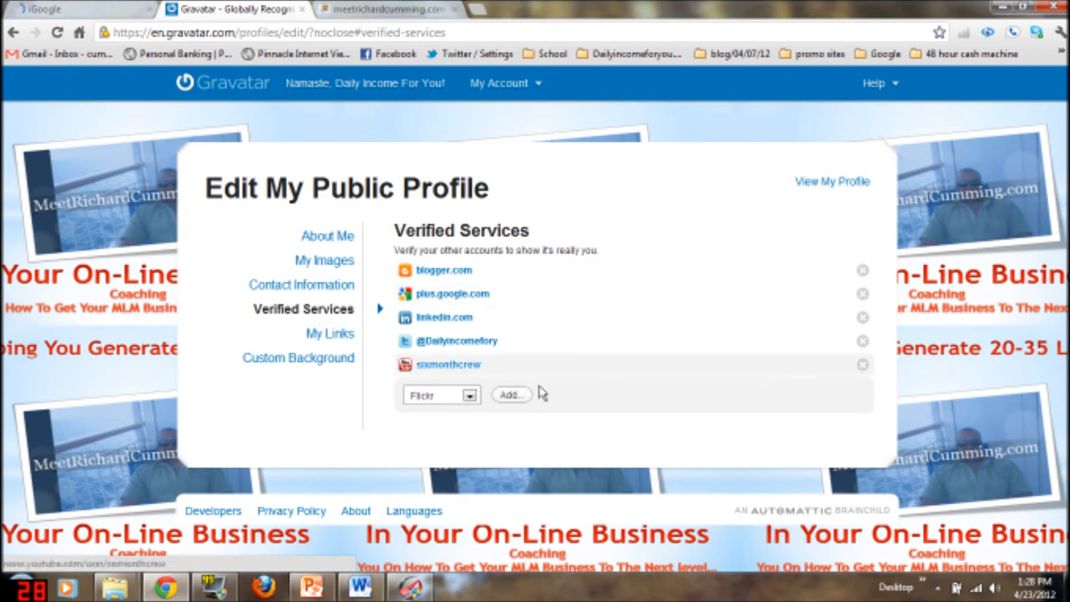
left_click(469, 395)
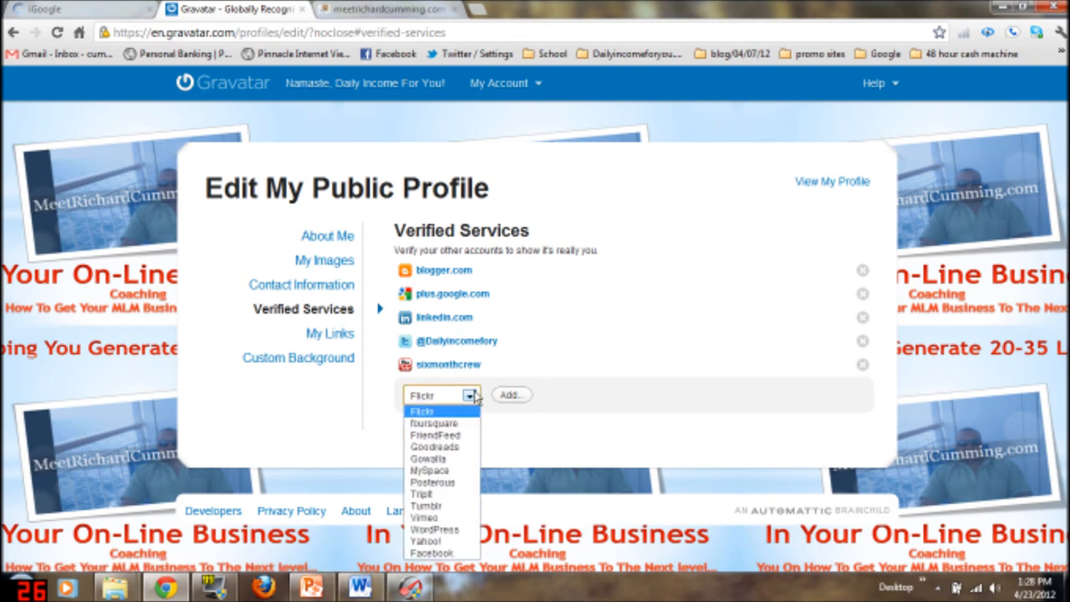
mouse_move(432, 471)
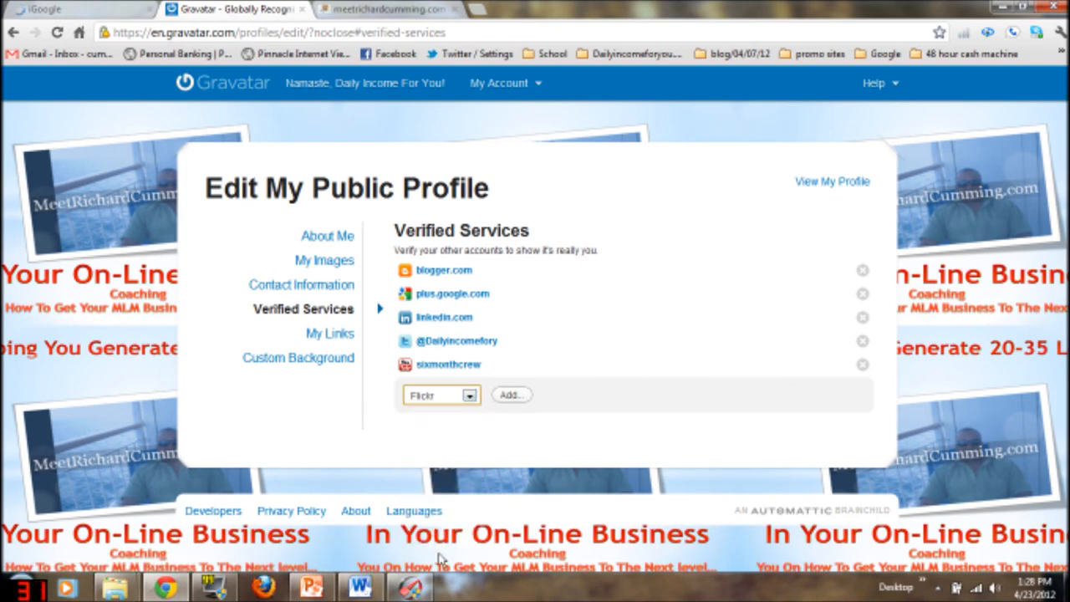
left_click(441, 394)
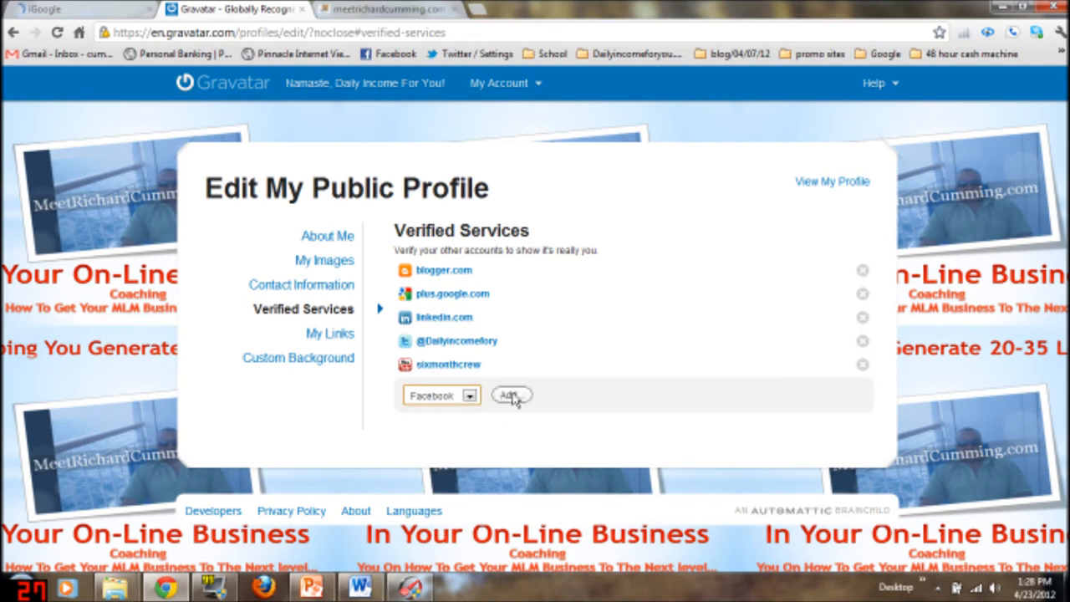
Add Facebook back as a verified service and save the profile changes
left_click(510, 394)
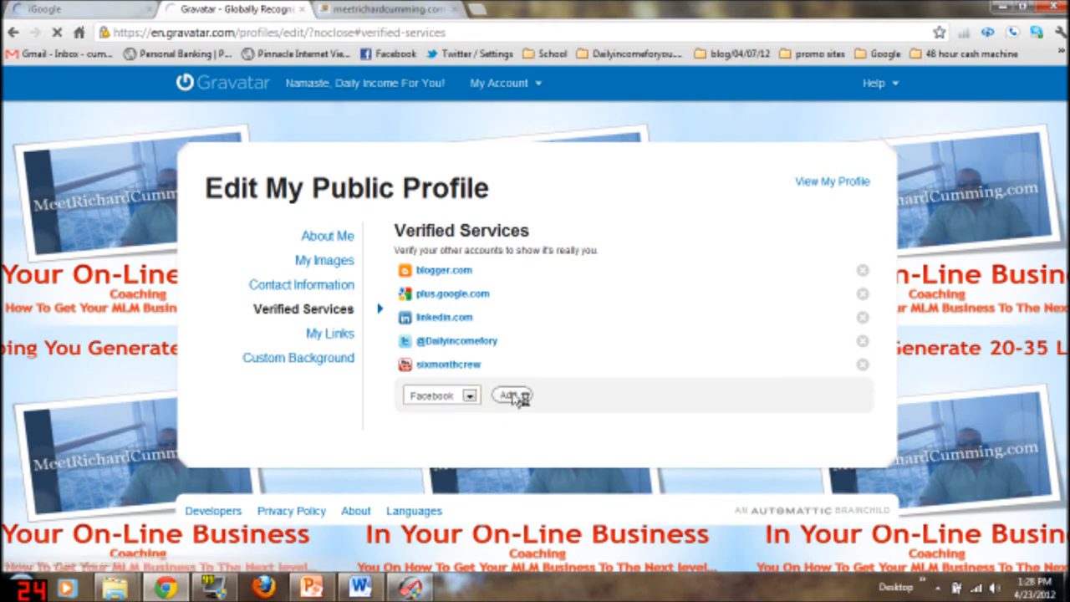
left_click(511, 395)
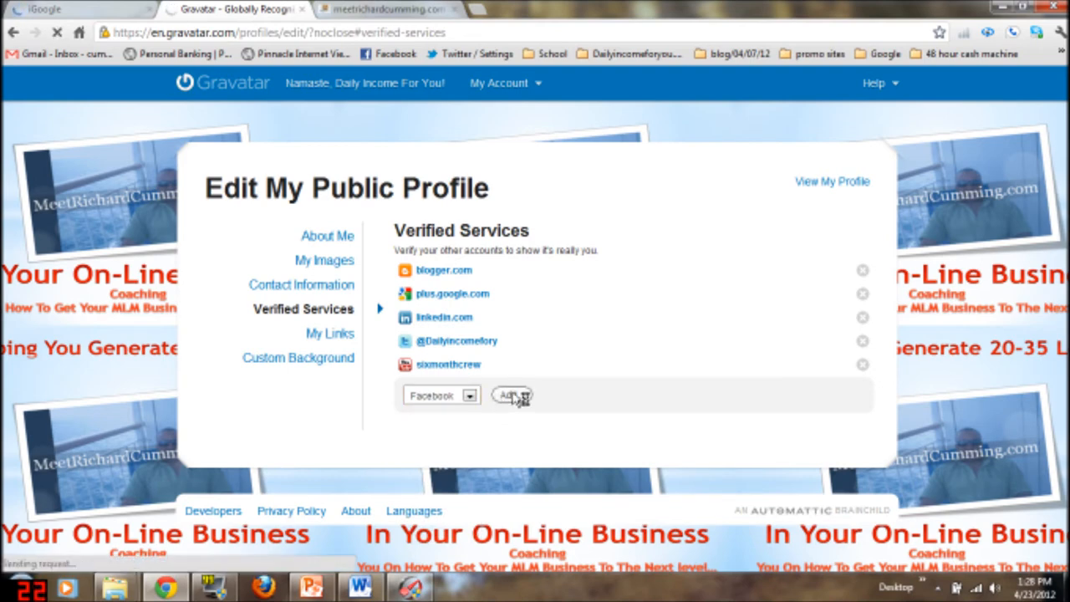
left_click(511, 394)
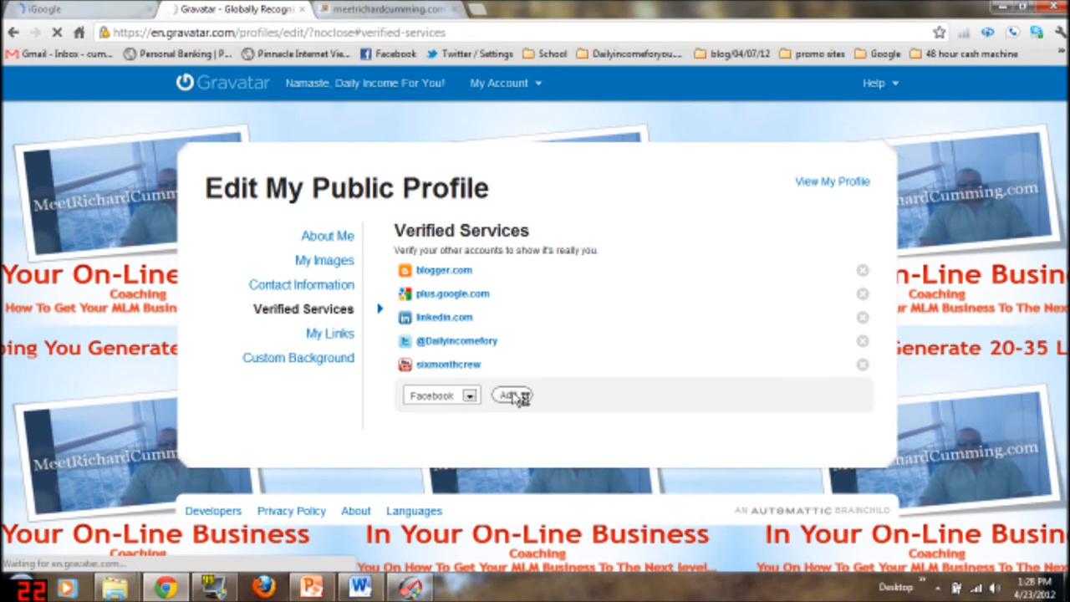
left_click(511, 395)
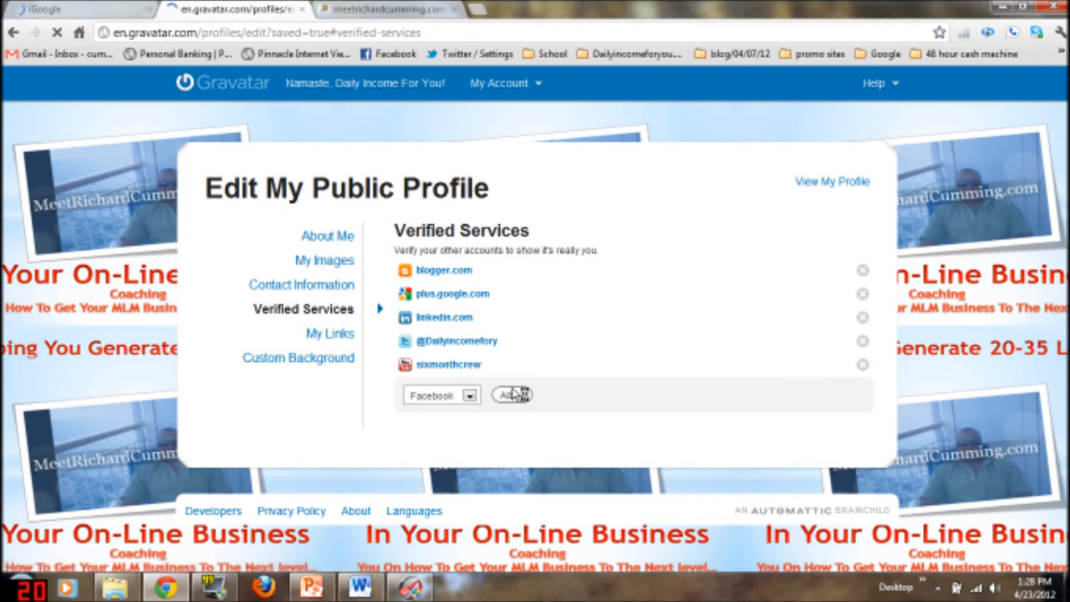
left_click(508, 394)
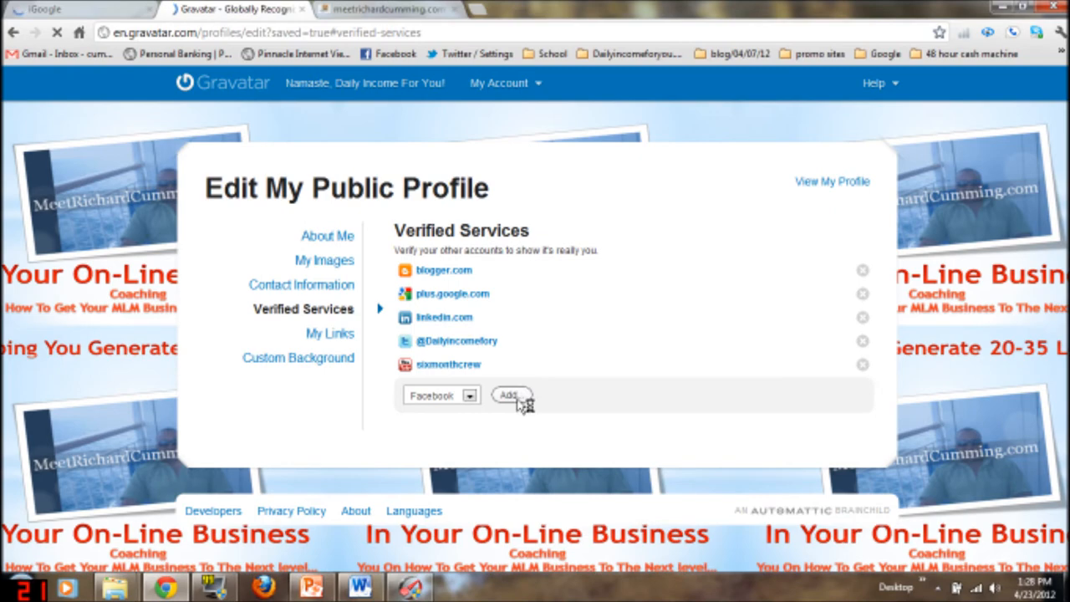
left_click(510, 395)
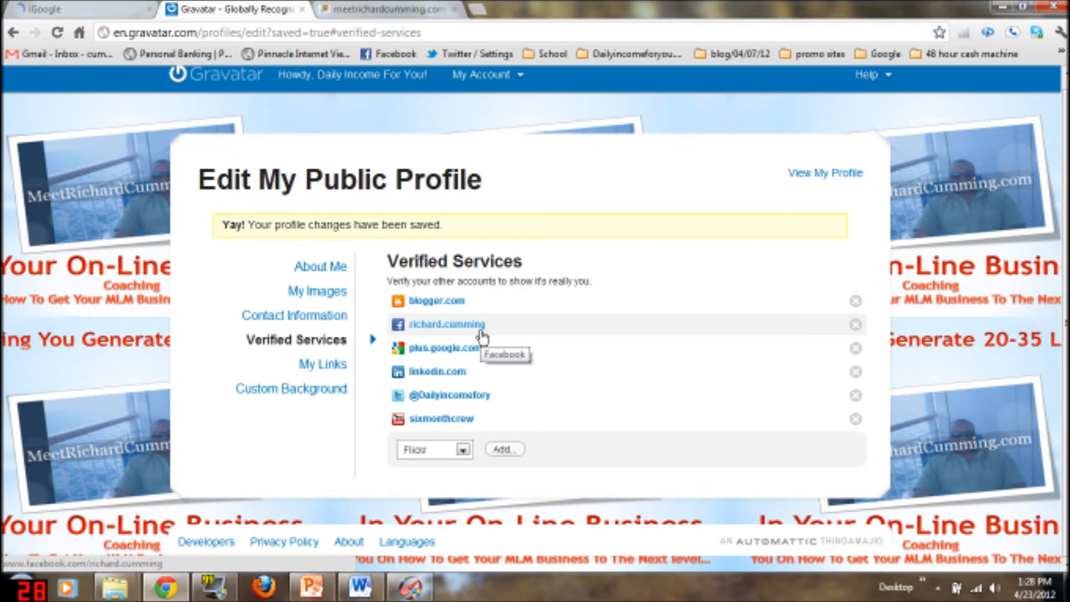
mouse_move(364, 364)
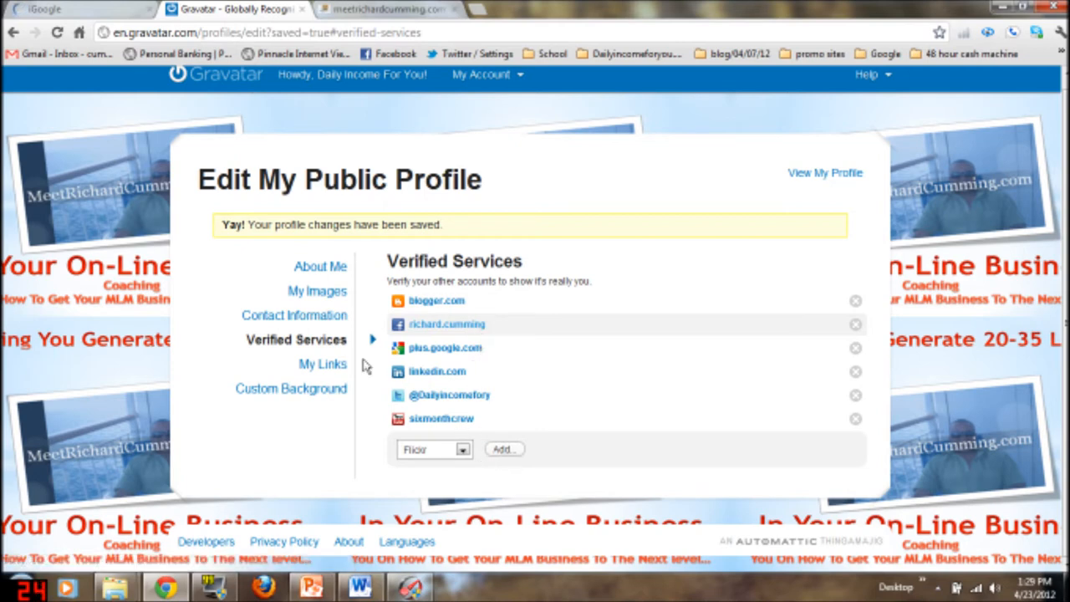
mouse_move(367, 358)
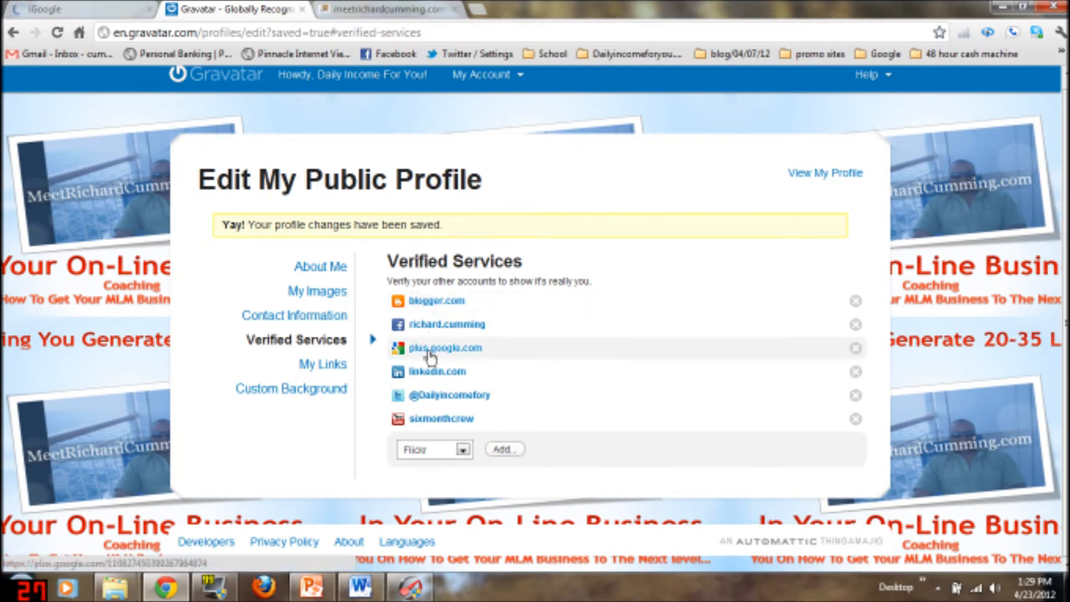
mouse_move(431, 357)
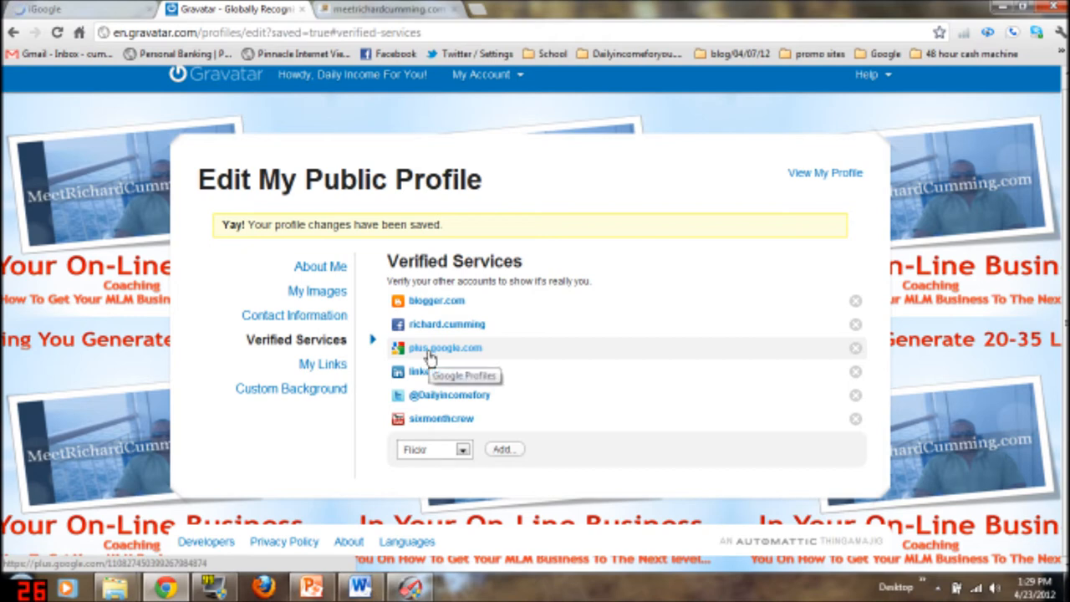
mouse_move(410, 331)
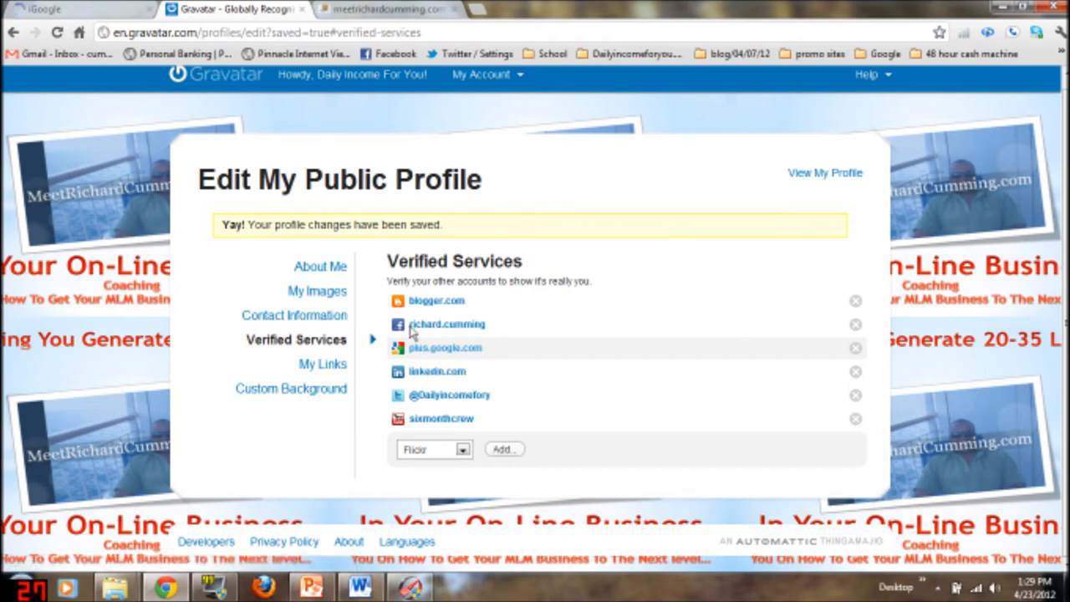
mouse_move(444, 347)
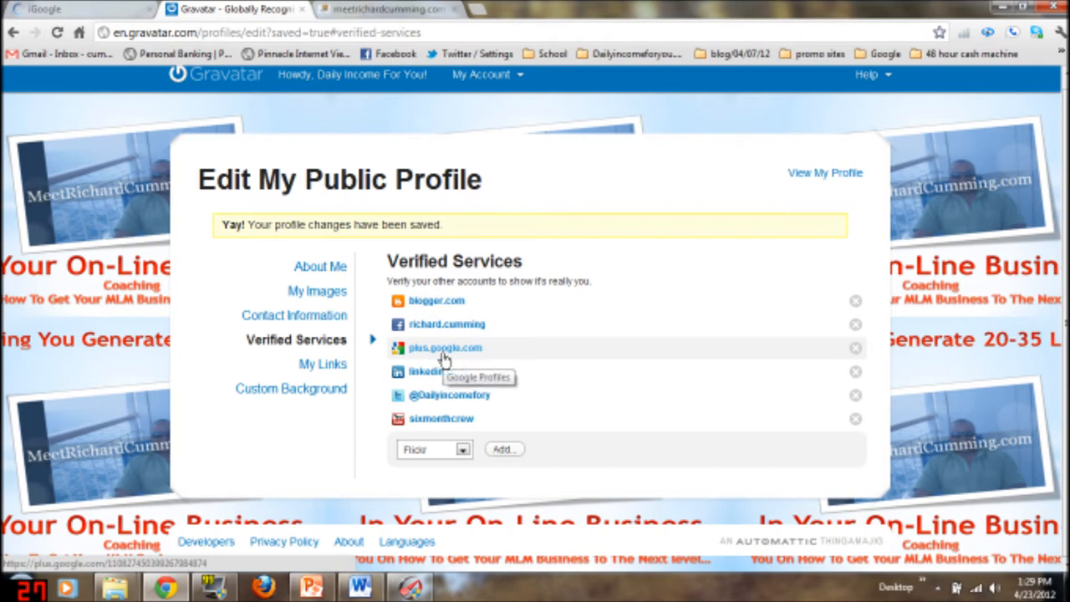
mouse_move(434, 395)
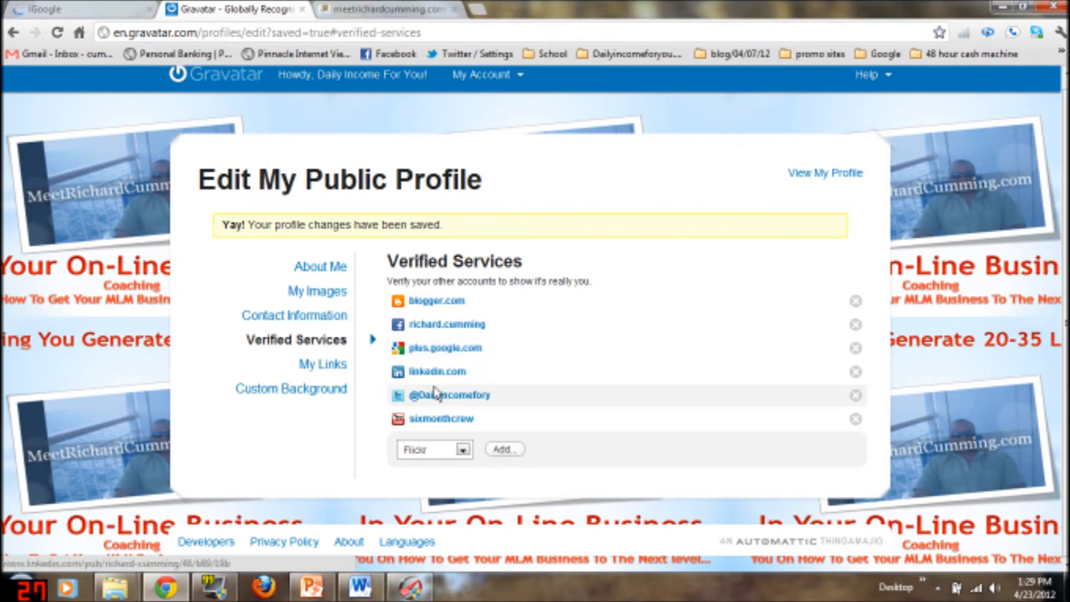
mouse_move(451, 400)
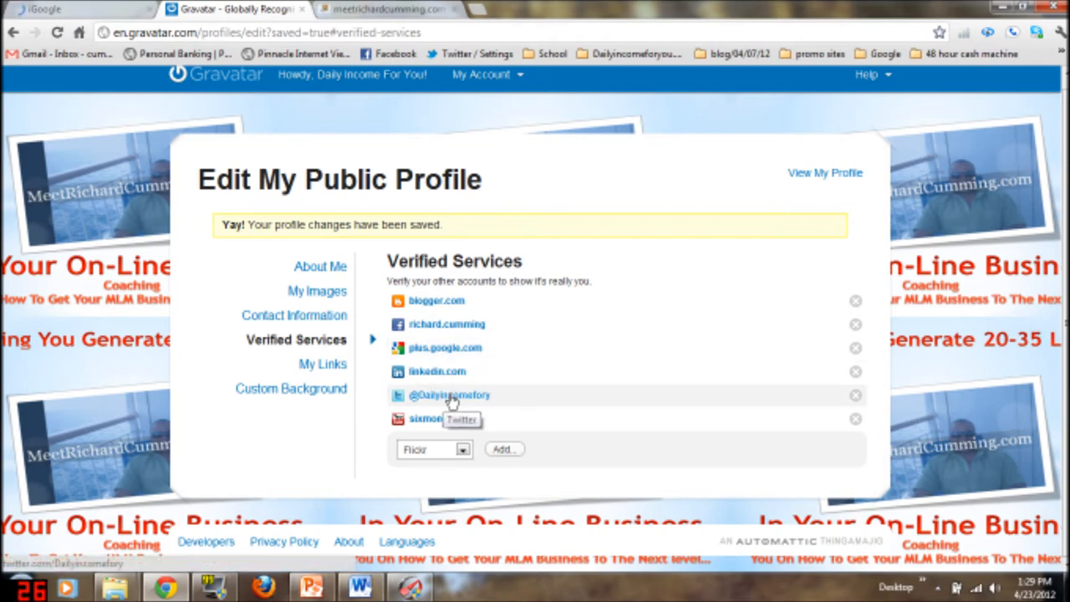
mouse_move(475, 461)
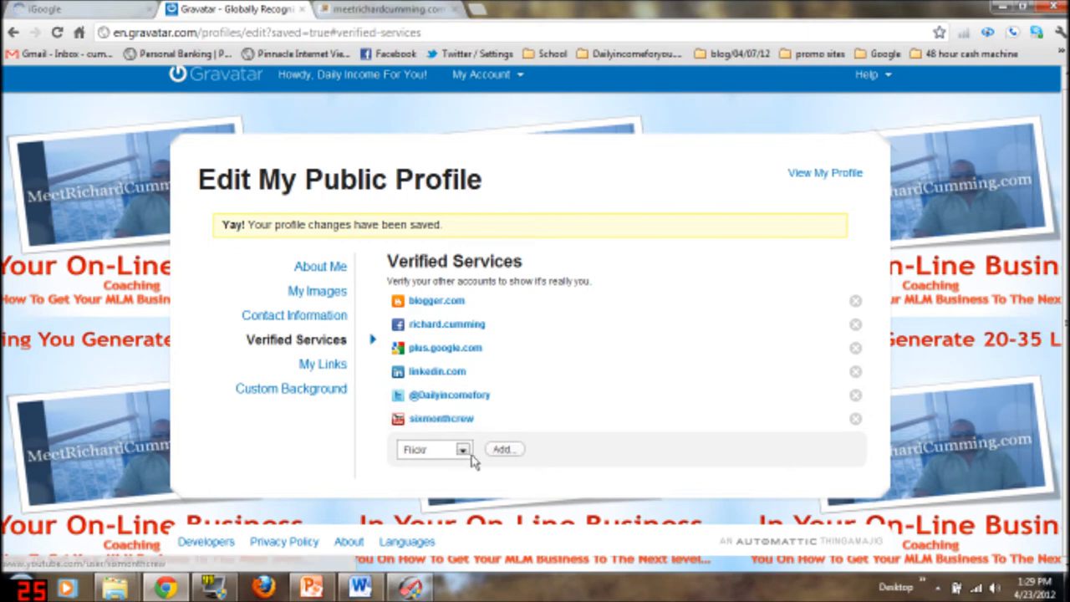
mouse_move(351, 378)
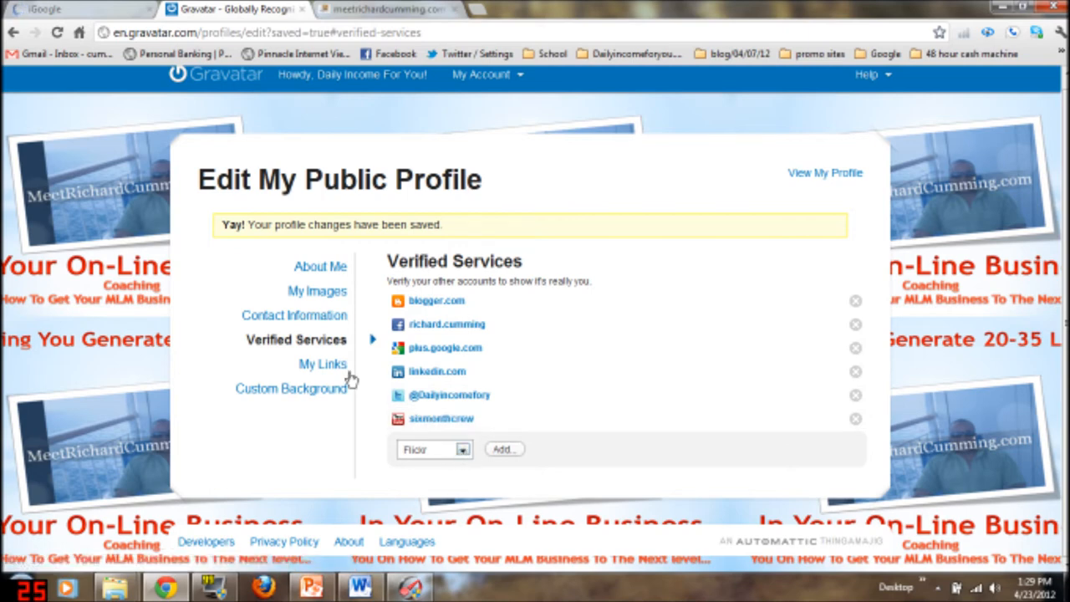
Show the My Links section listing the saved link titled test
left_click(323, 365)
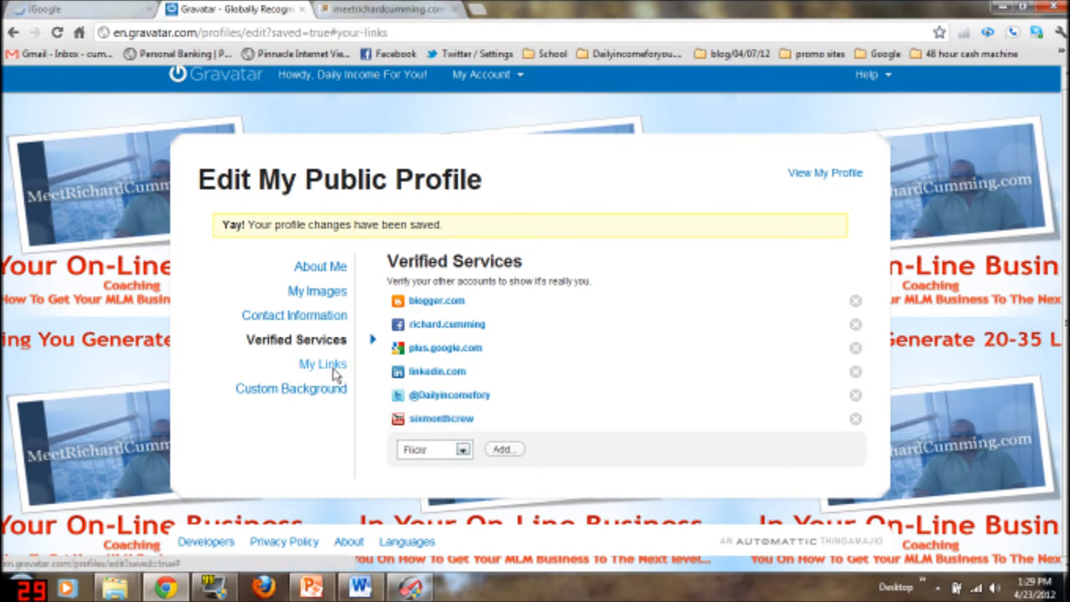
left_click(323, 364)
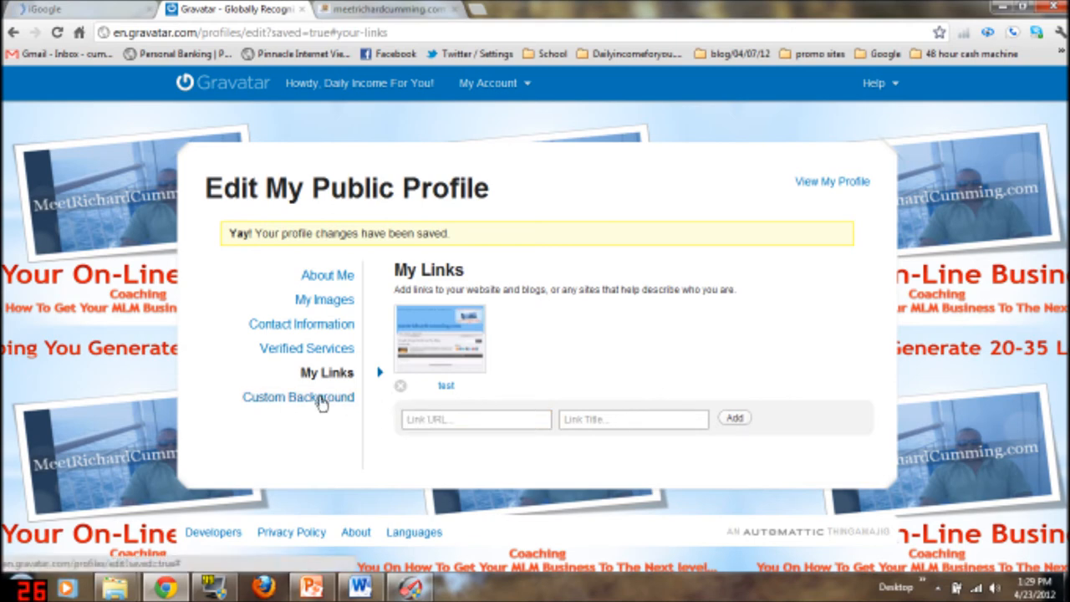
From Custom Background settings, start uploading a new background image
left_click(285, 397)
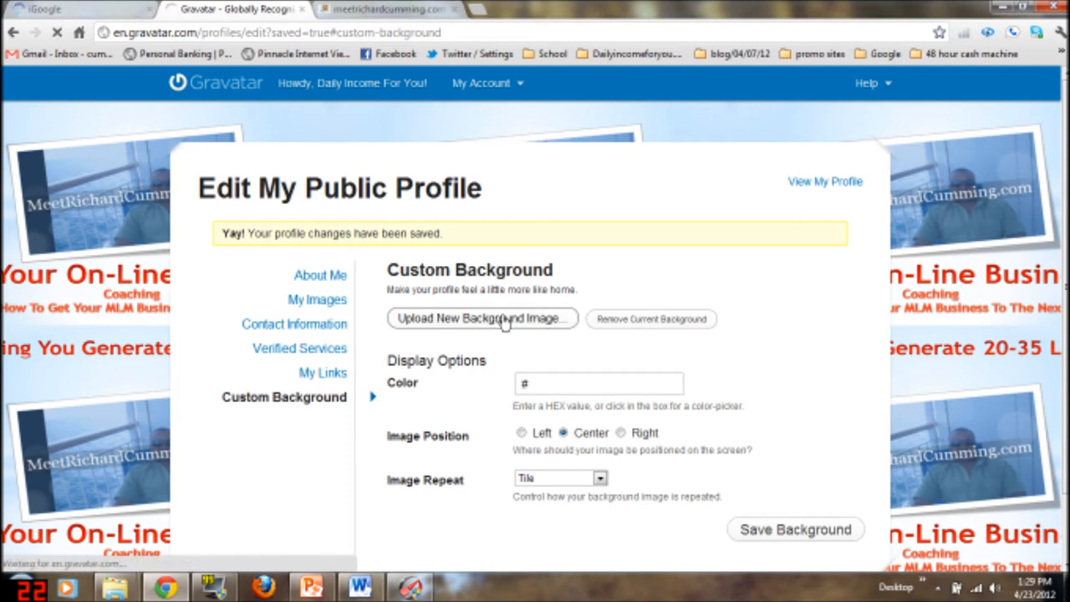
left_click(482, 317)
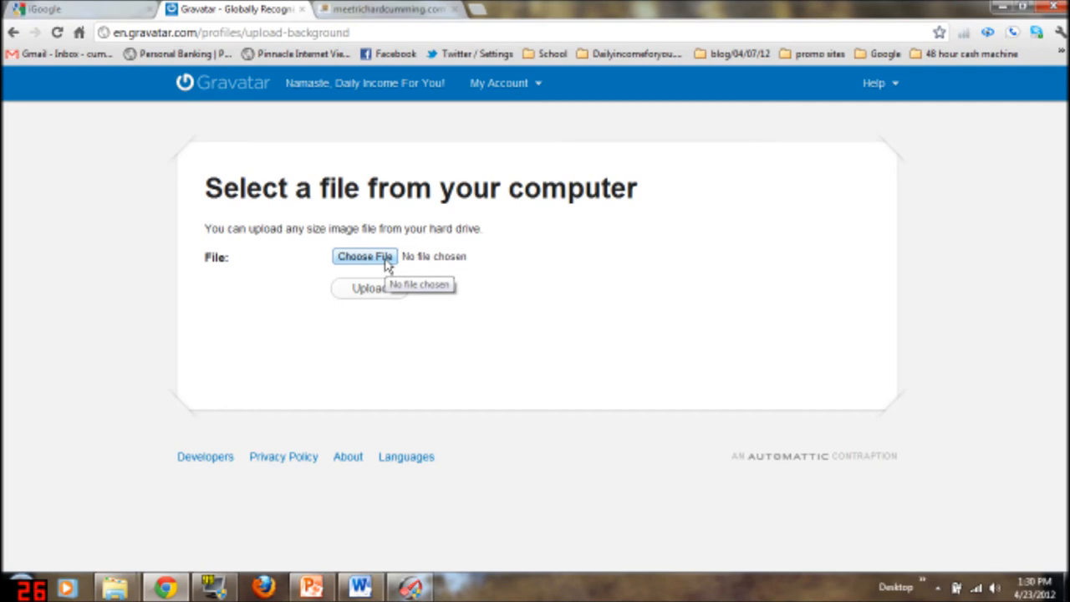
Browse the computer and pick the tc logo-408-.png image file
left_click(365, 256)
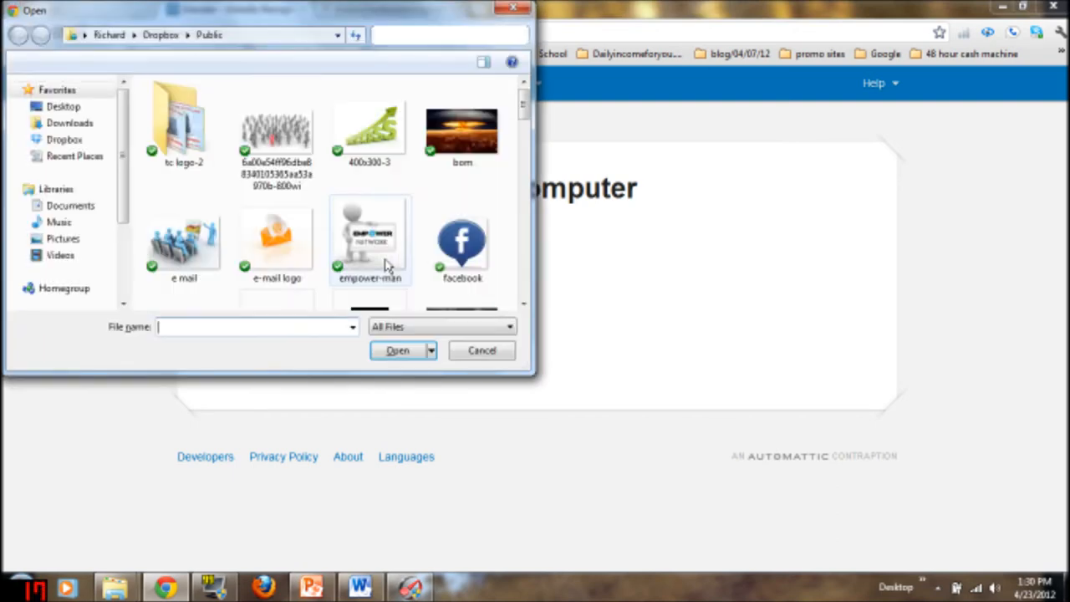
scroll("down", 3)
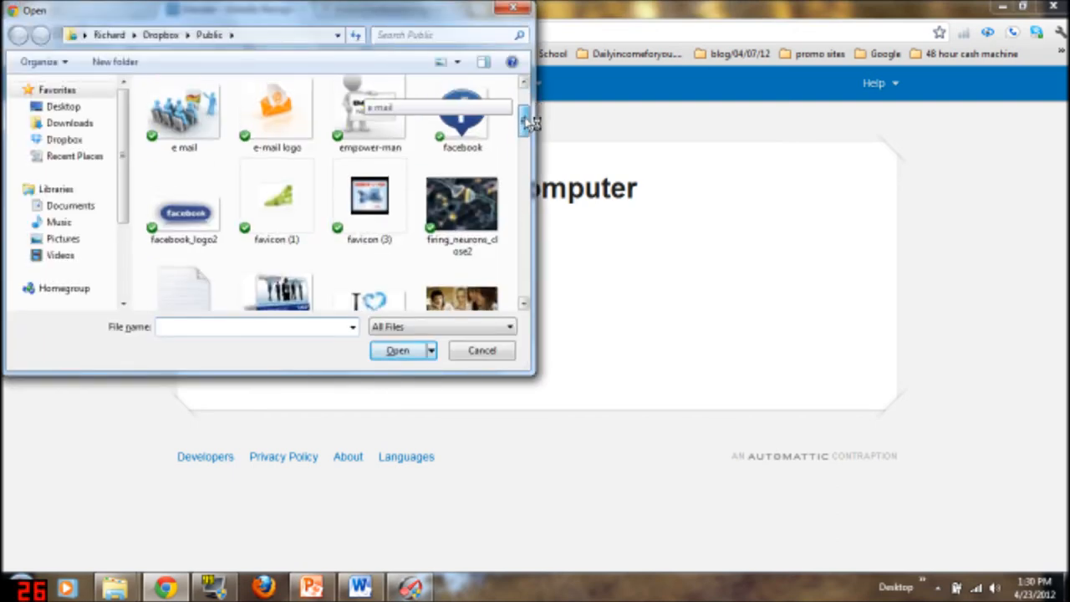
scroll("down", 3)
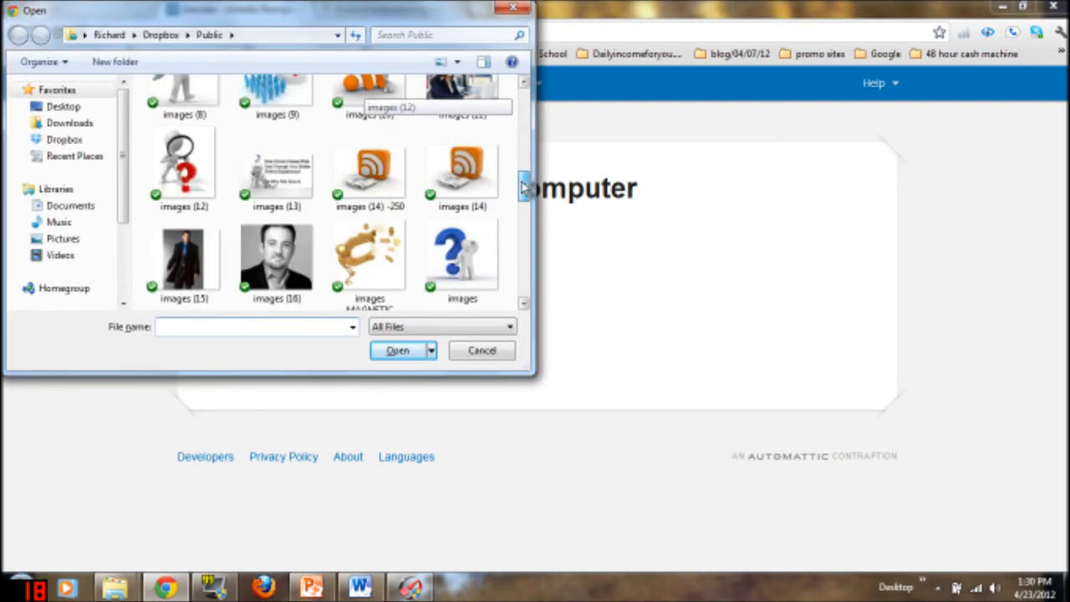
scroll("down", 3)
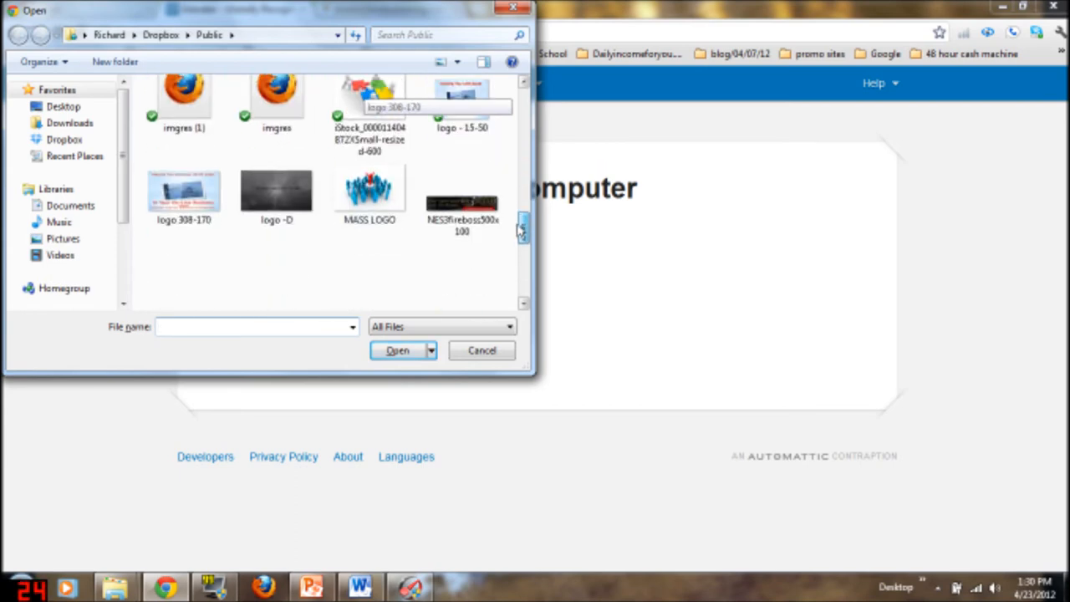
scroll("down", 3)
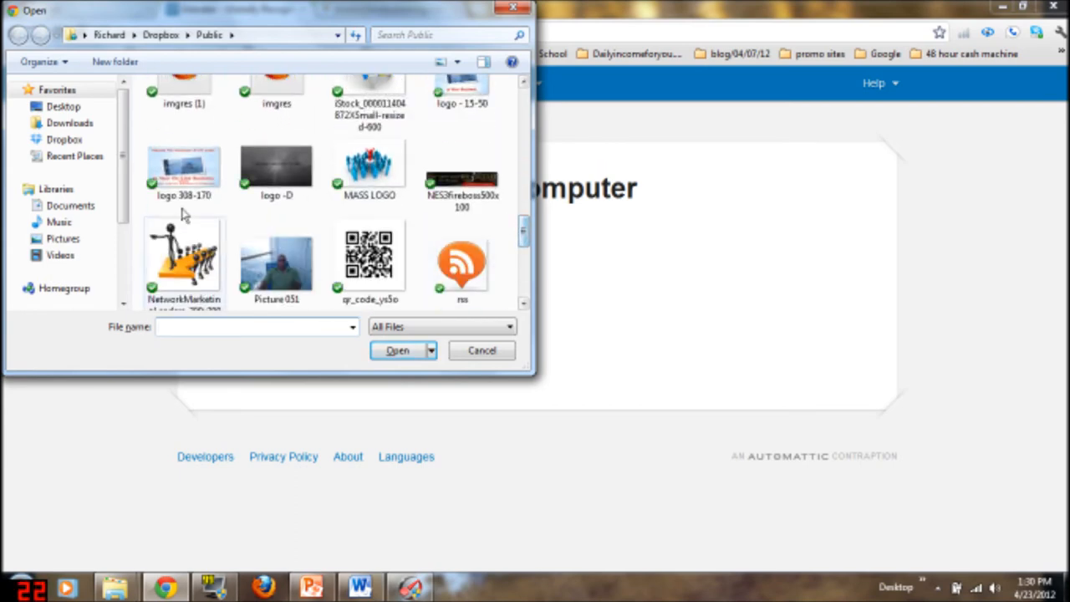
mouse_move(192, 200)
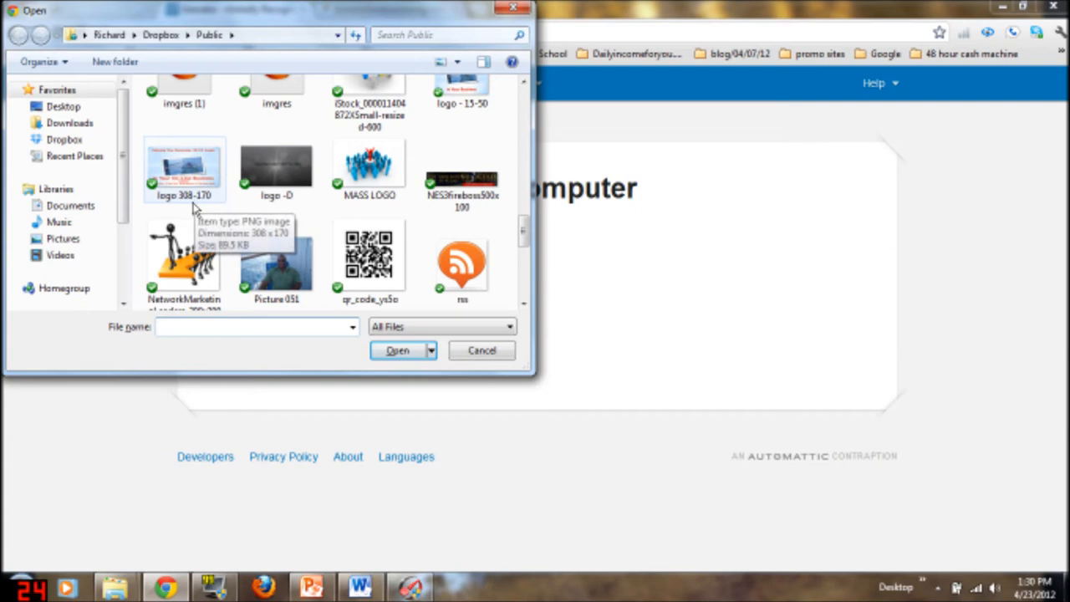
mouse_move(321, 208)
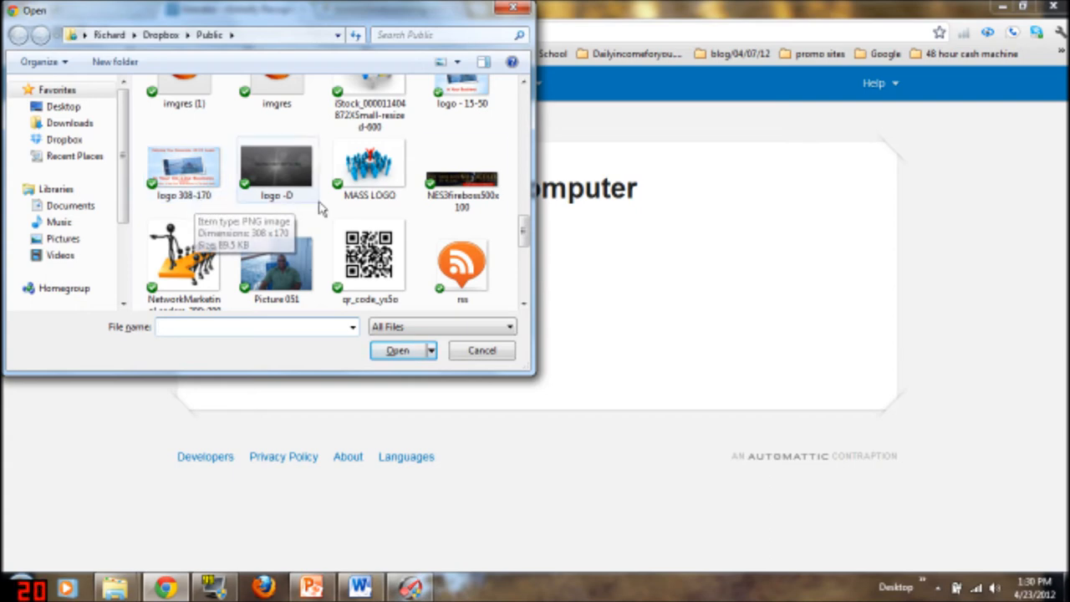
scroll("down", 3)
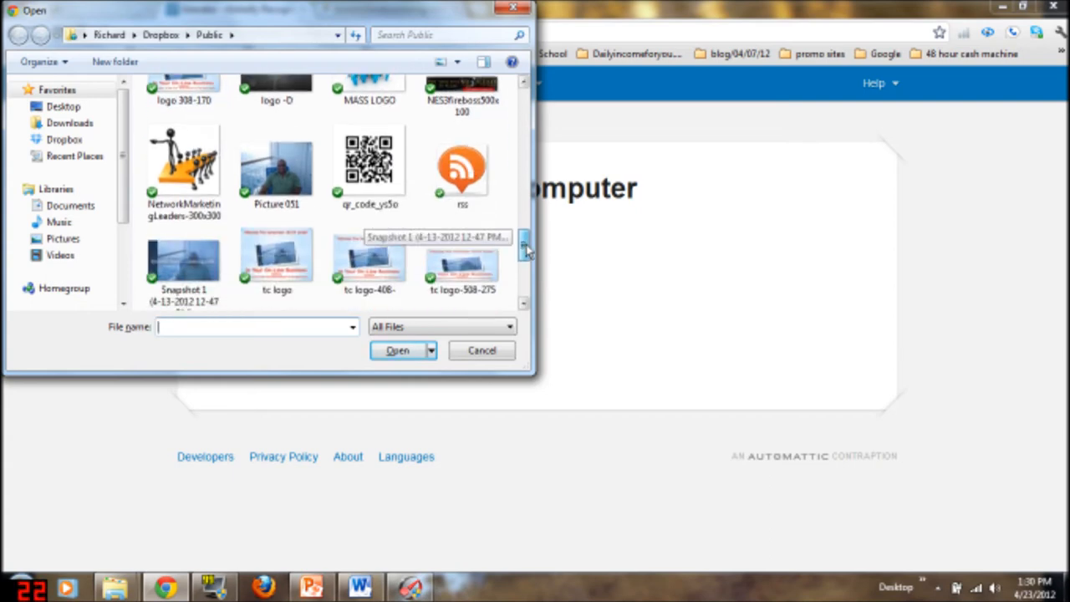
scroll("down", 3)
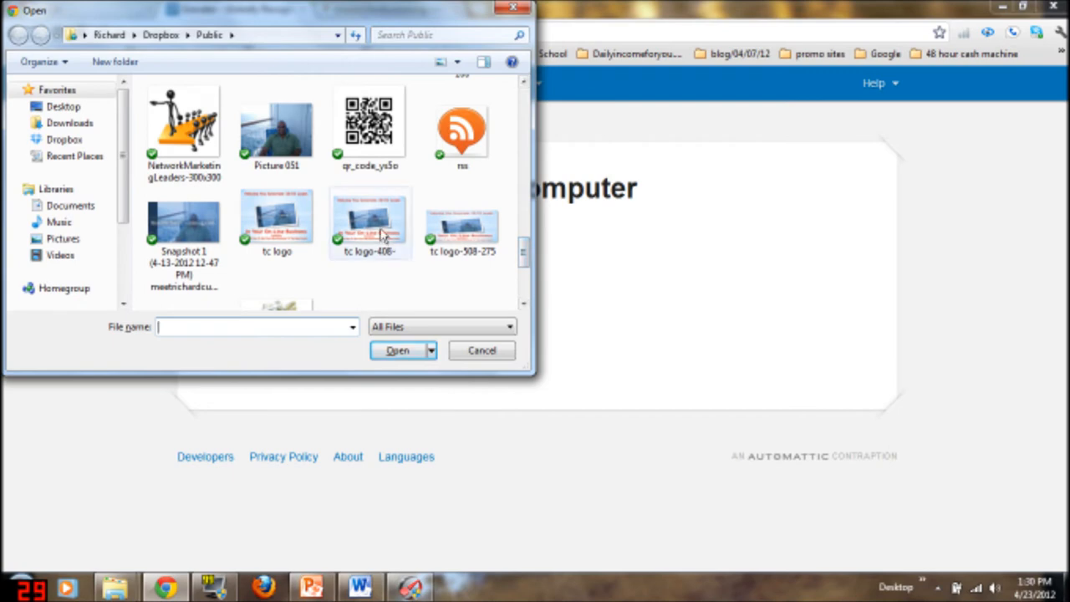
mouse_move(381, 234)
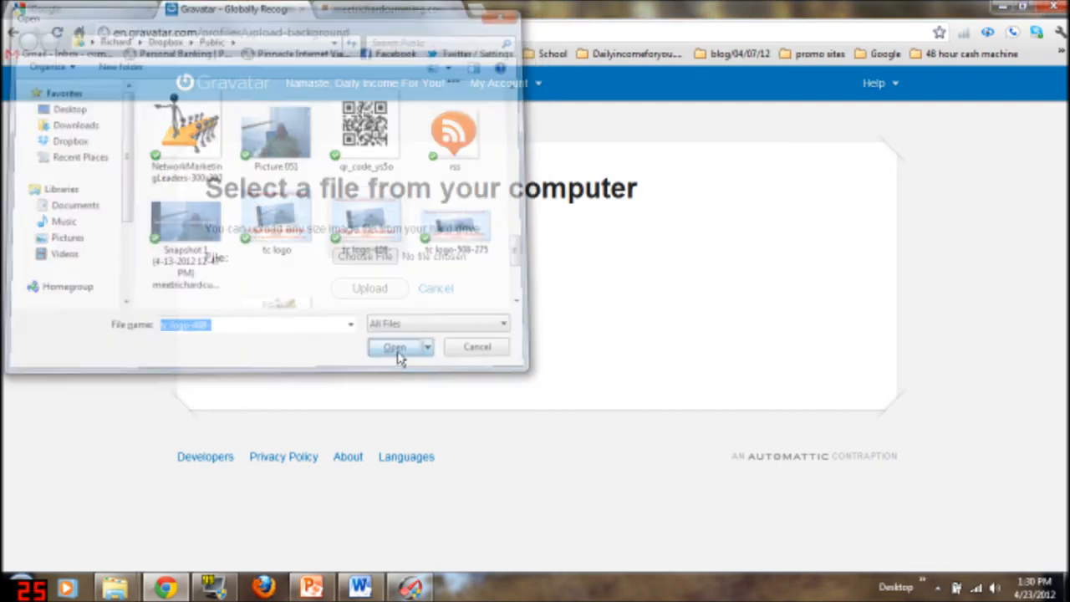
left_click(394, 346)
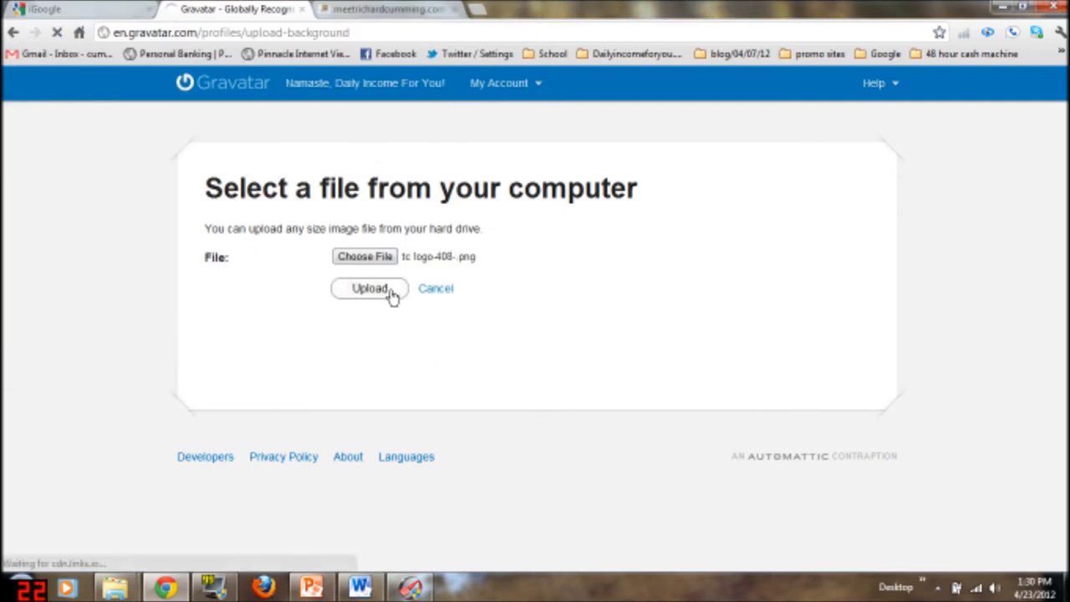
Submit tc logo-408-.png for upload as the custom background
left_click(371, 287)
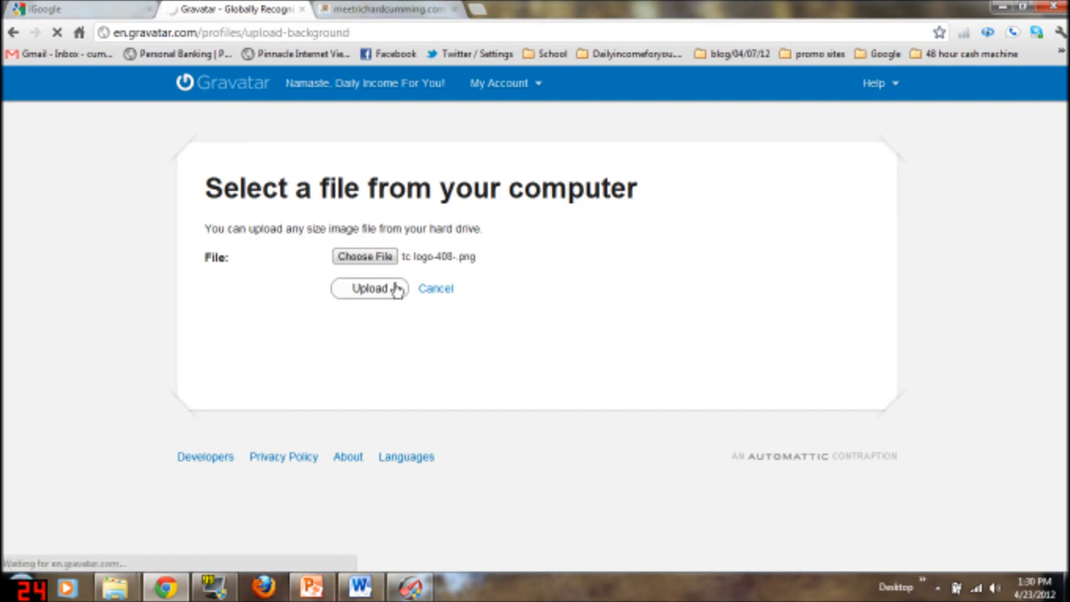
left_click(369, 288)
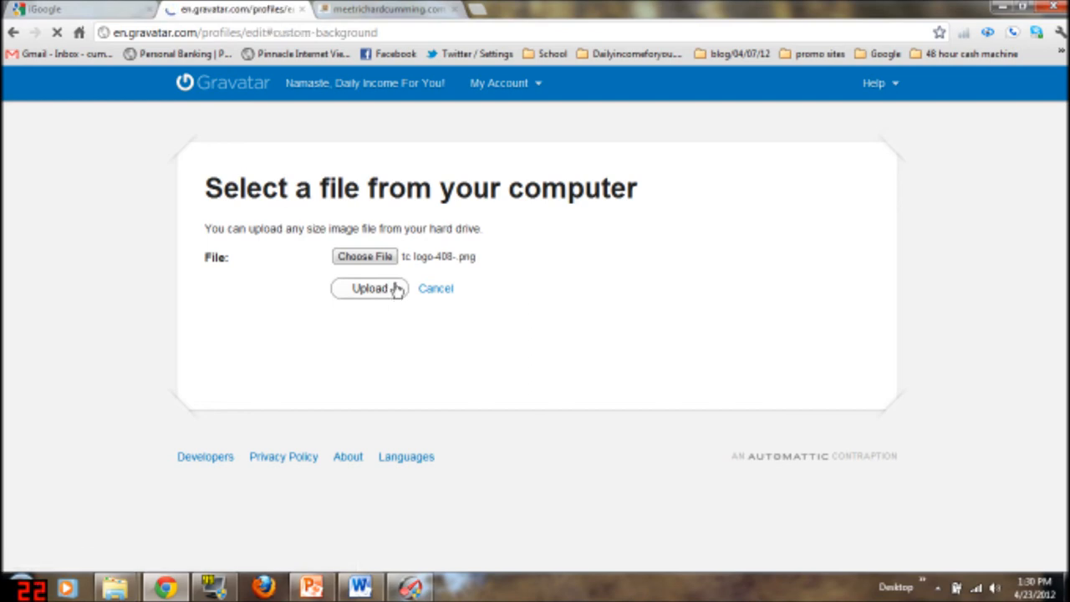
View the public profile as visitors see it, with the tc logo background applied
left_click(370, 288)
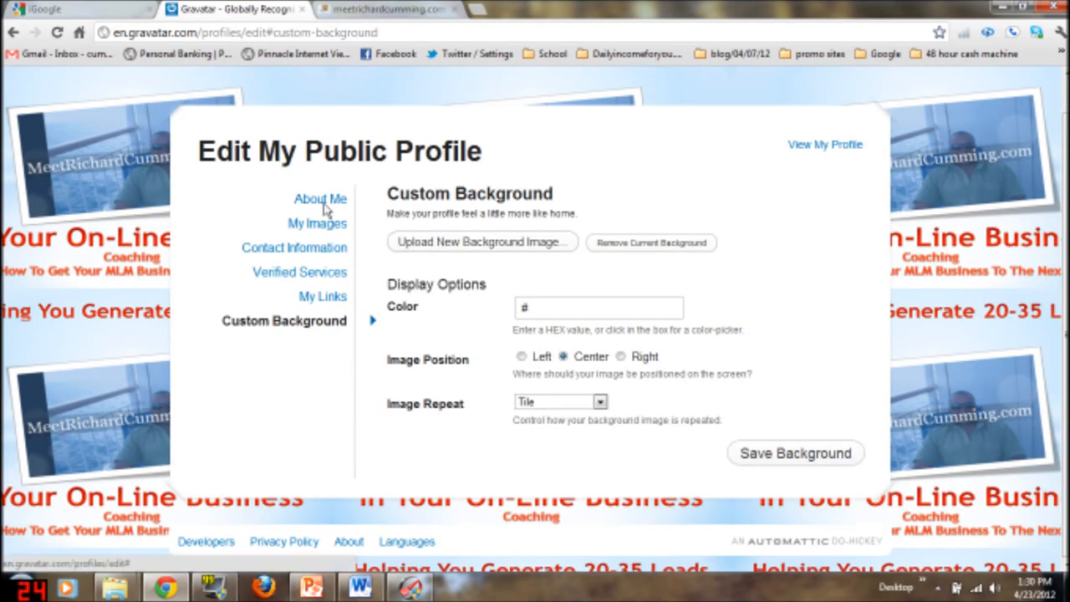
scroll("up", 3)
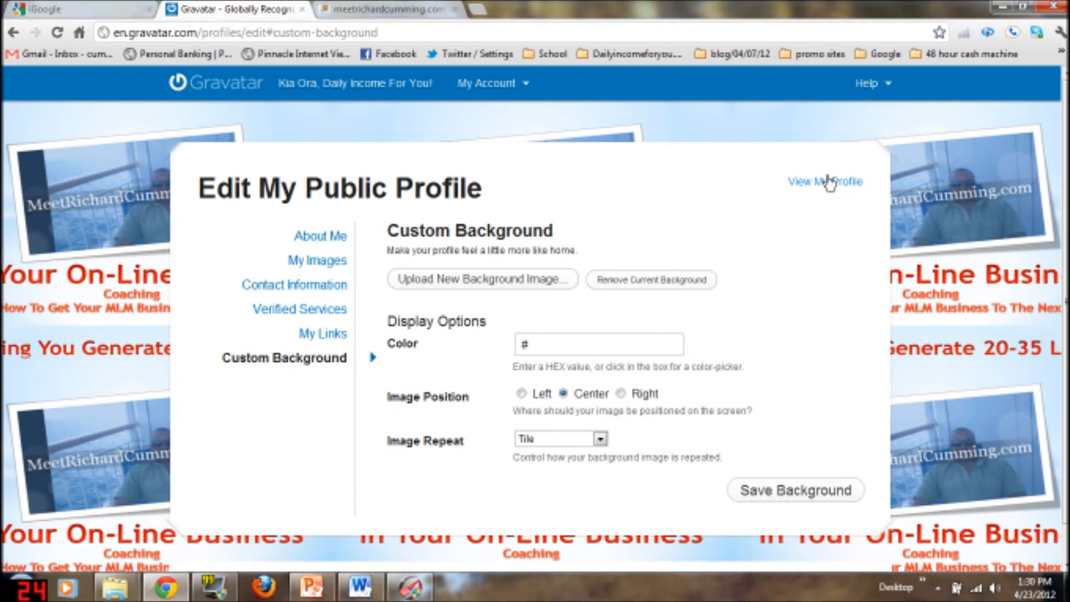
left_click(822, 180)
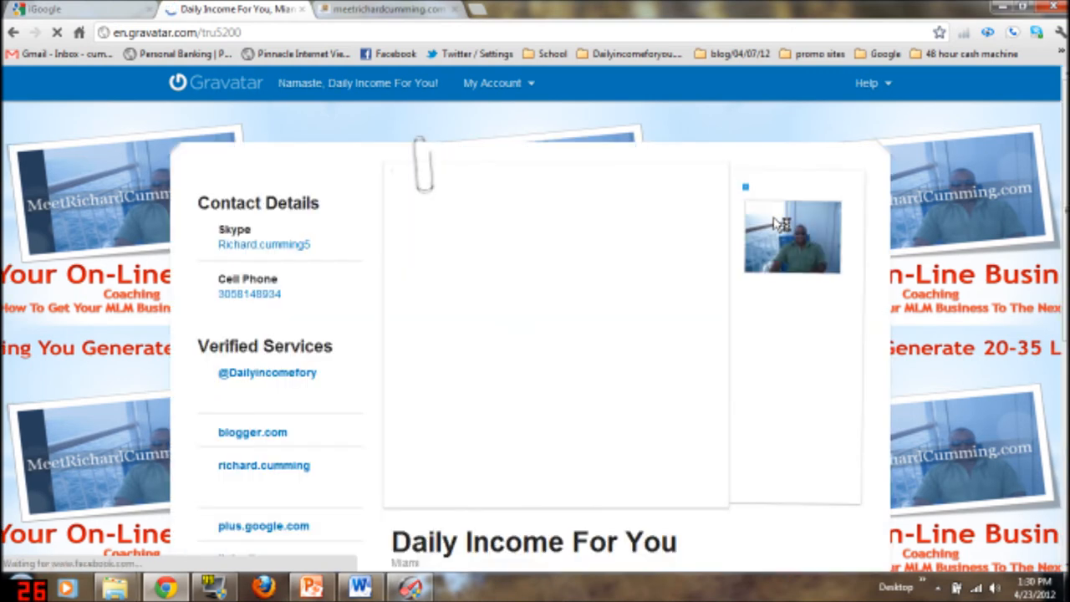
Keep waiting for the stalled Daily Income For You profile, then review its contact details, services and description
left_click(791, 234)
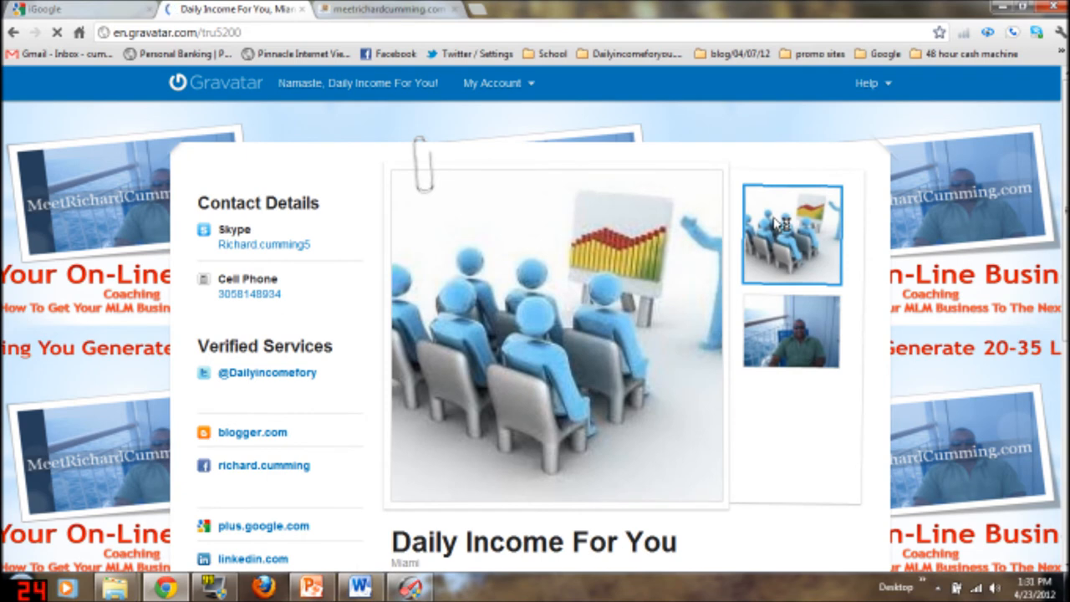
mouse_move(800, 337)
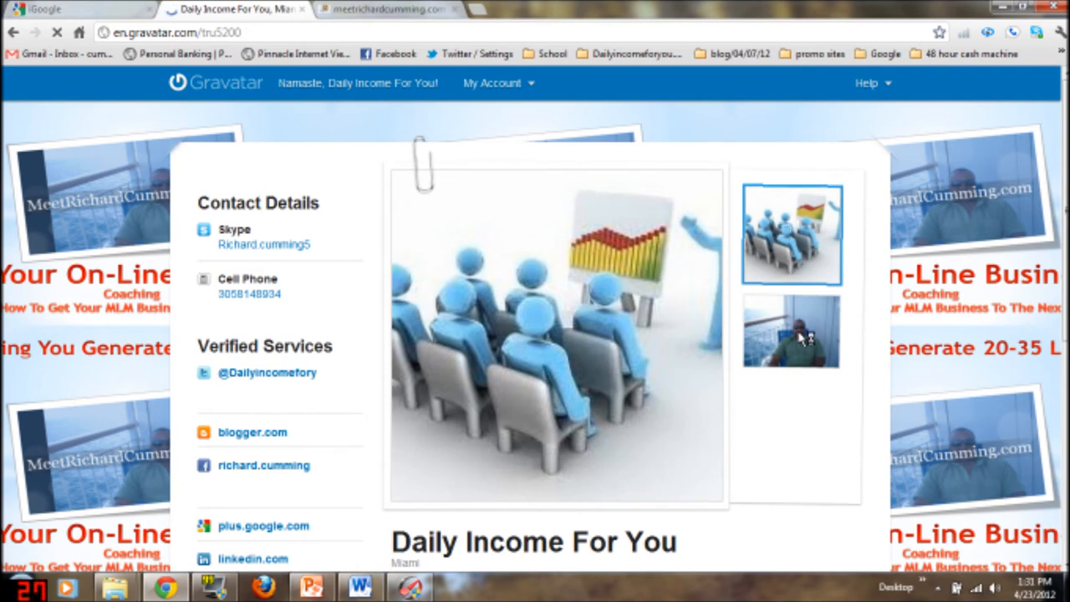
mouse_move(610, 319)
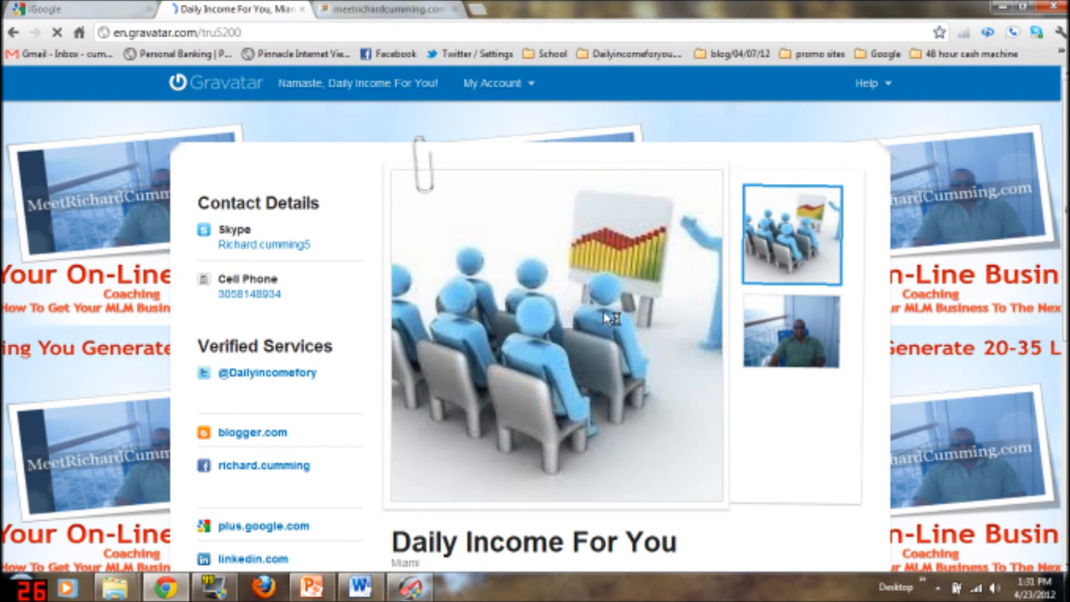
mouse_move(612, 315)
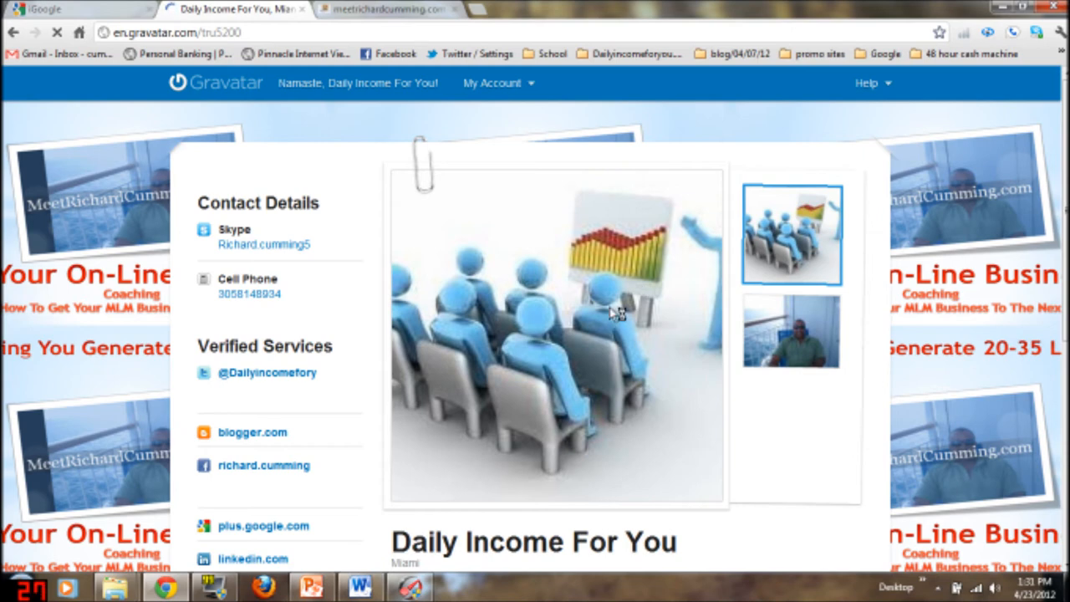
mouse_move(632, 310)
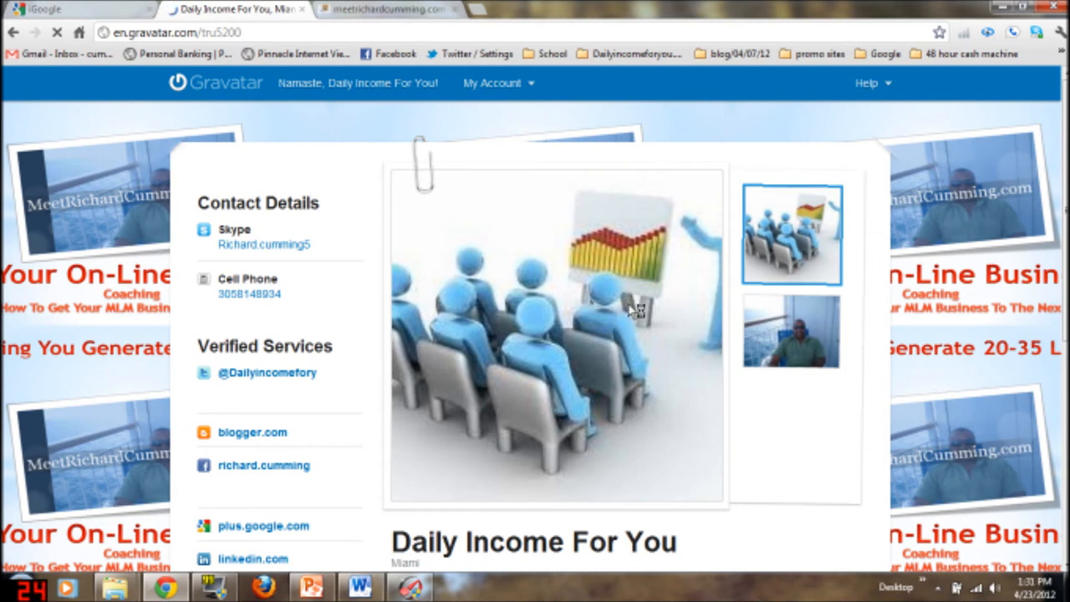
mouse_move(441, 266)
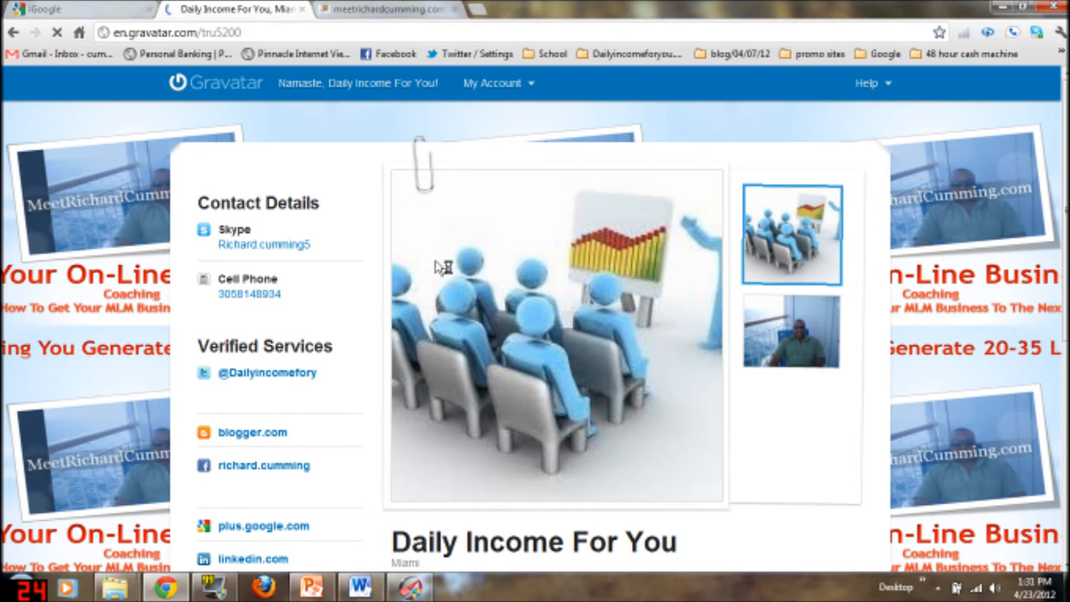
mouse_move(254, 294)
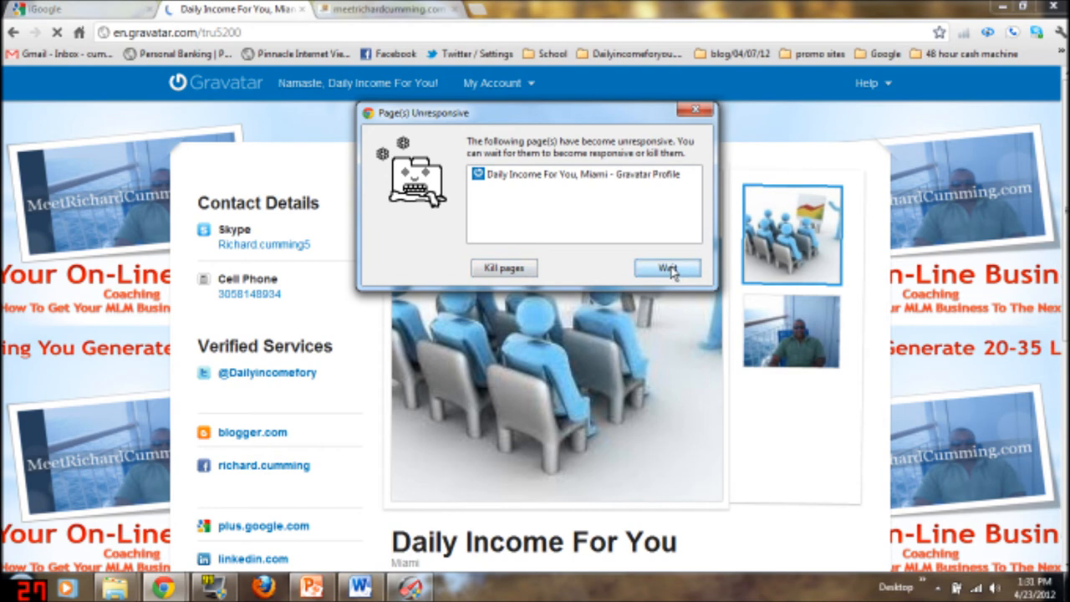
left_click(666, 267)
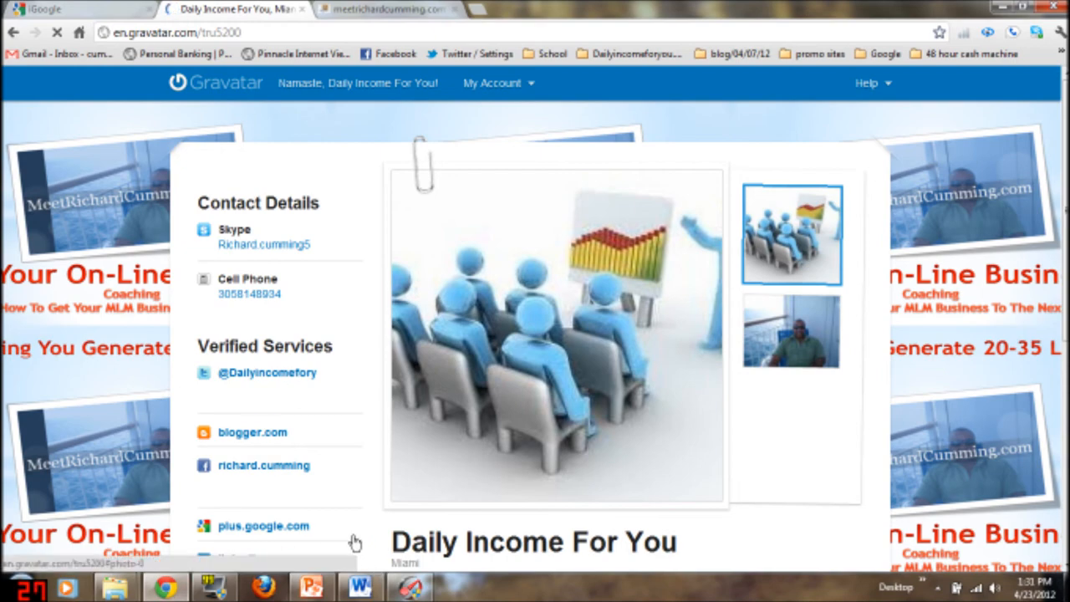
scroll("down", 3)
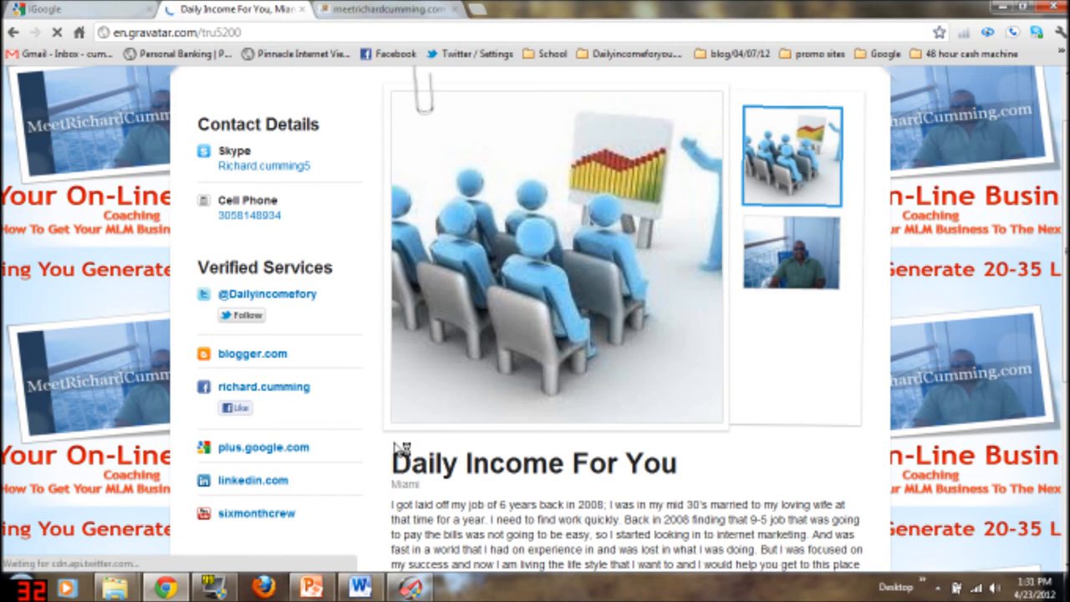
scroll("down", 3)
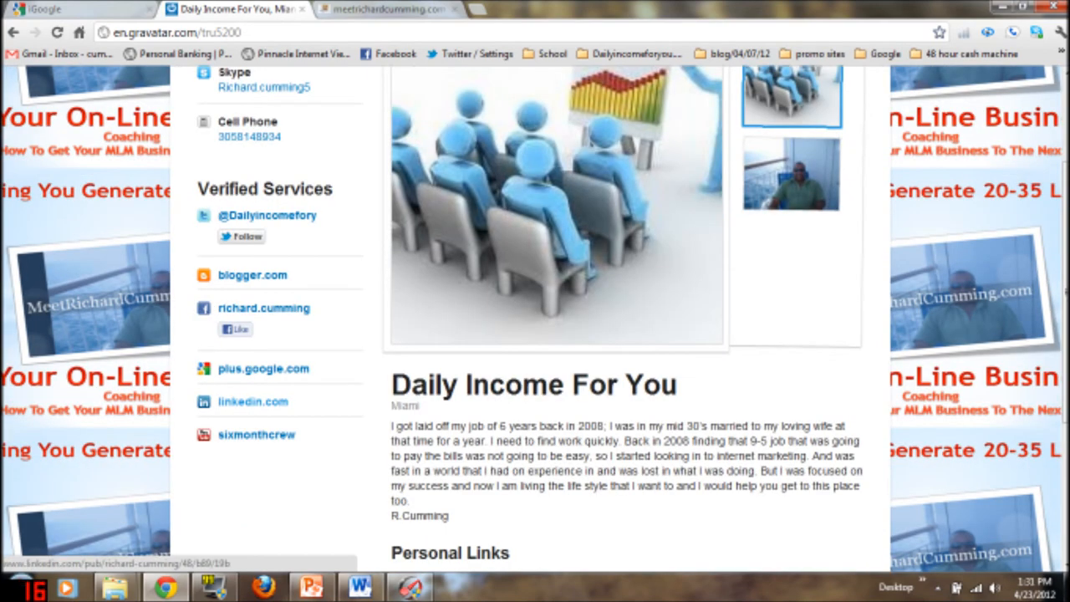
scroll("down", 3)
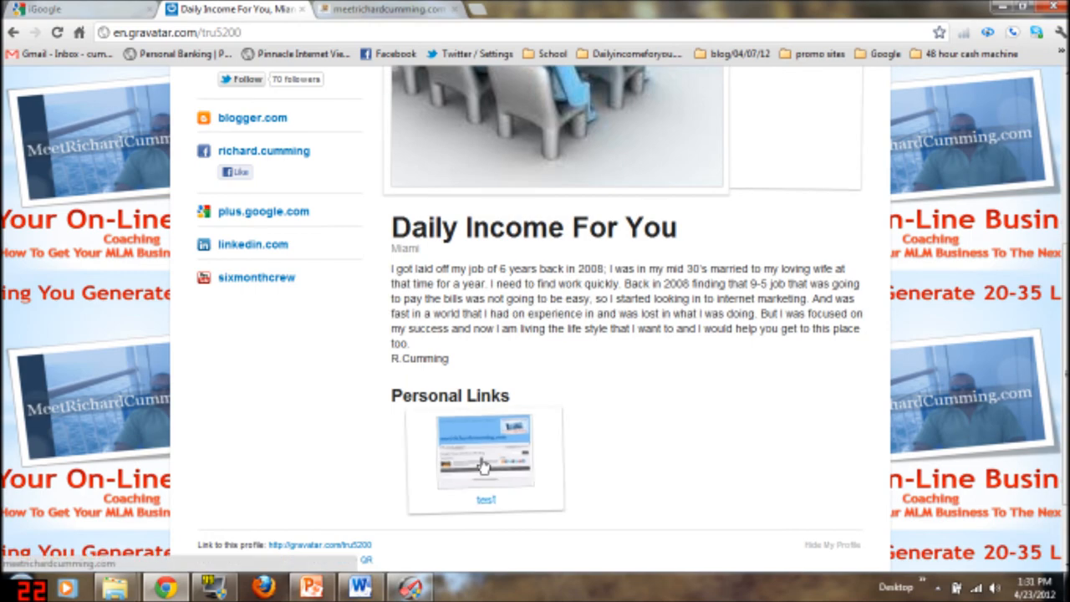
scroll("up", 3)
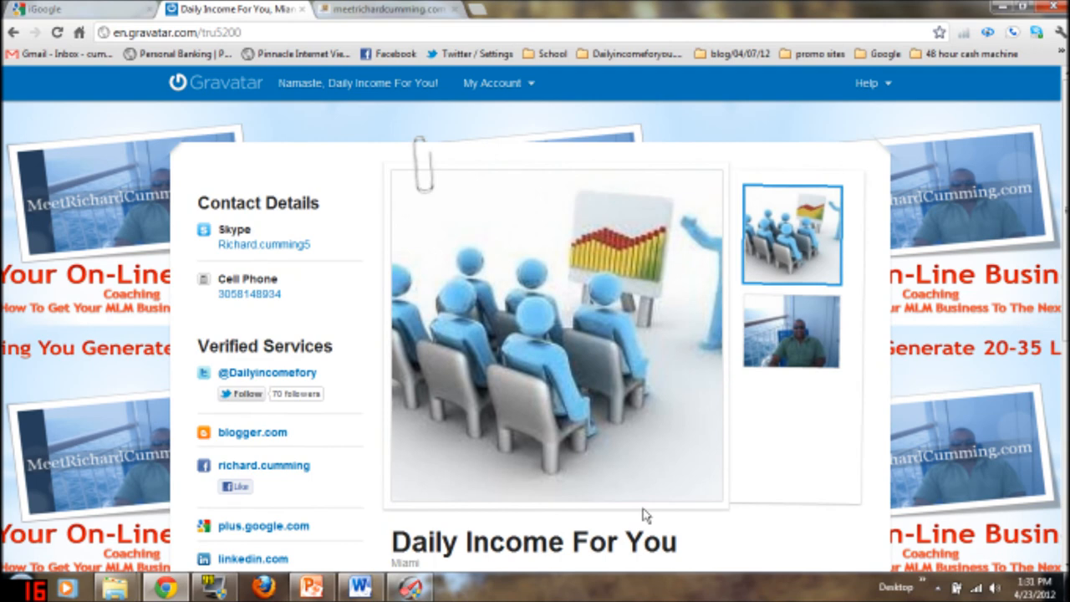
mouse_move(575, 414)
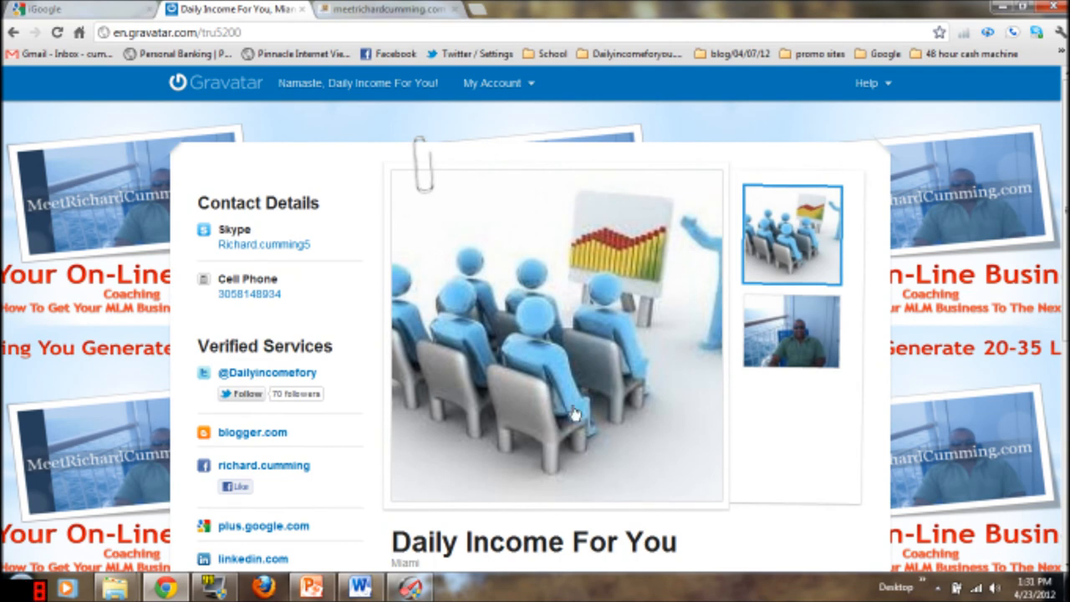
Return to the blog home page and browse down toward the How to Get More Traffic post
left_click(385, 10)
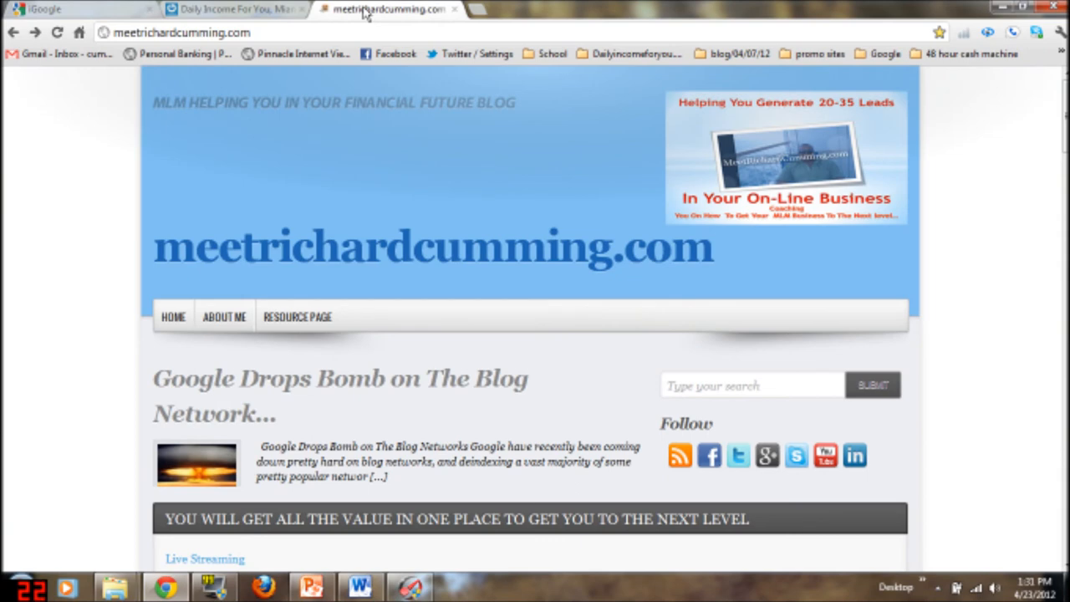
scroll("down", 3)
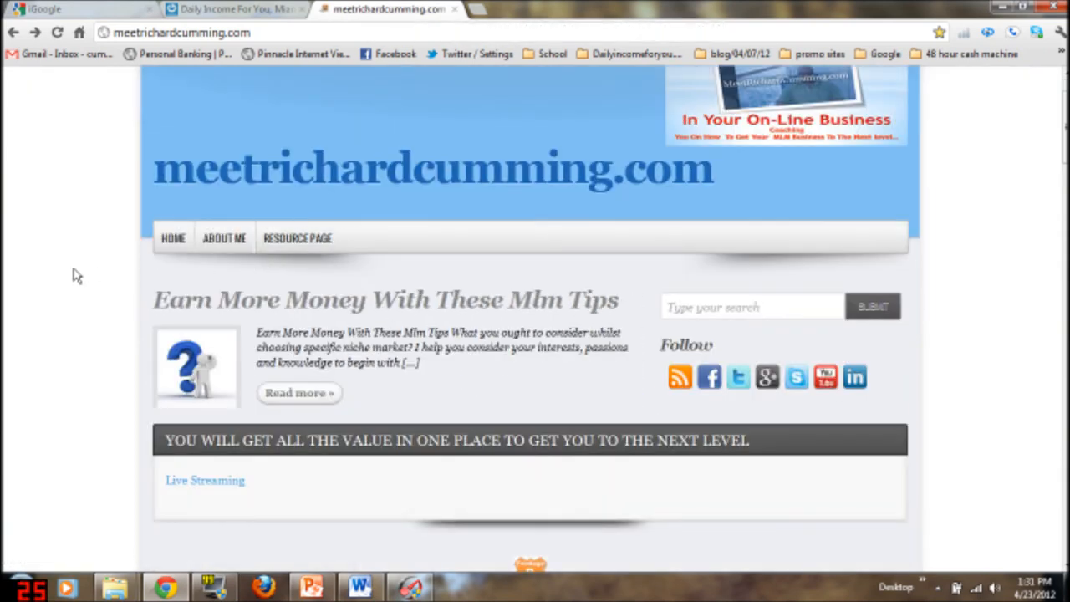
scroll("down", 3)
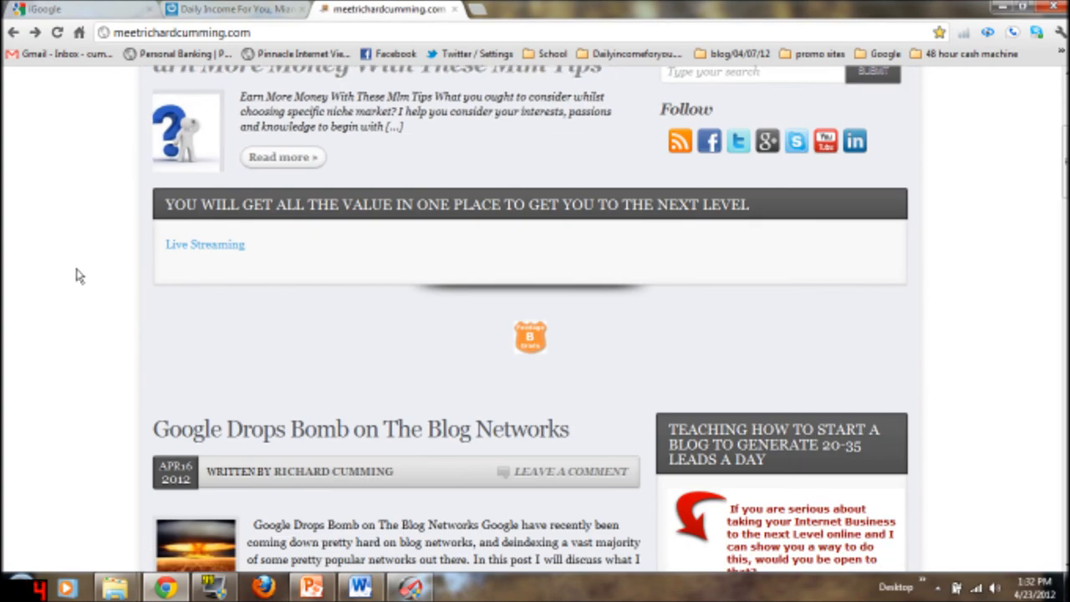
scroll("up", 3)
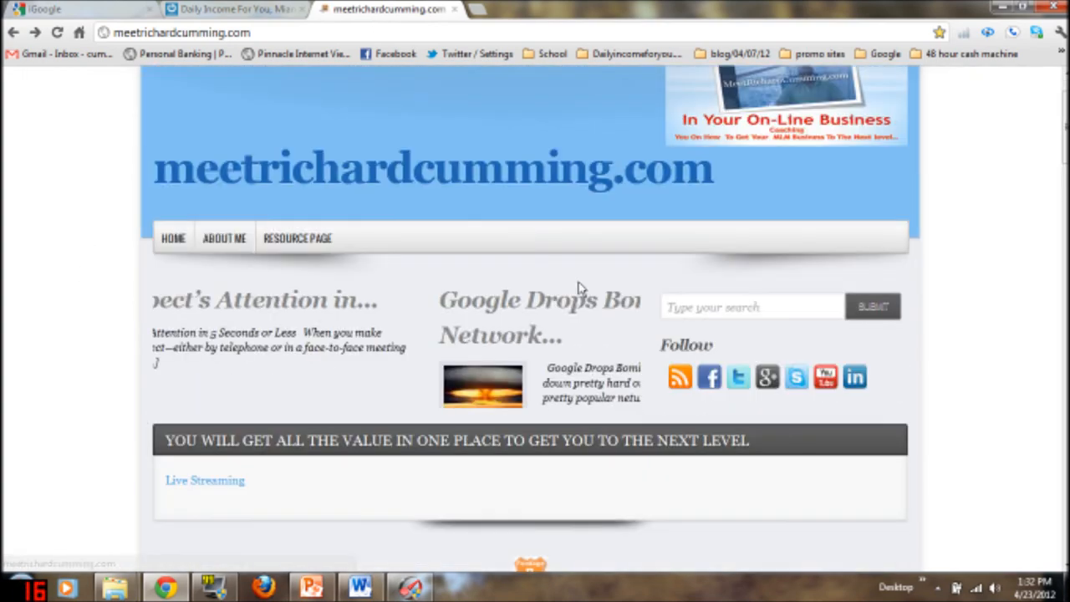
scroll("down", 3)
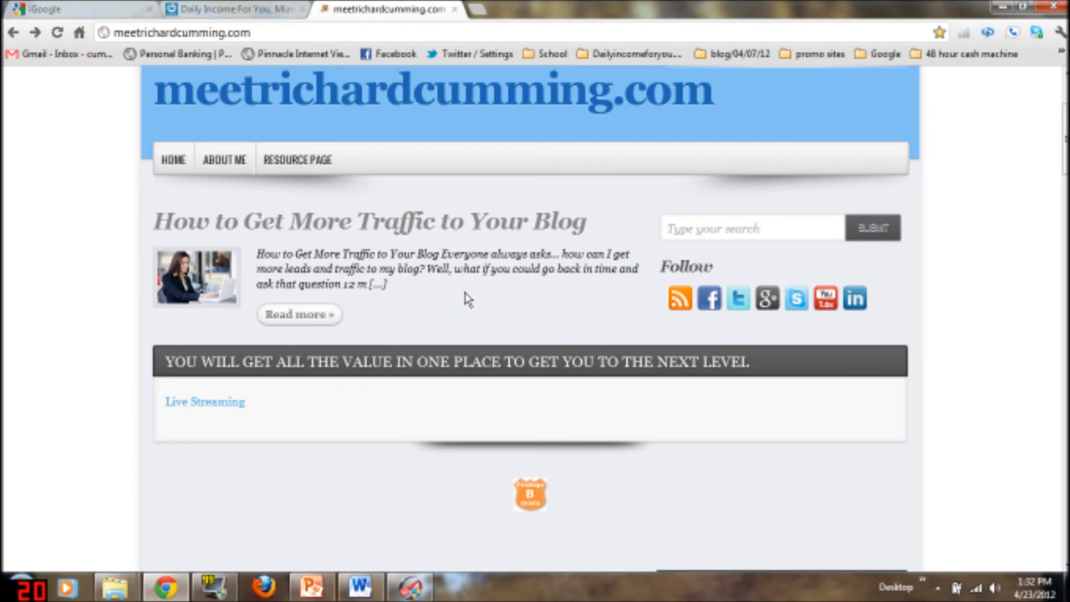
scroll("down", 3)
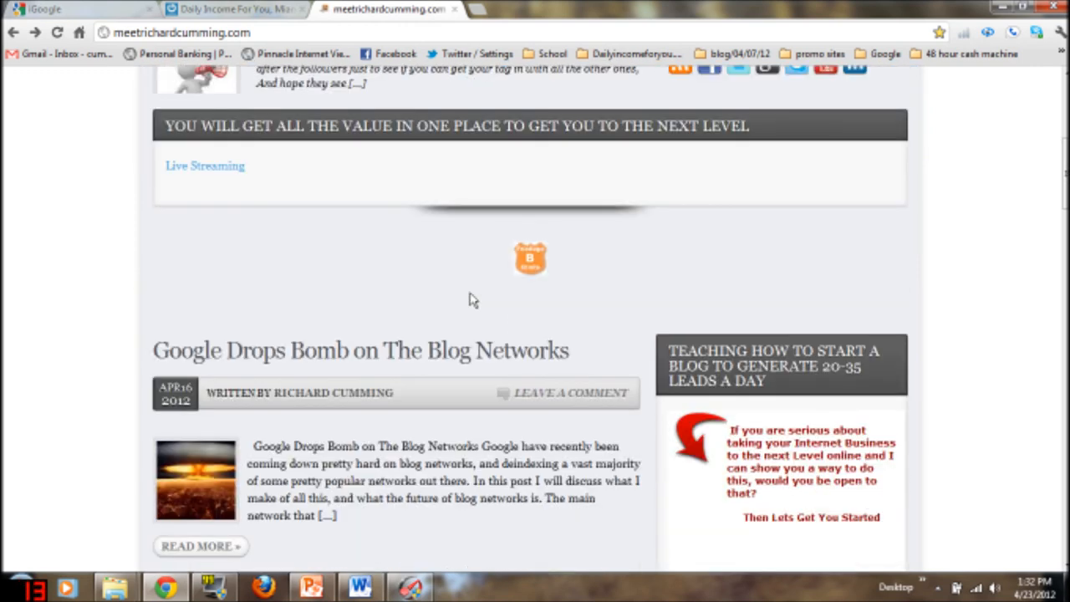
scroll("down", 3)
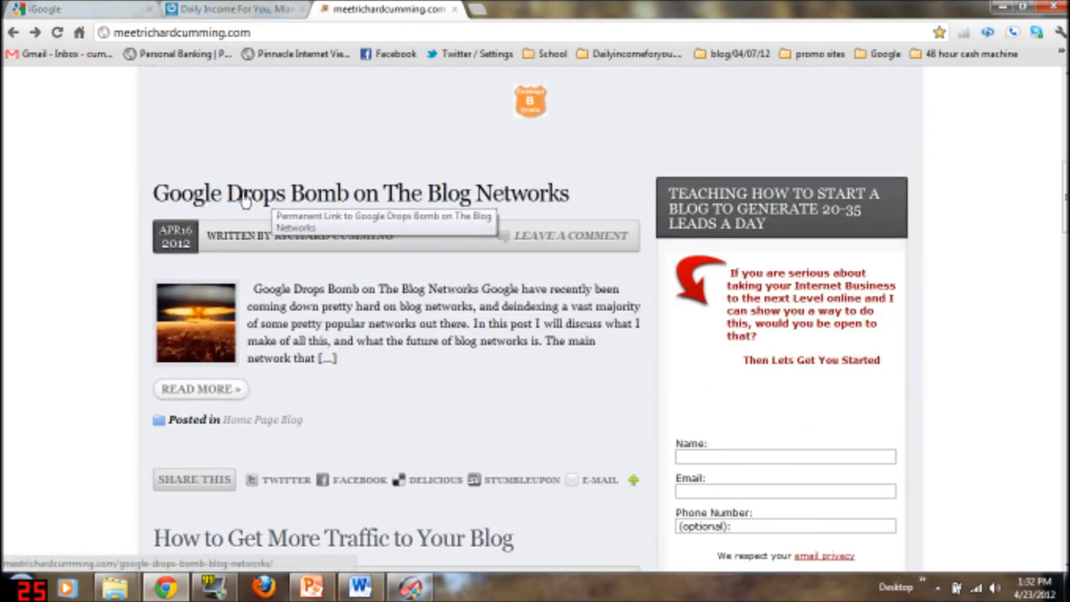
mouse_move(320, 209)
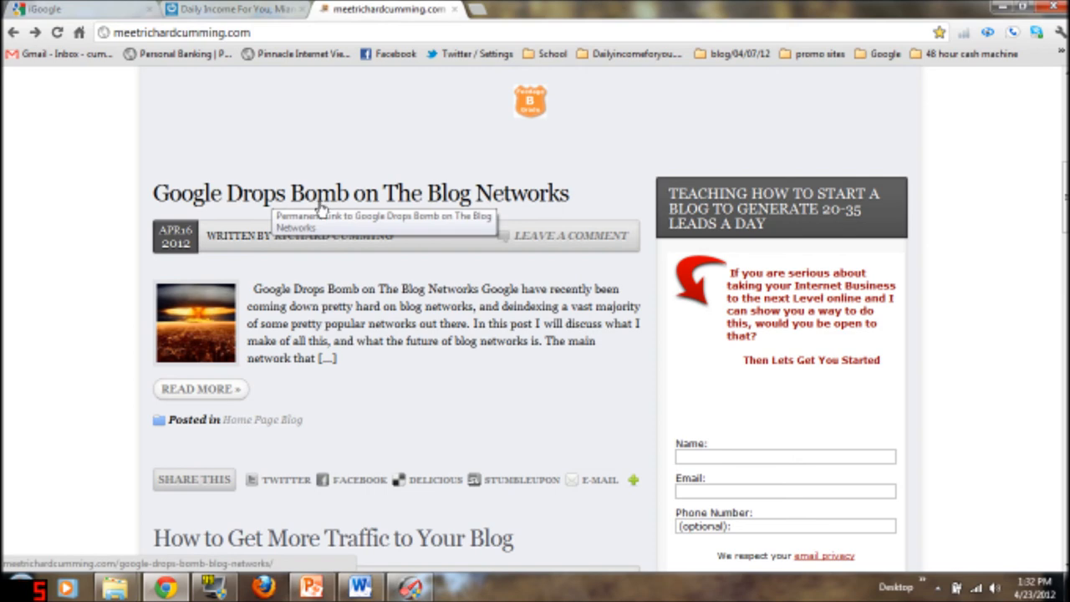
mouse_move(426, 216)
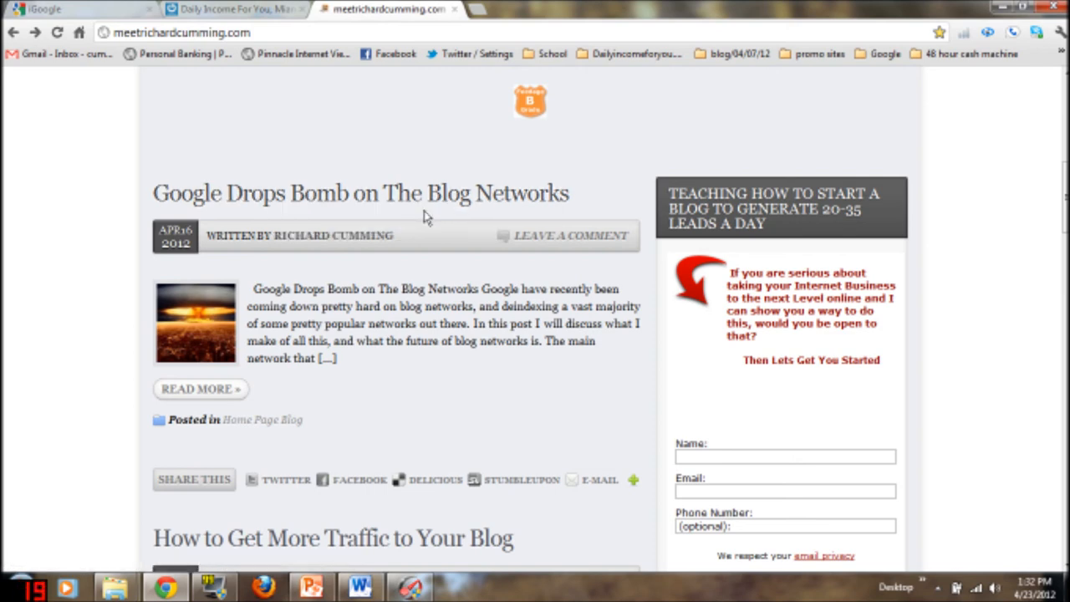
mouse_move(514, 274)
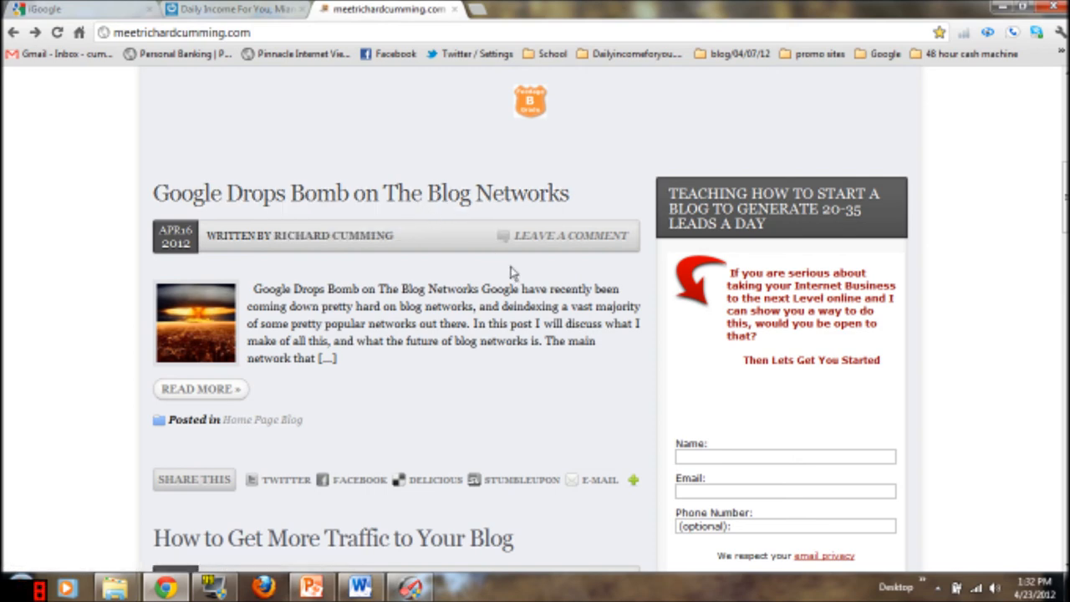
Reach the traffic post and open its '3 Comments' page
scroll("down", 3)
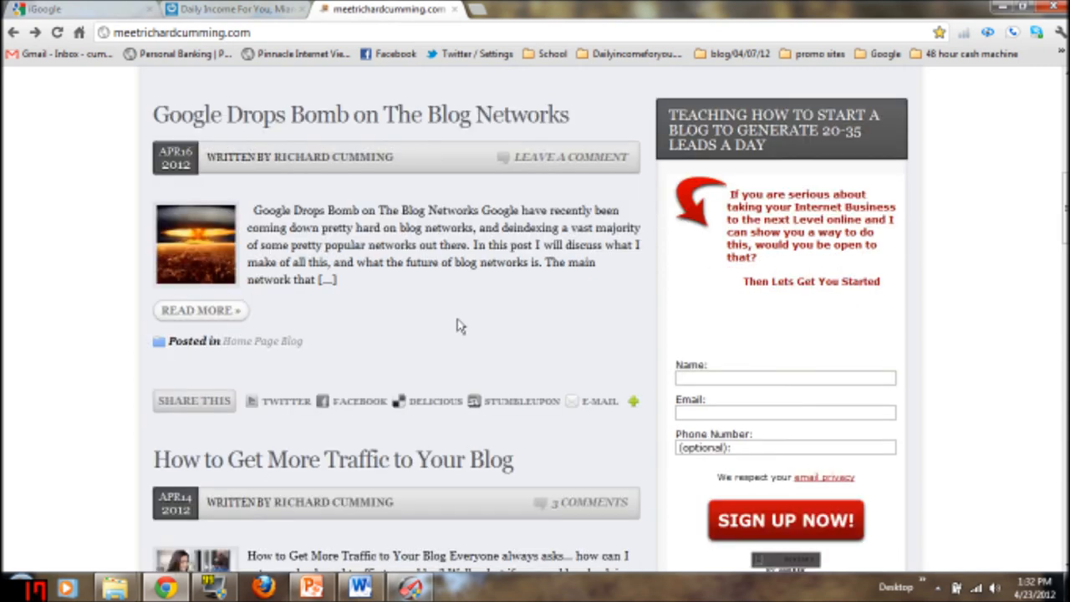
mouse_move(571, 157)
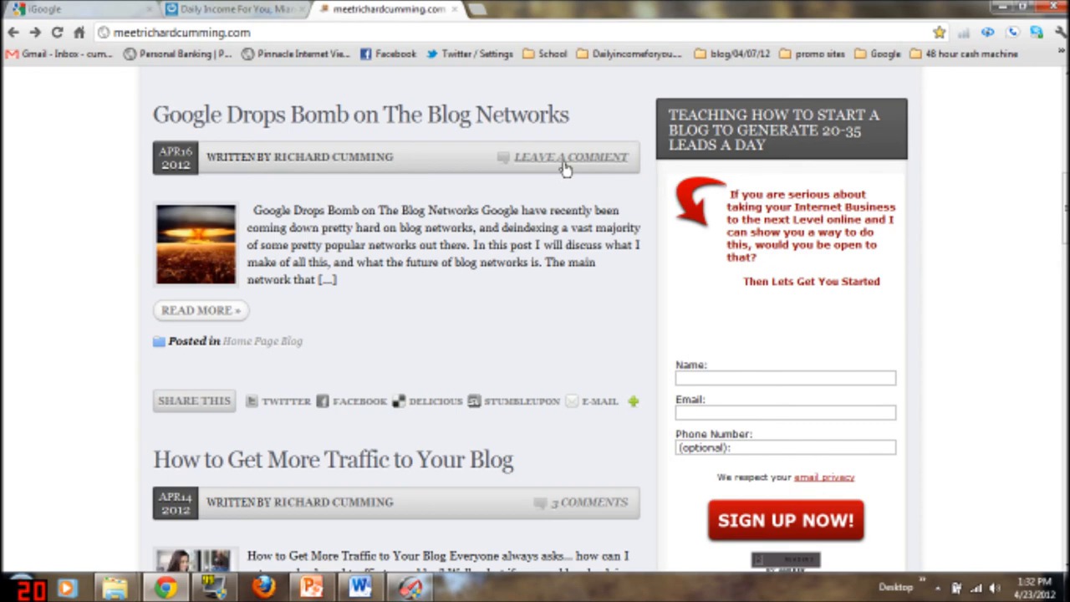
scroll("down", 3)
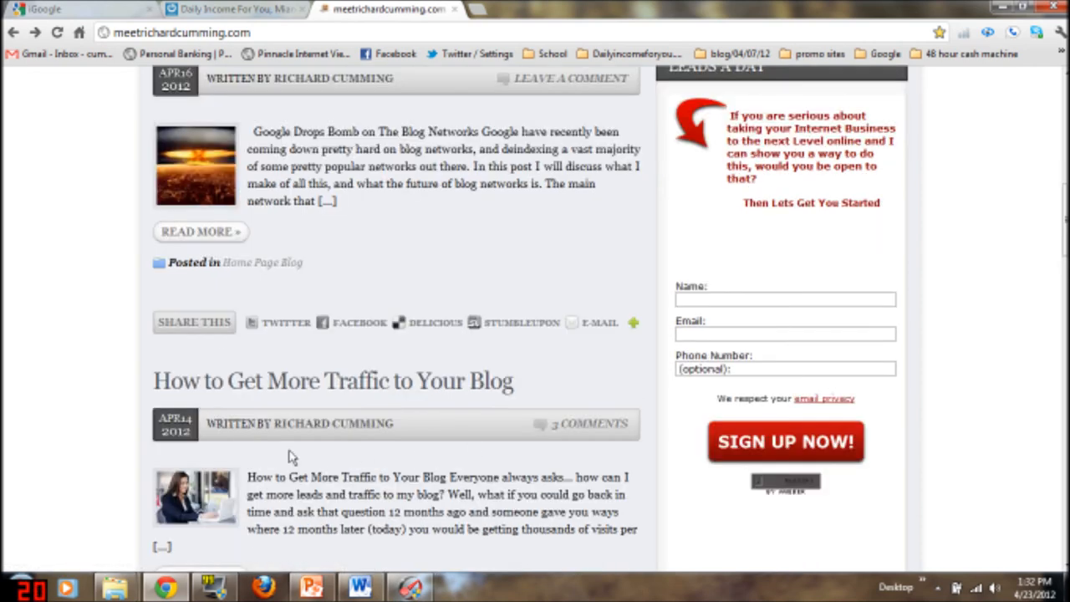
scroll("down", 3)
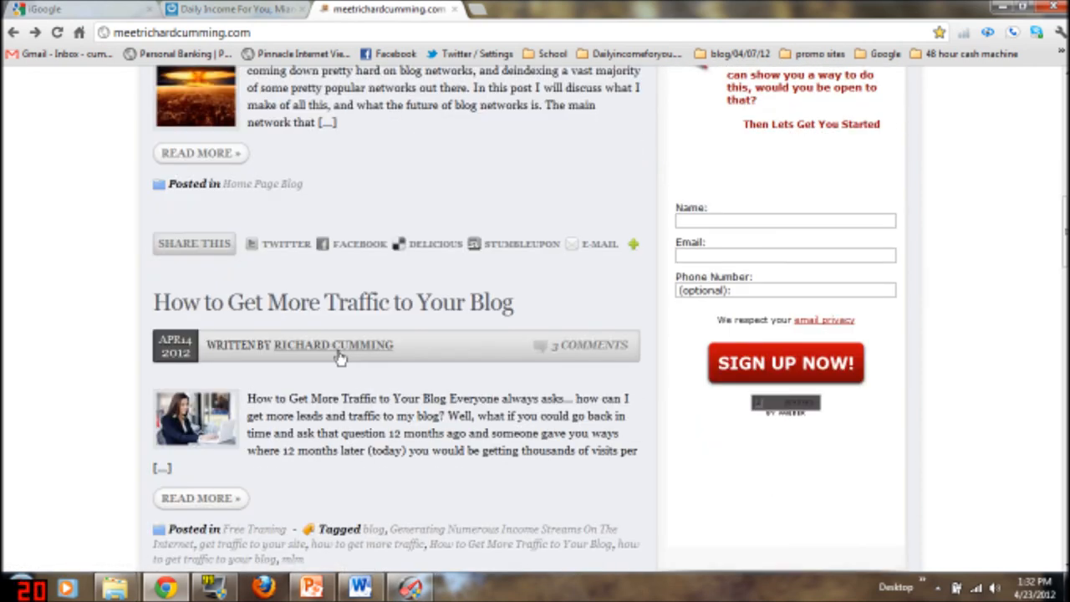
mouse_move(333, 344)
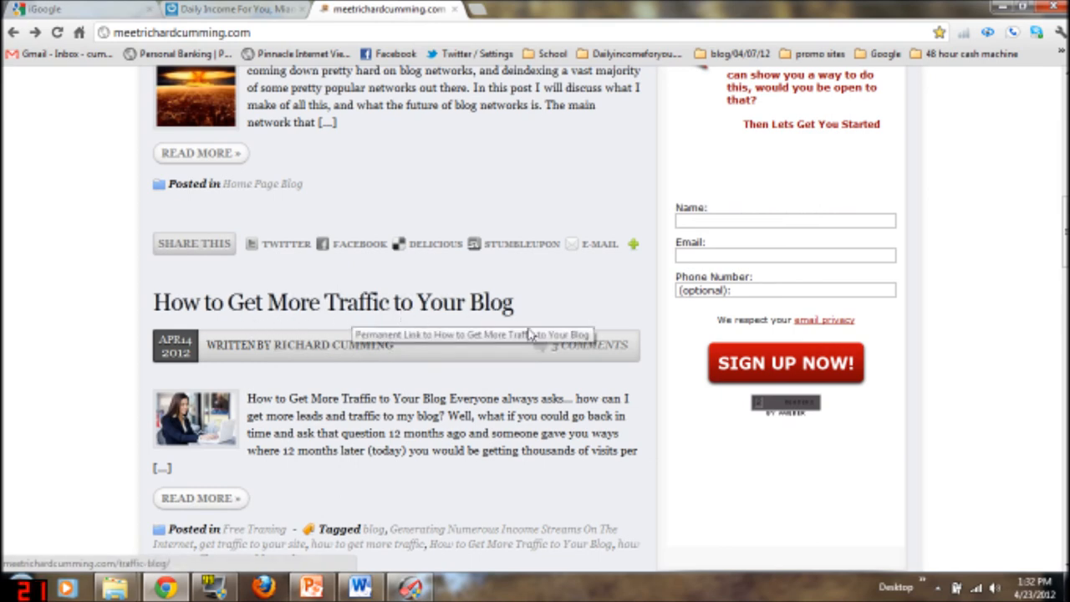
left_click(589, 345)
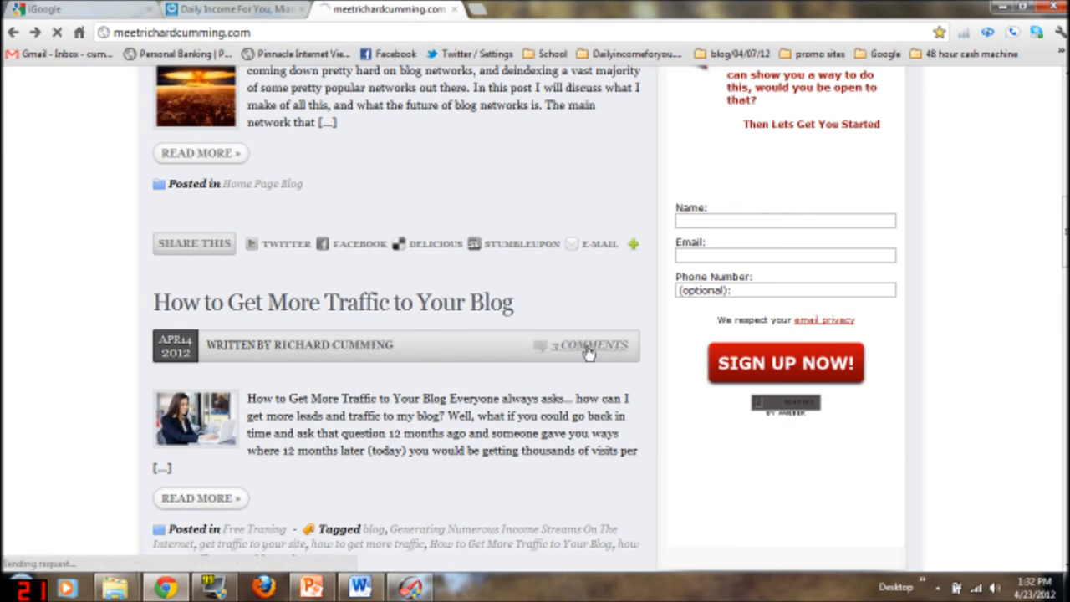
left_click(588, 344)
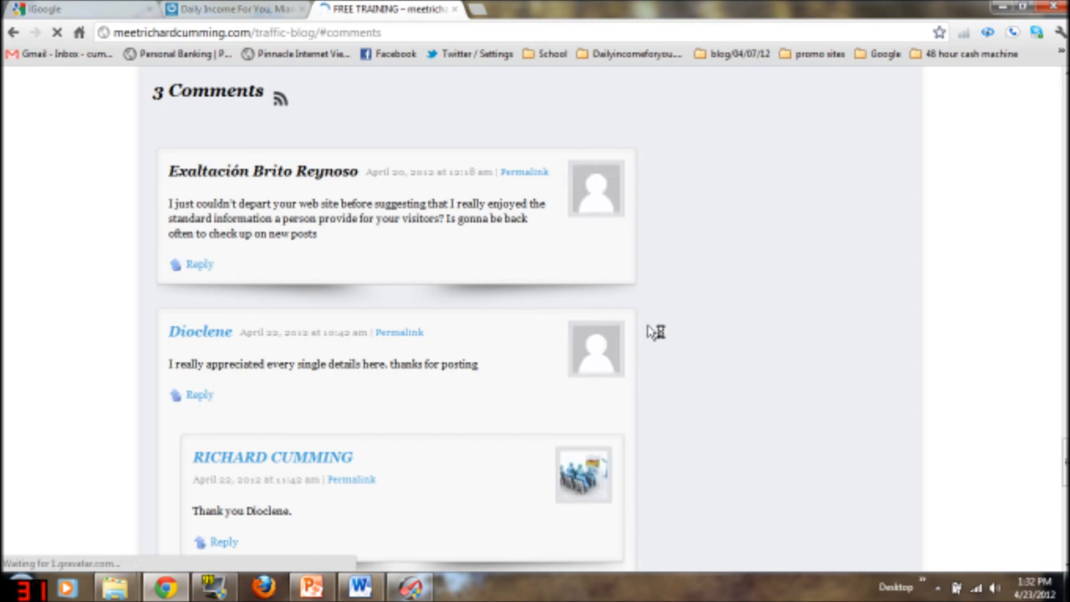
mouse_move(637, 234)
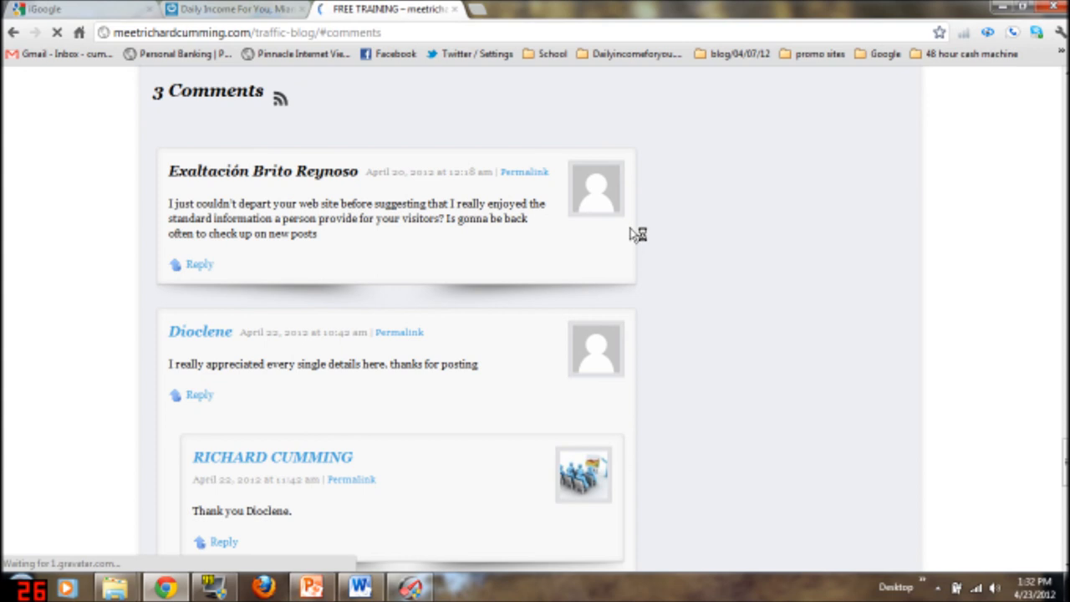
mouse_move(645, 170)
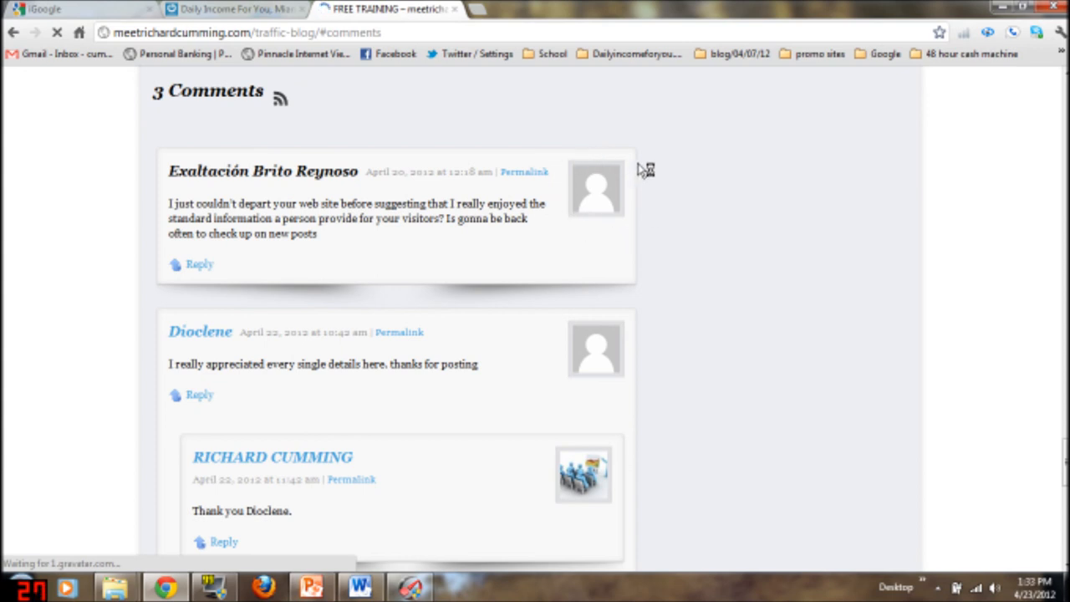
mouse_move(595, 207)
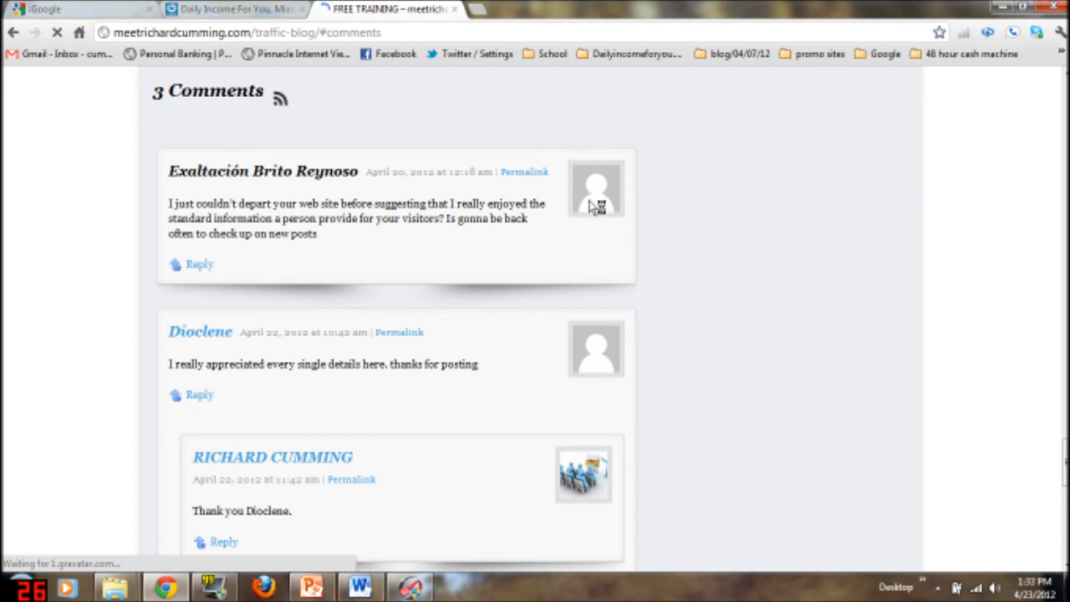
scroll("down", 3)
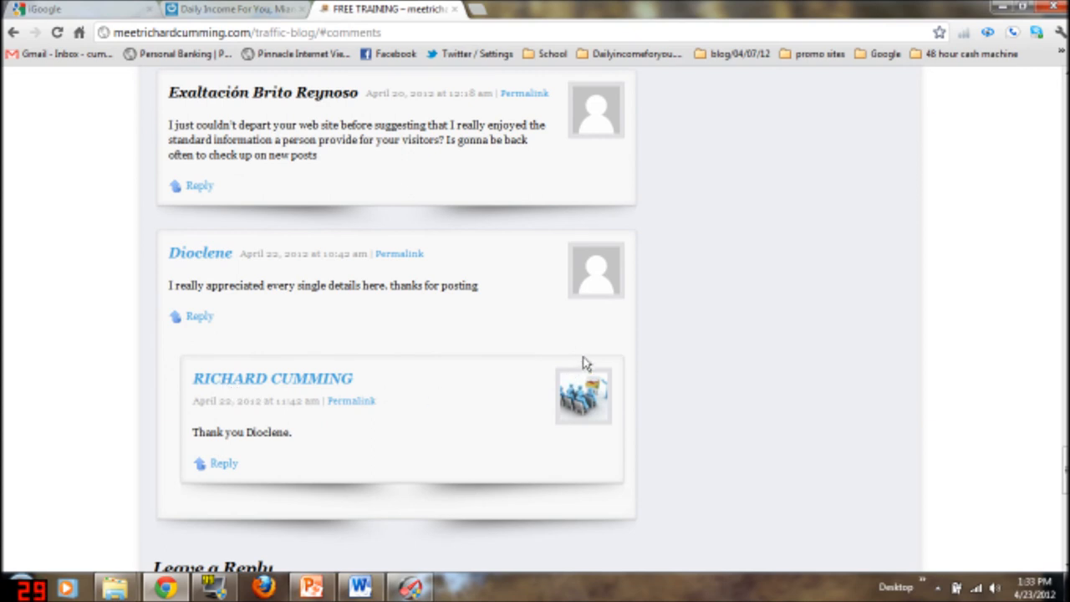
mouse_move(203, 386)
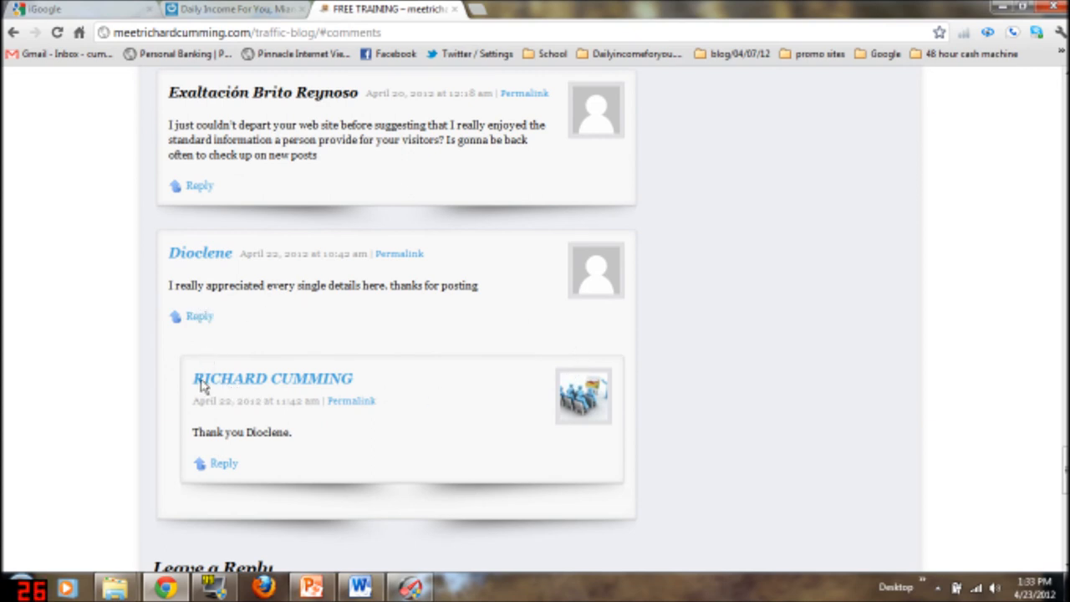
mouse_move(543, 383)
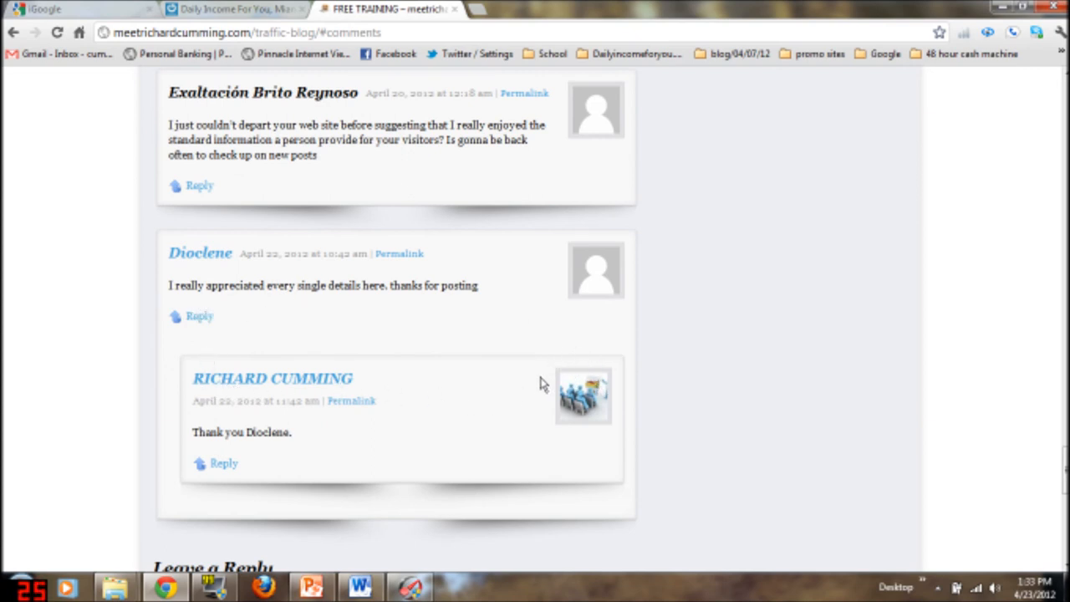
mouse_move(605, 410)
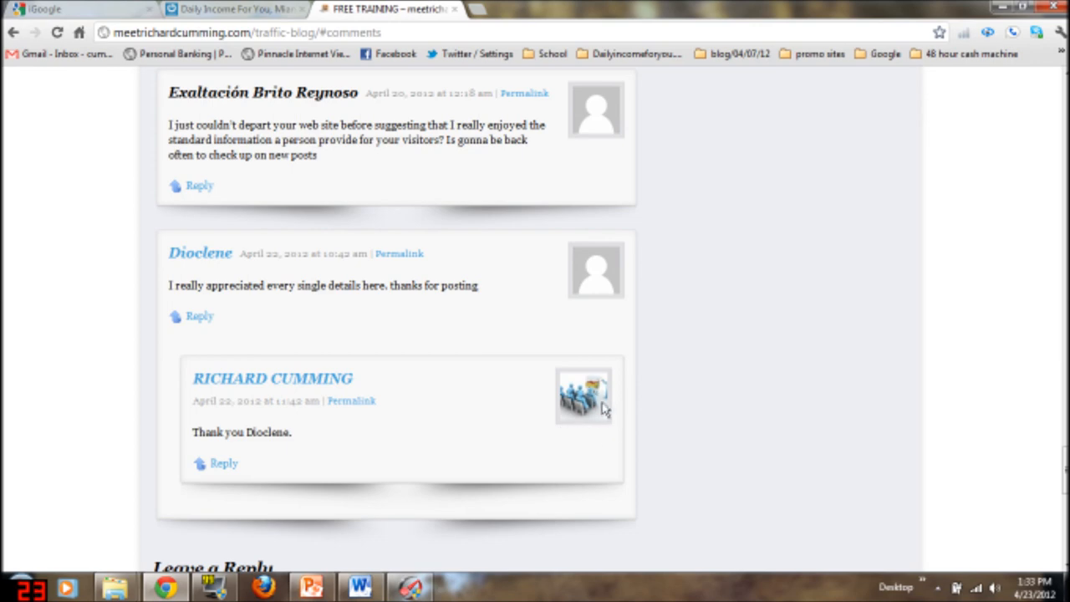
scroll("up", 3)
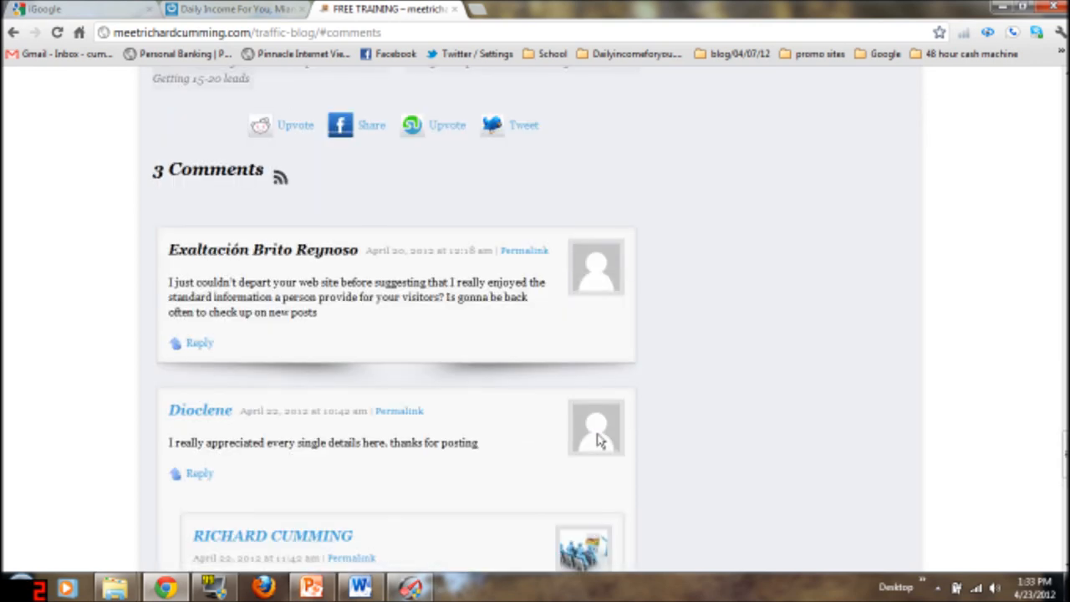
scroll("up", 3)
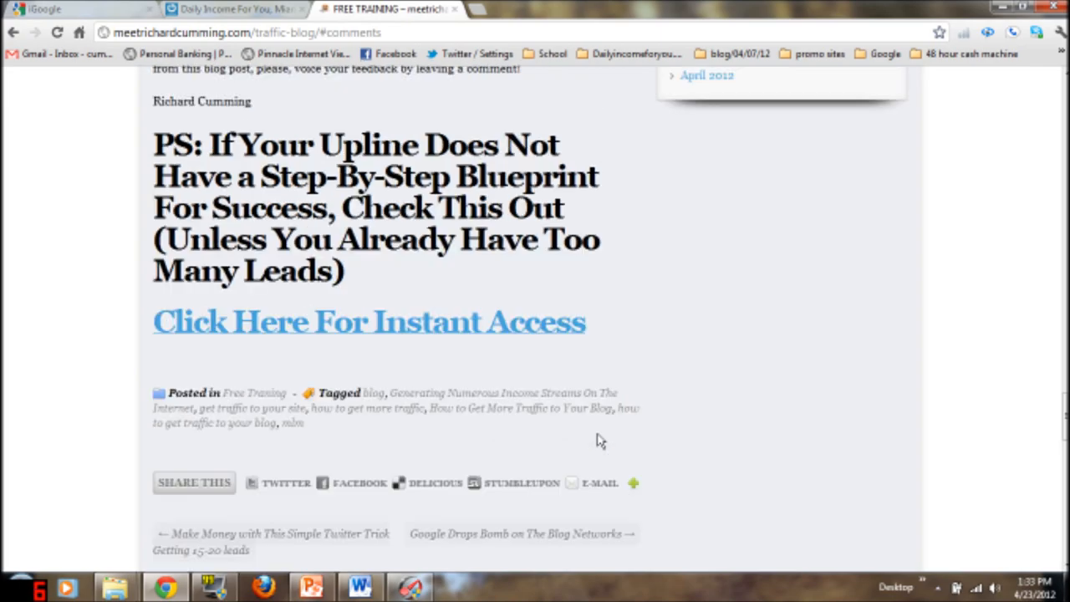
scroll("up", 3)
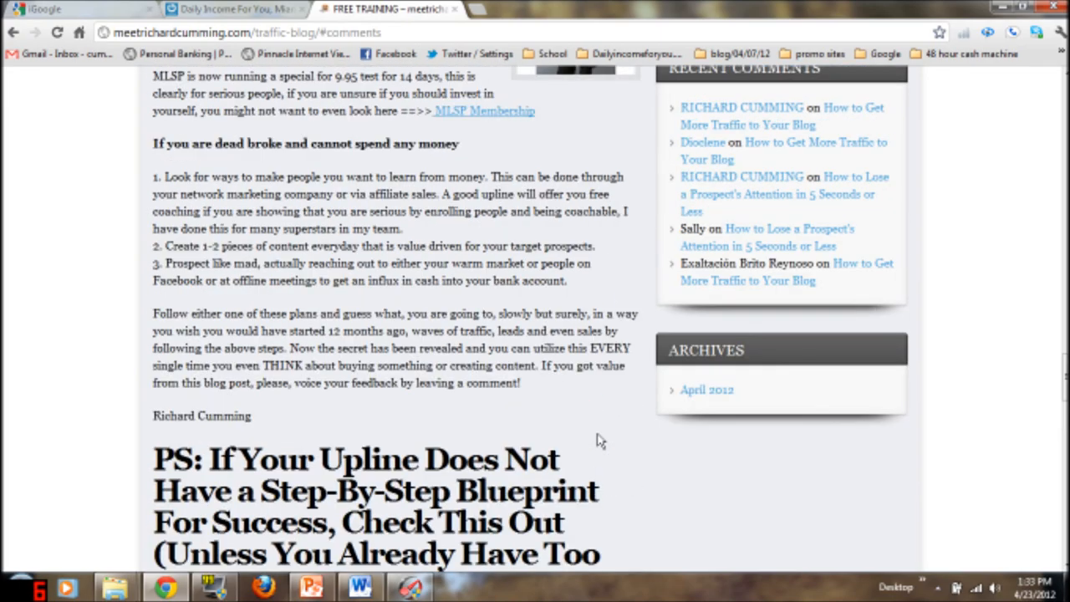
scroll("up", 3)
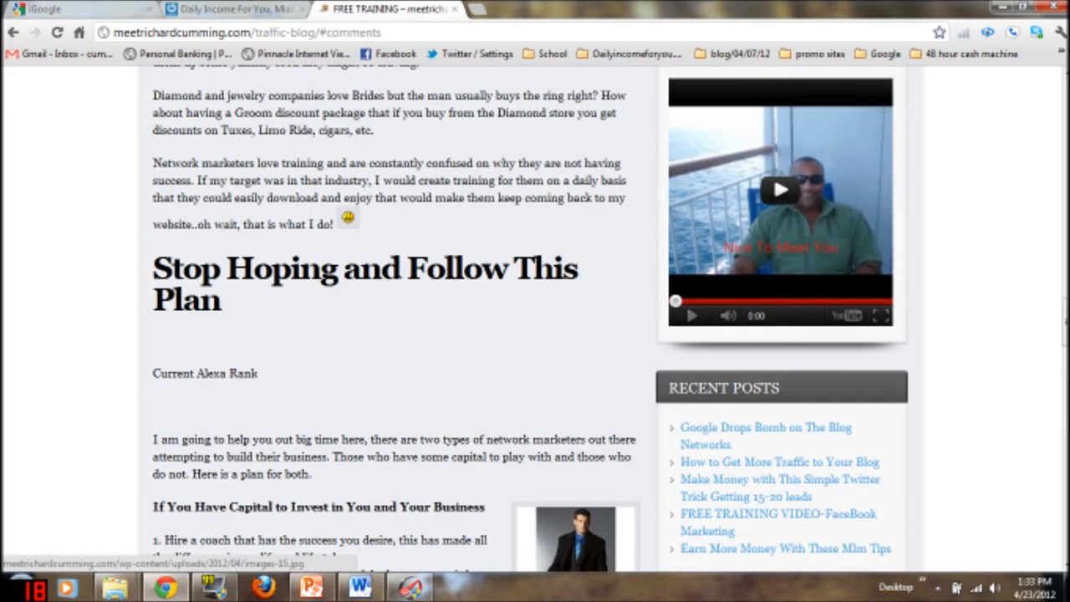
scroll("up", 3)
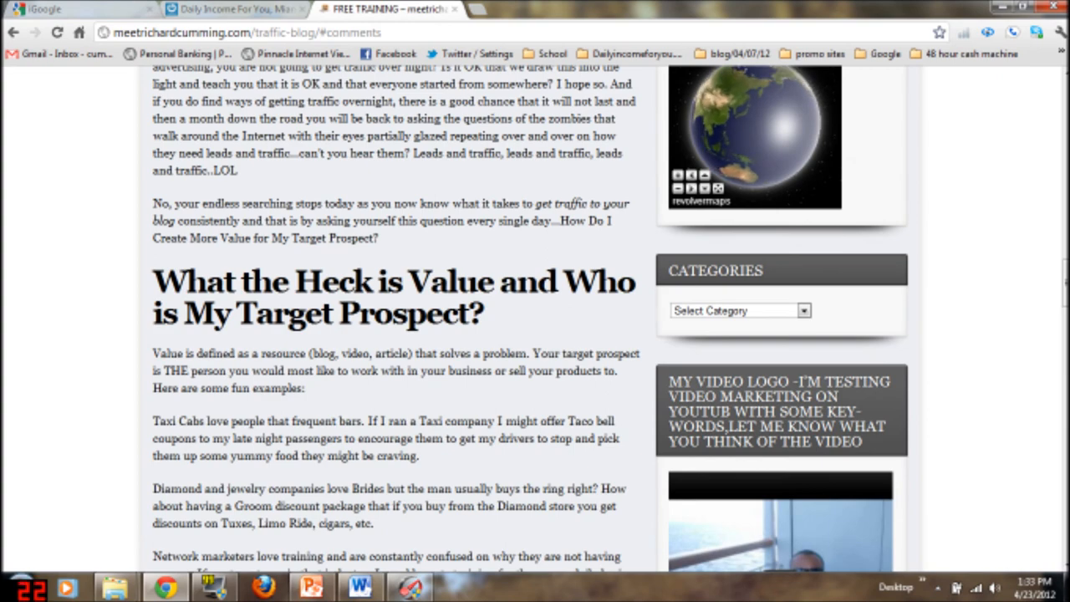
scroll("up", 3)
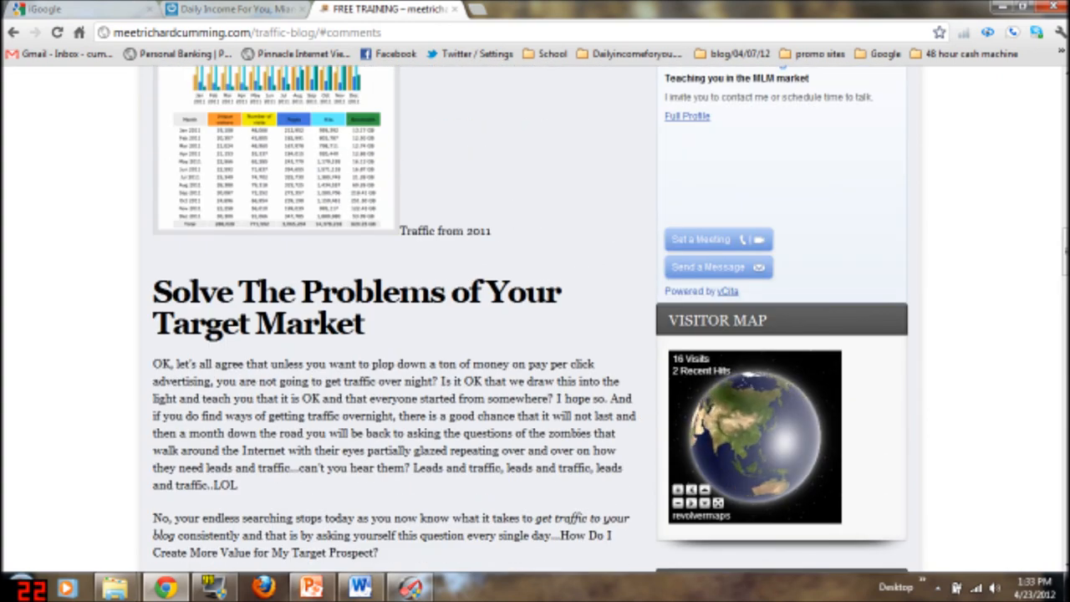
scroll("down", 3)
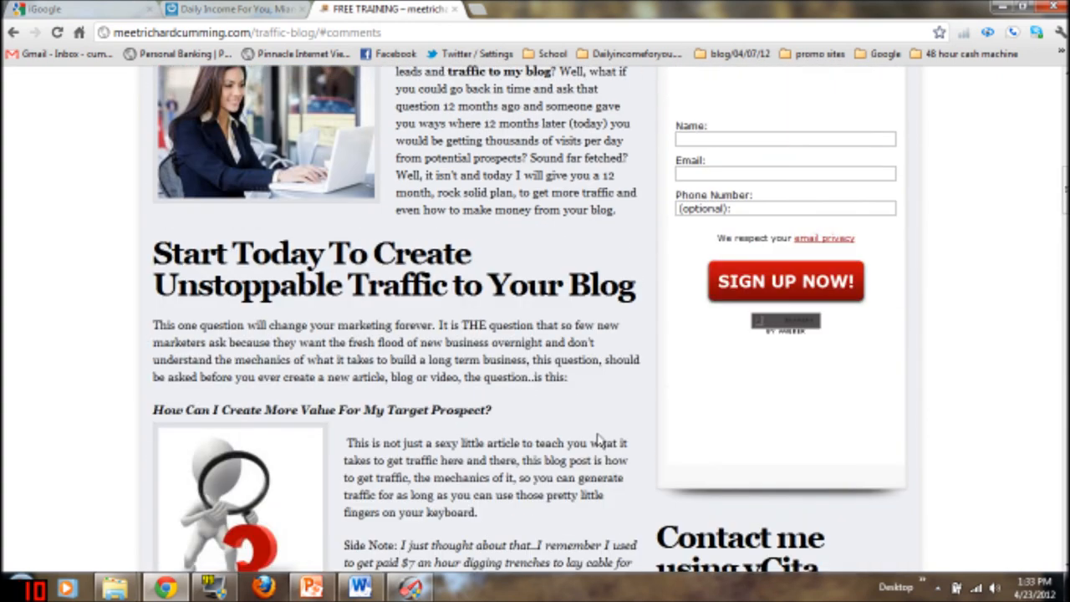
scroll("up", 3)
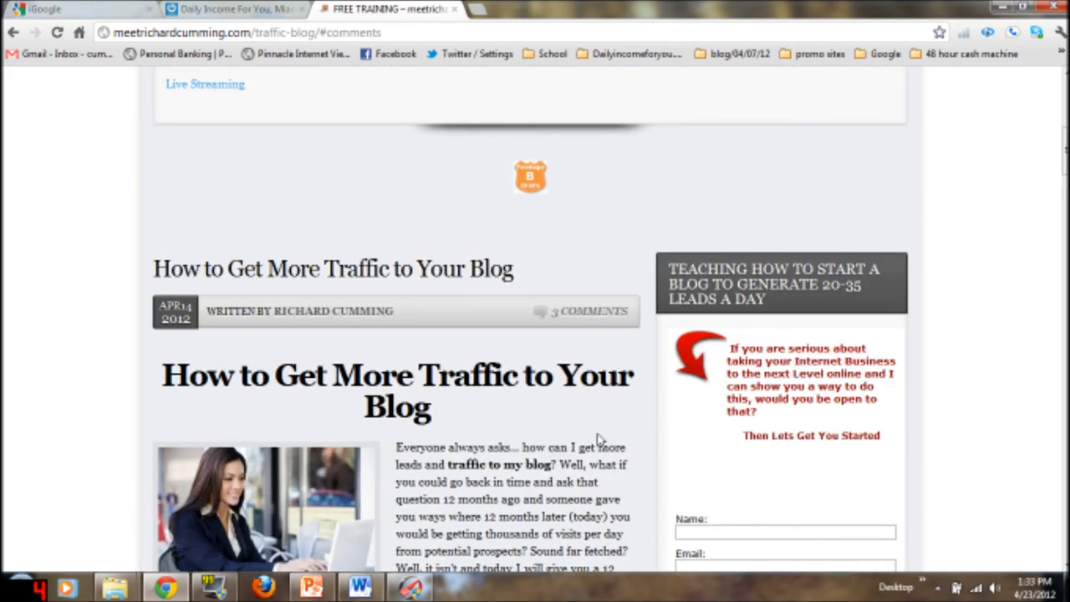
scroll("up", 3)
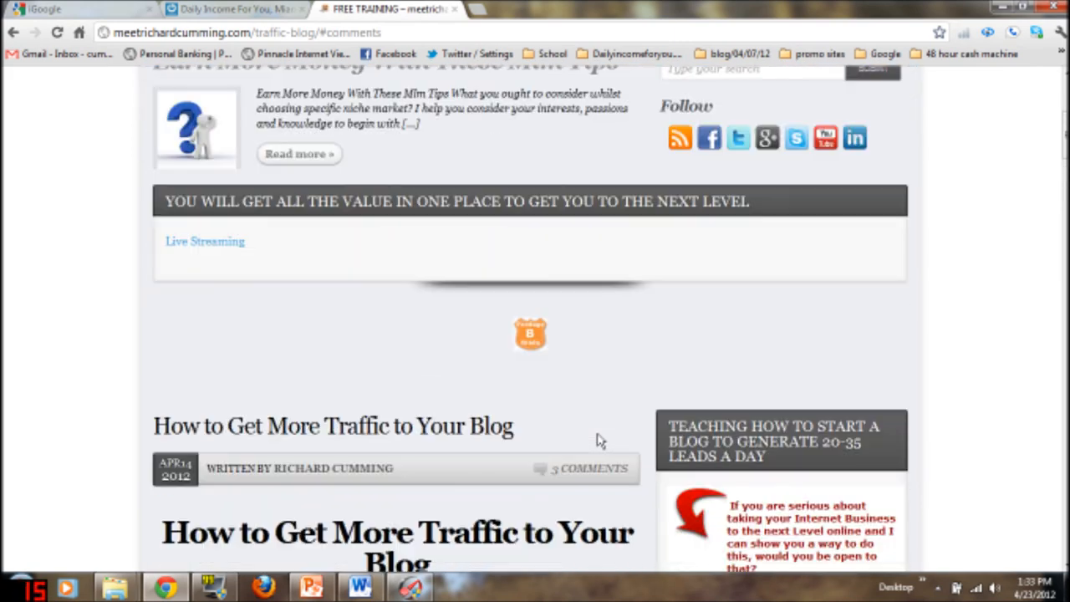
scroll("down", 3)
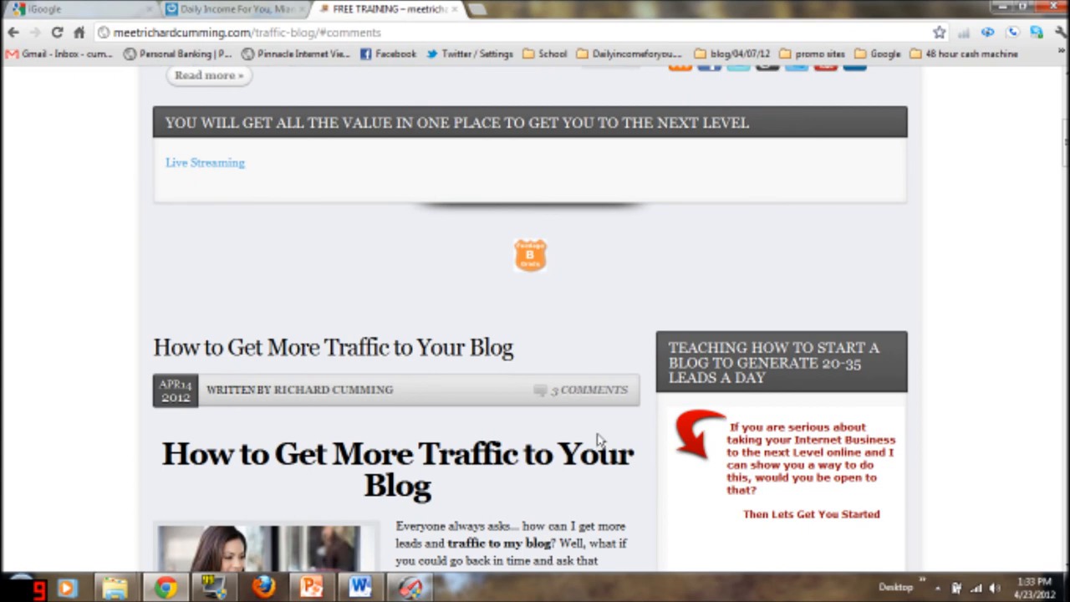
scroll("down", 3)
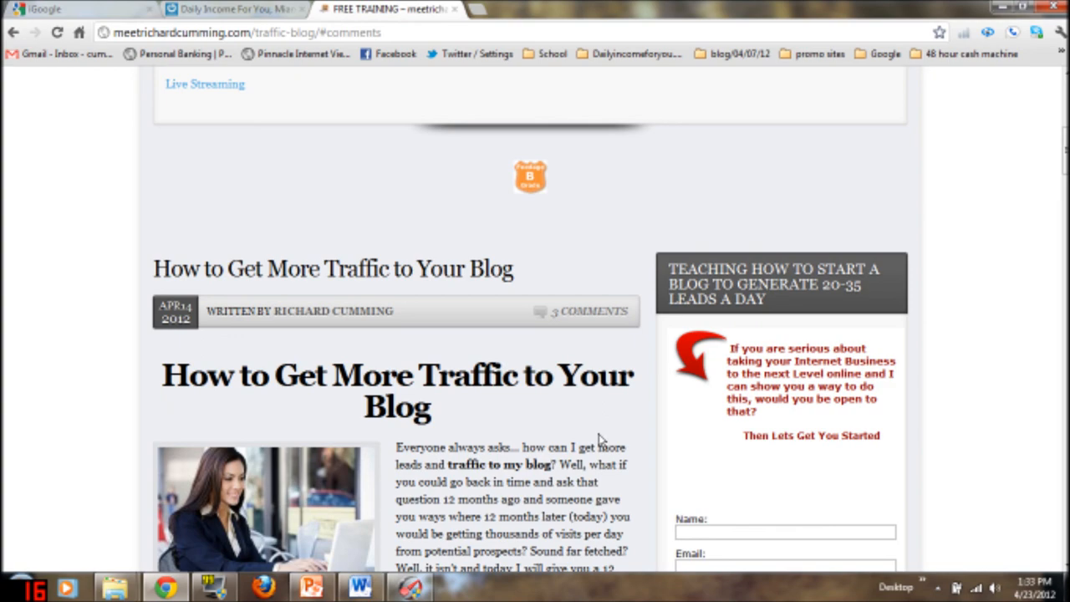
scroll("down", 3)
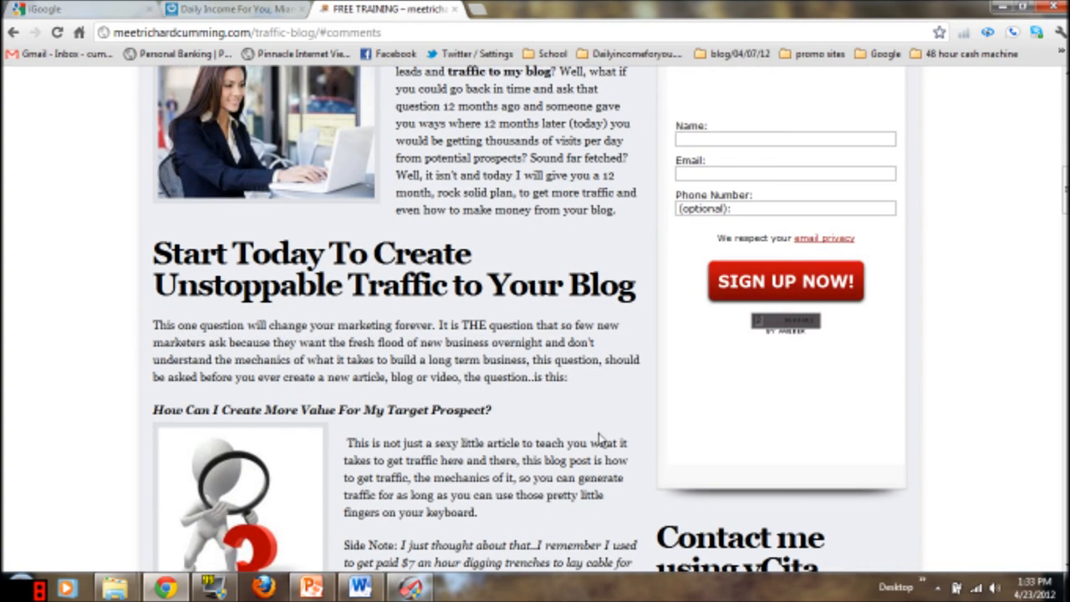
scroll("down", 3)
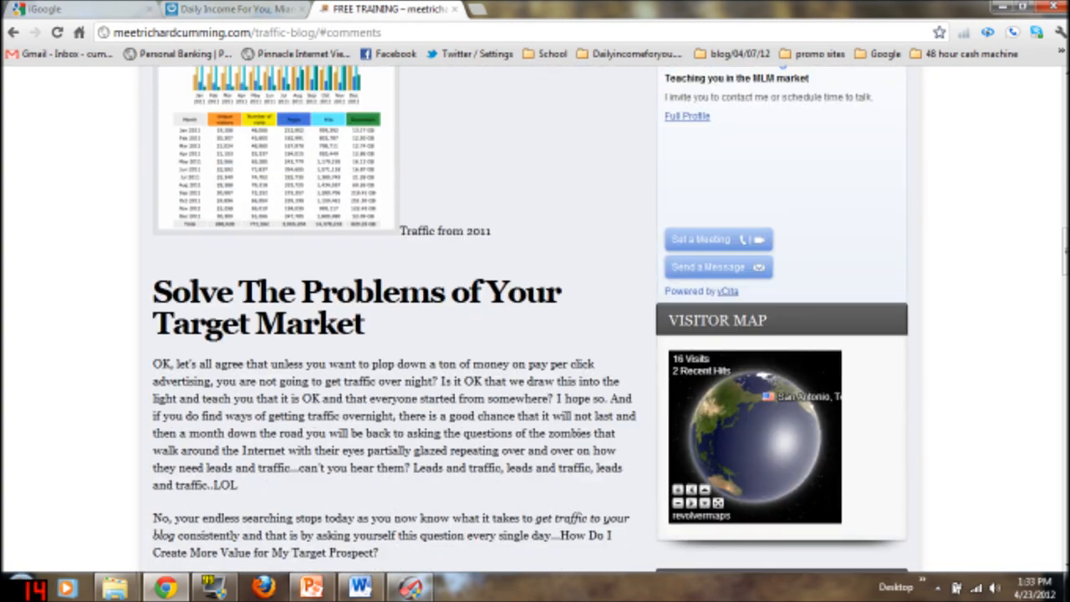
scroll("down", 3)
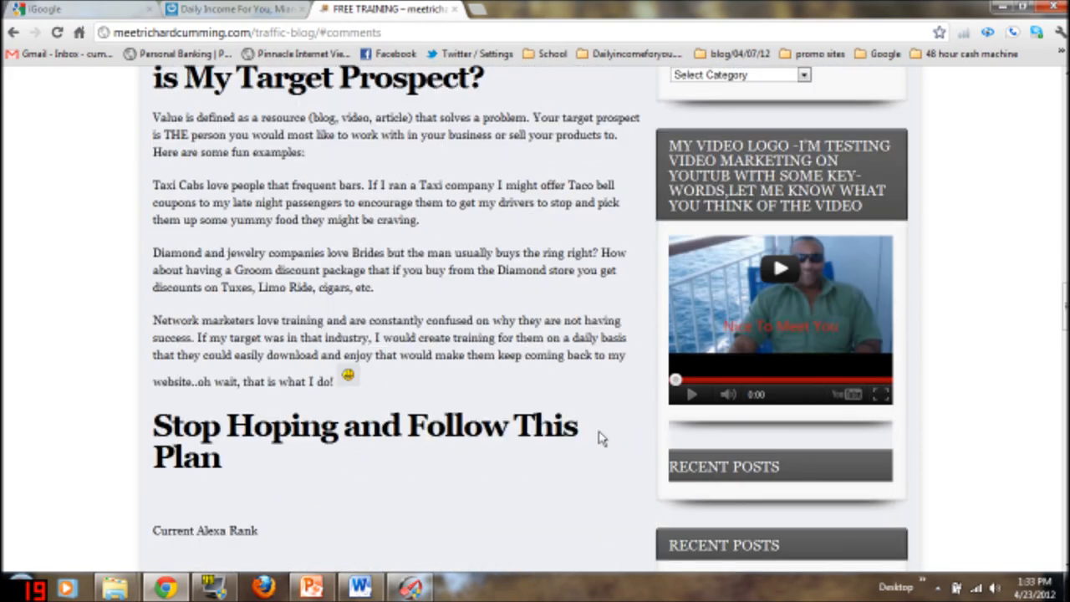
scroll("down", 3)
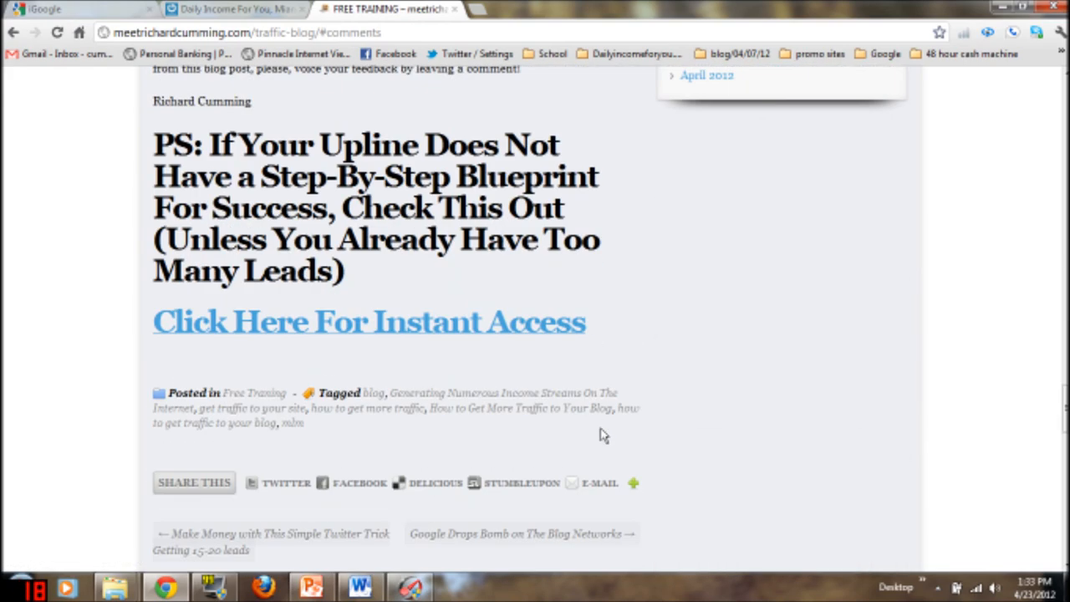
scroll("down", 3)
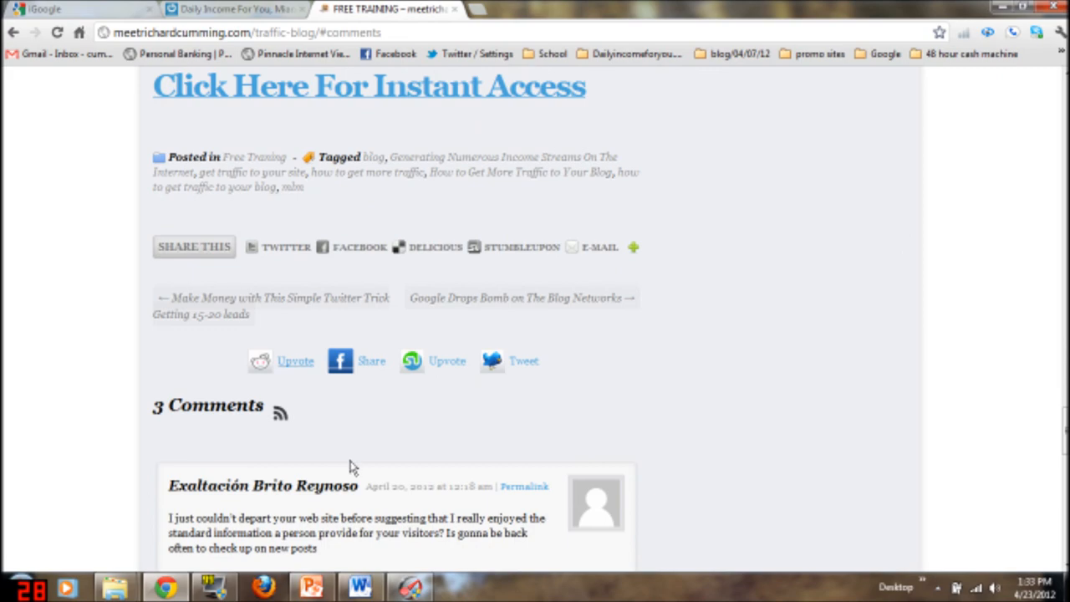
scroll("down", 3)
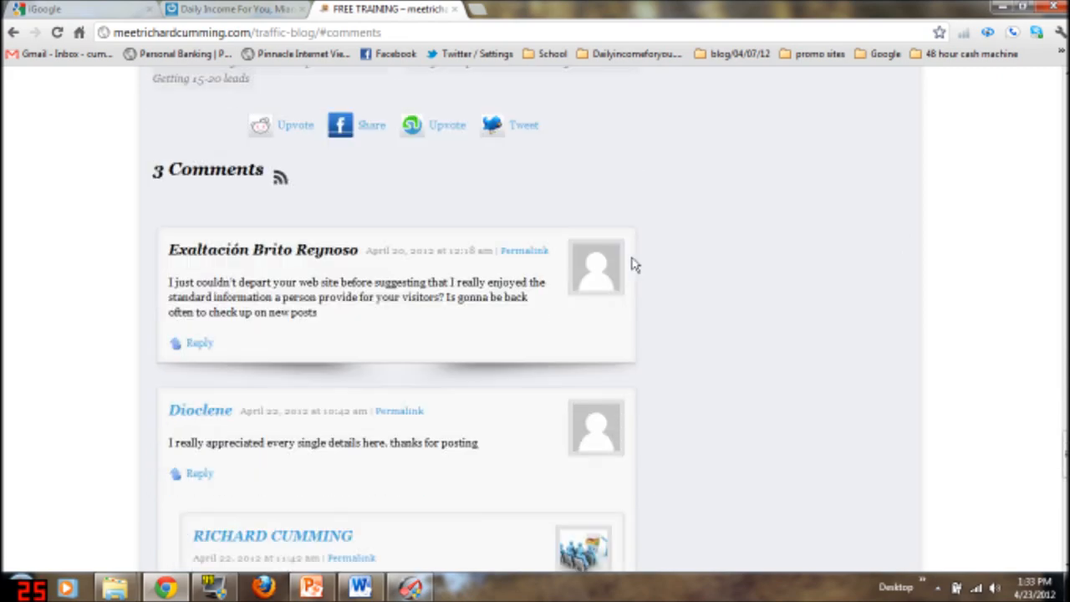
scroll("up", 3)
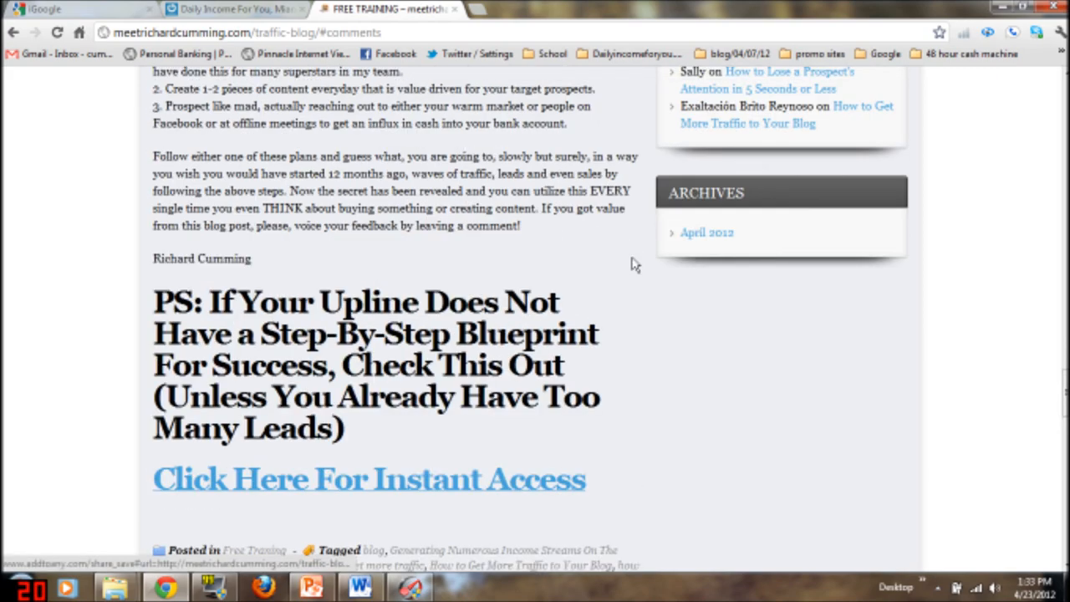
scroll("up", 3)
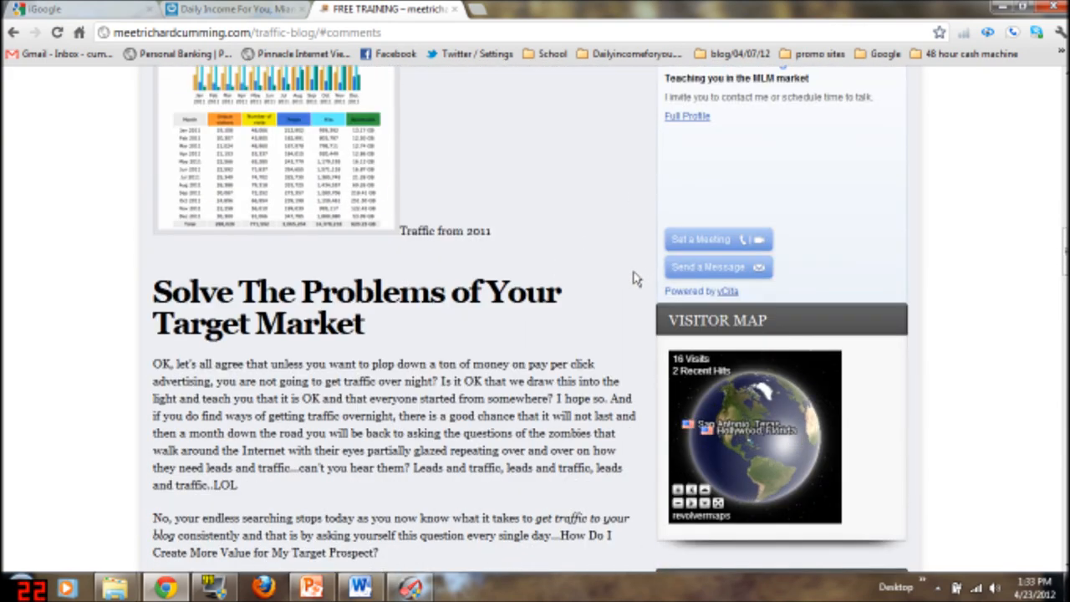
mouse_move(748, 361)
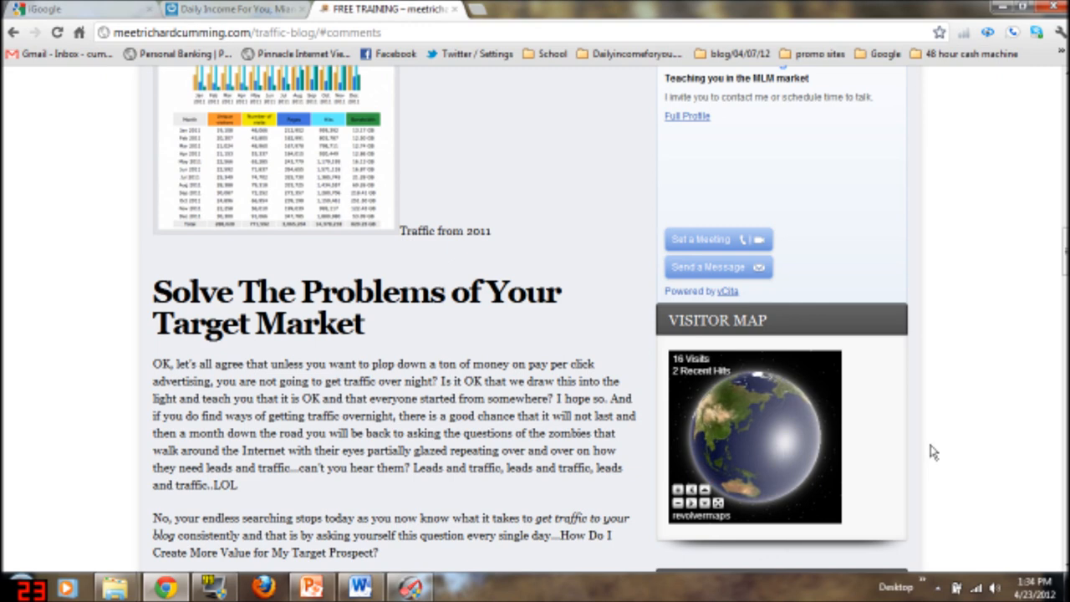
scroll("down", 3)
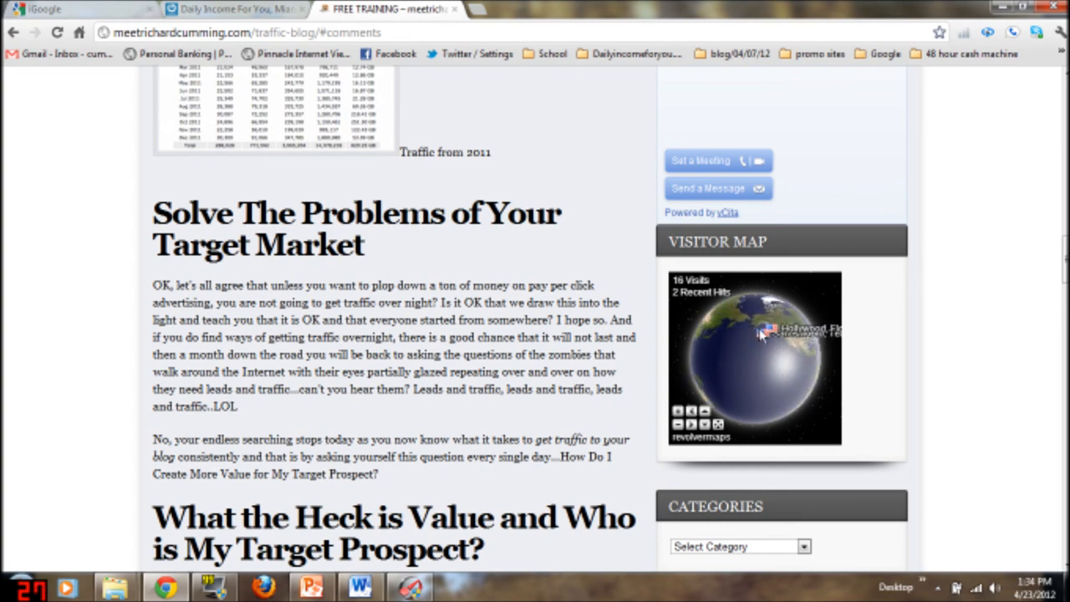
scroll("down", 3)
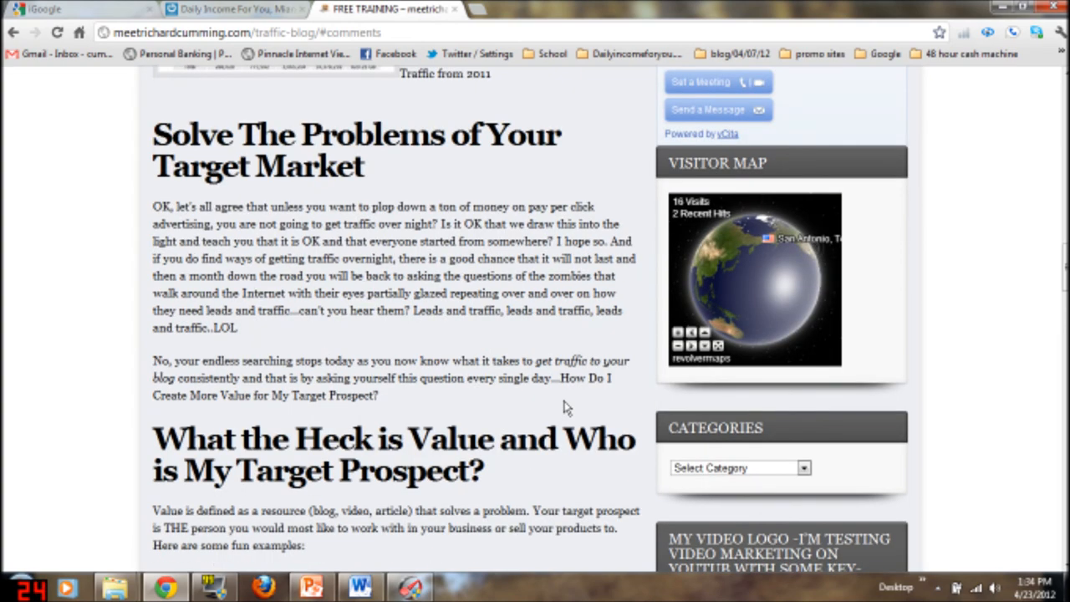
scroll("up", 3)
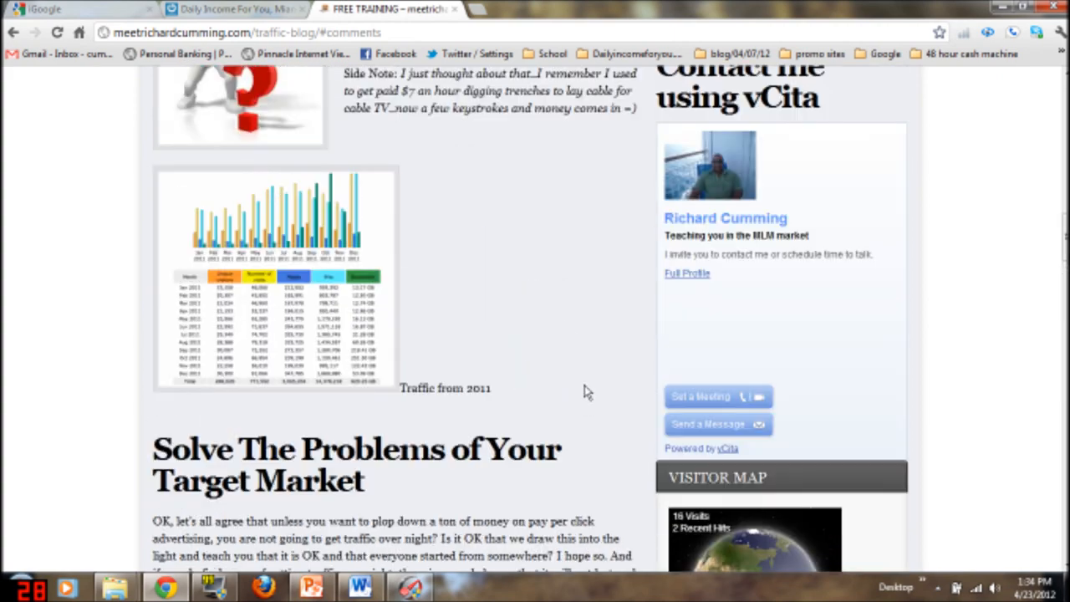
scroll("up", 3)
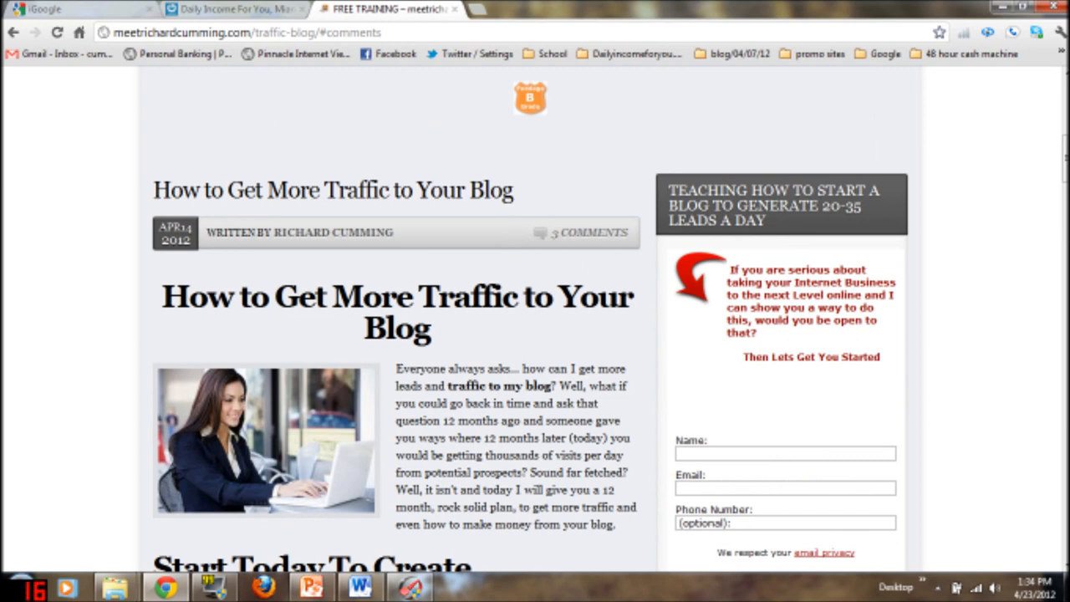
mouse_move(326, 102)
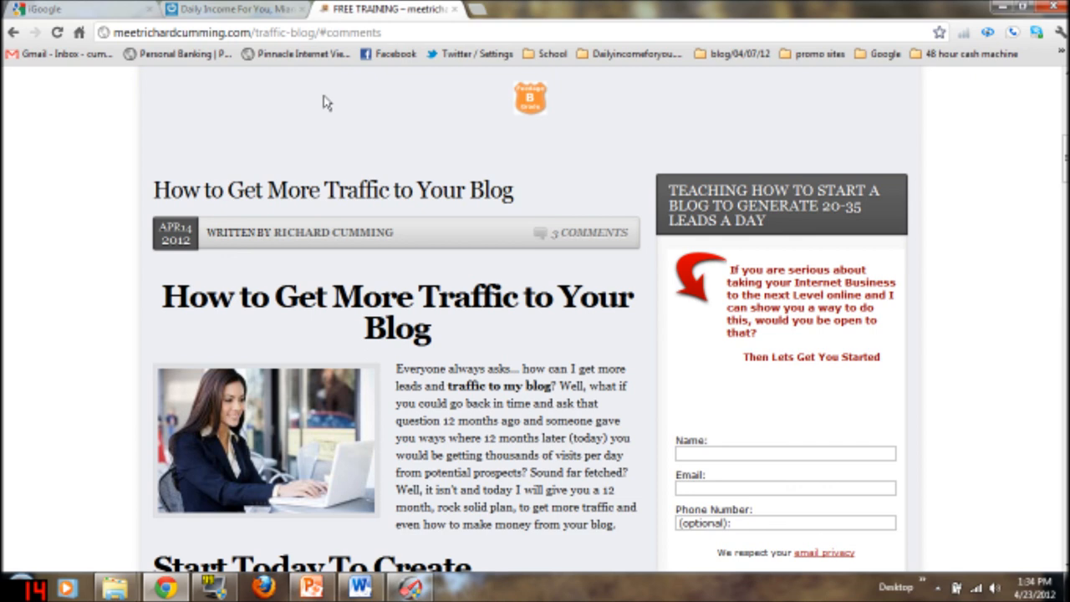